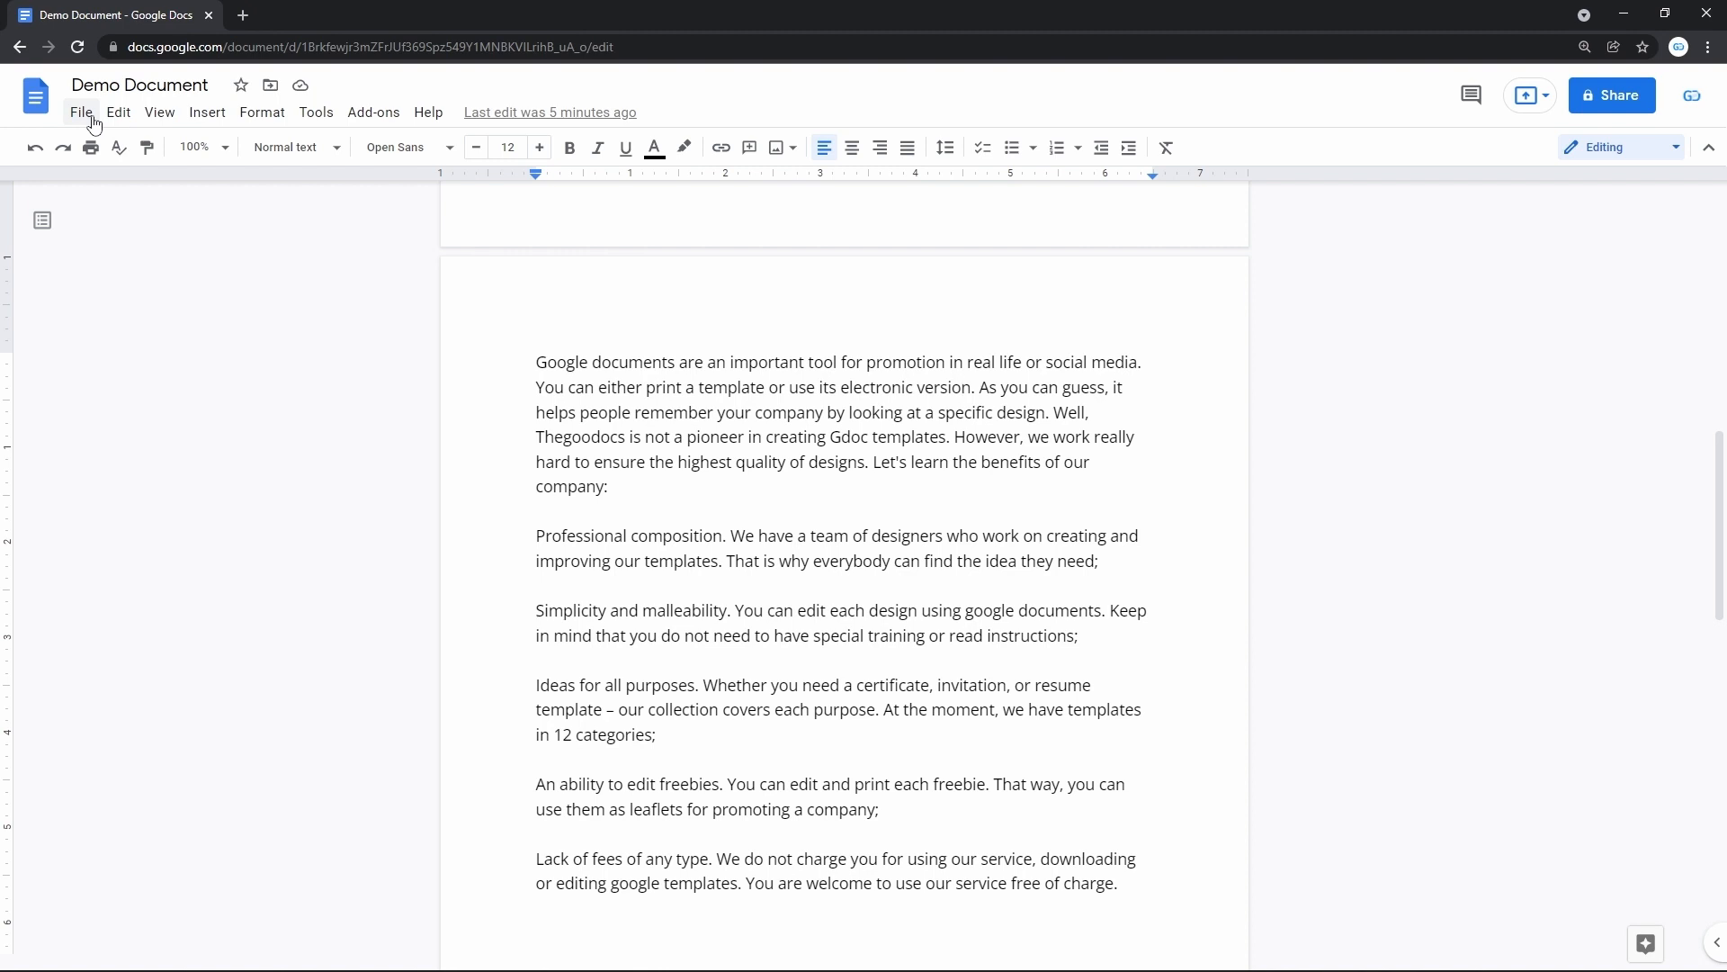
# Step: Open Page setup for the demo document from the File menu
pyautogui.click(82, 112)
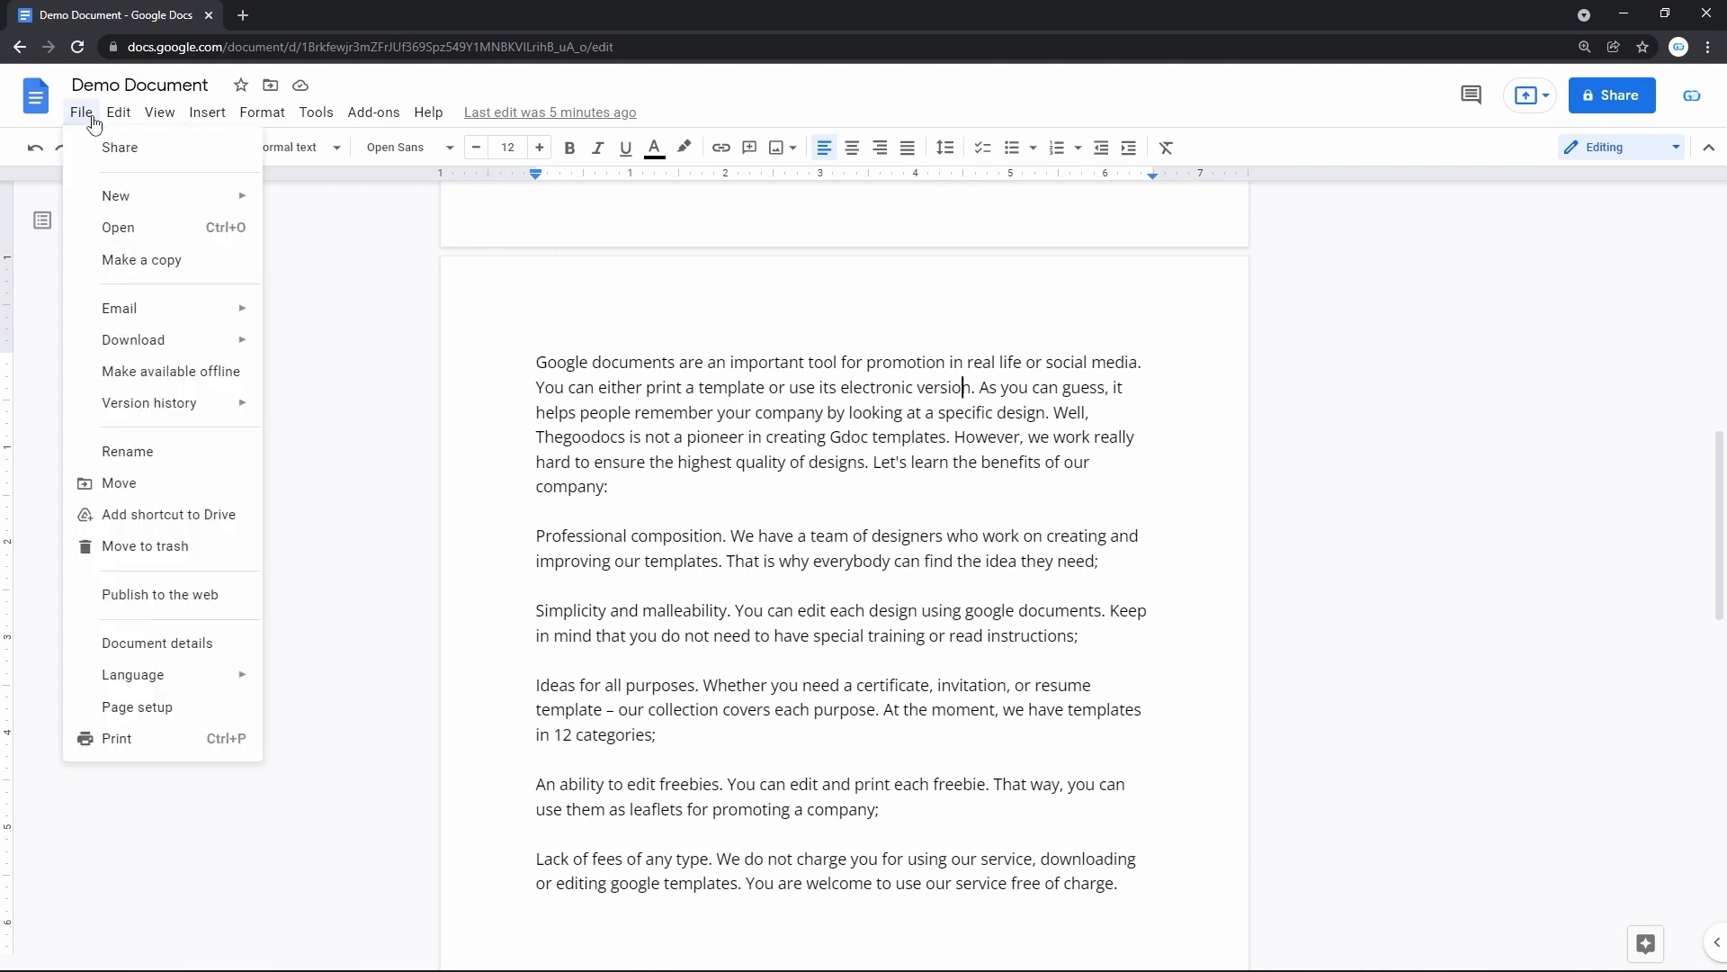
pyautogui.moveTo(116, 196)
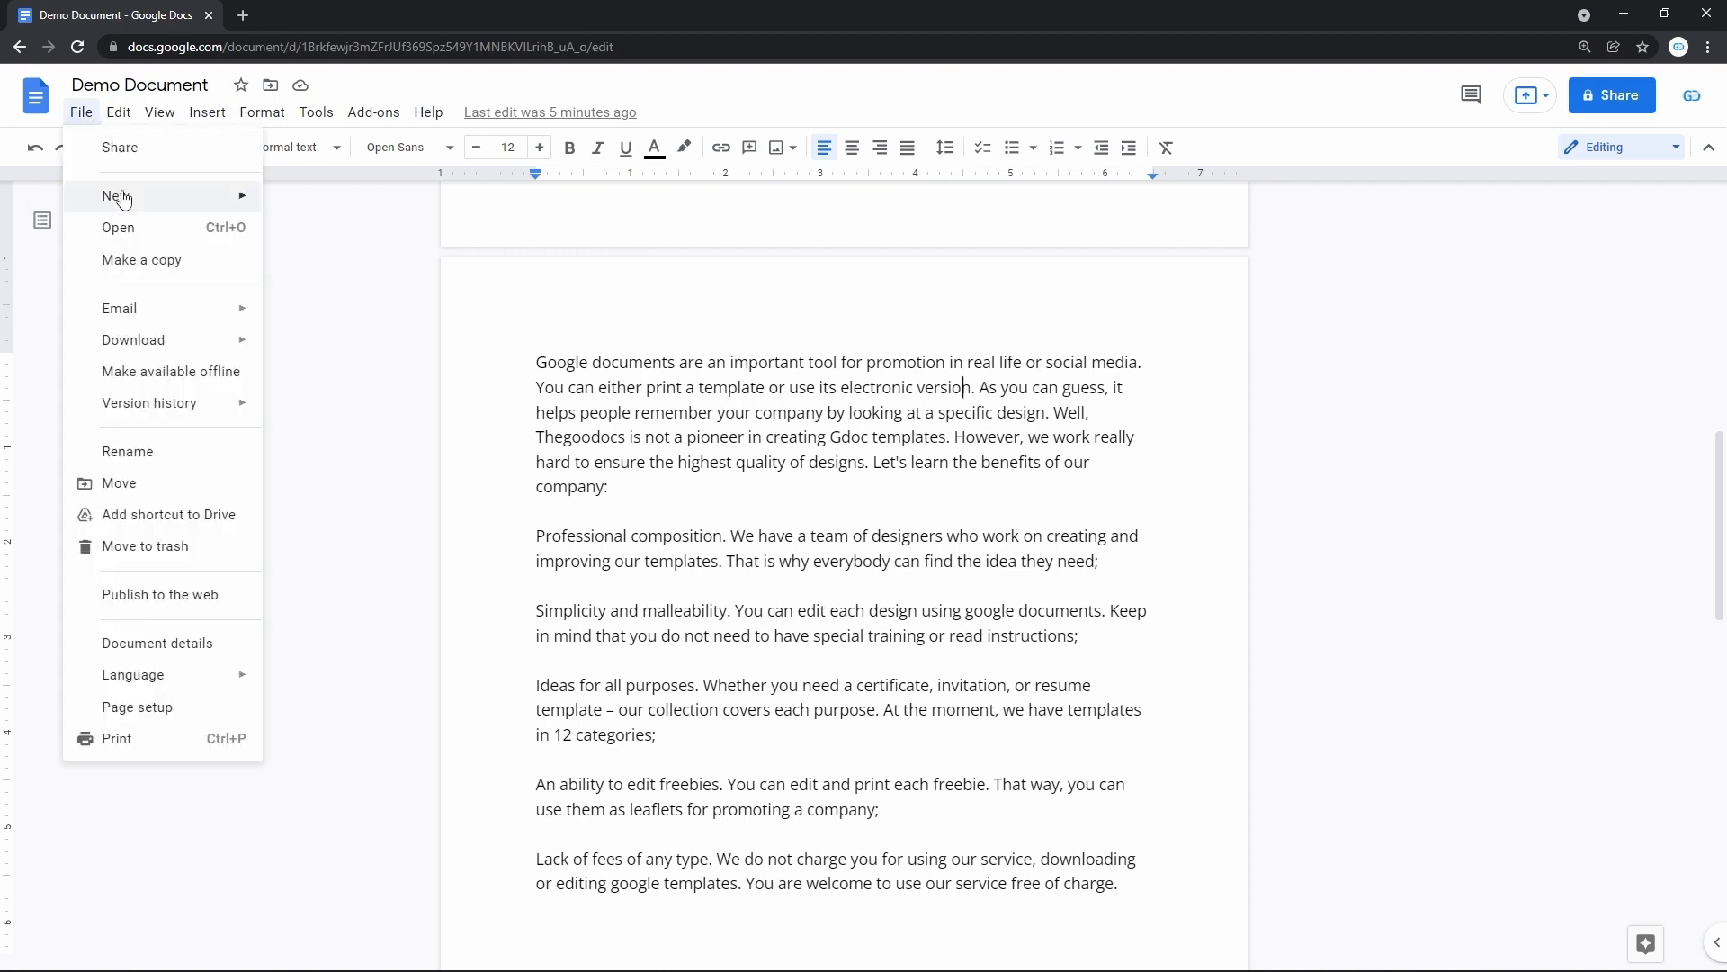
pyautogui.moveTo(161, 707)
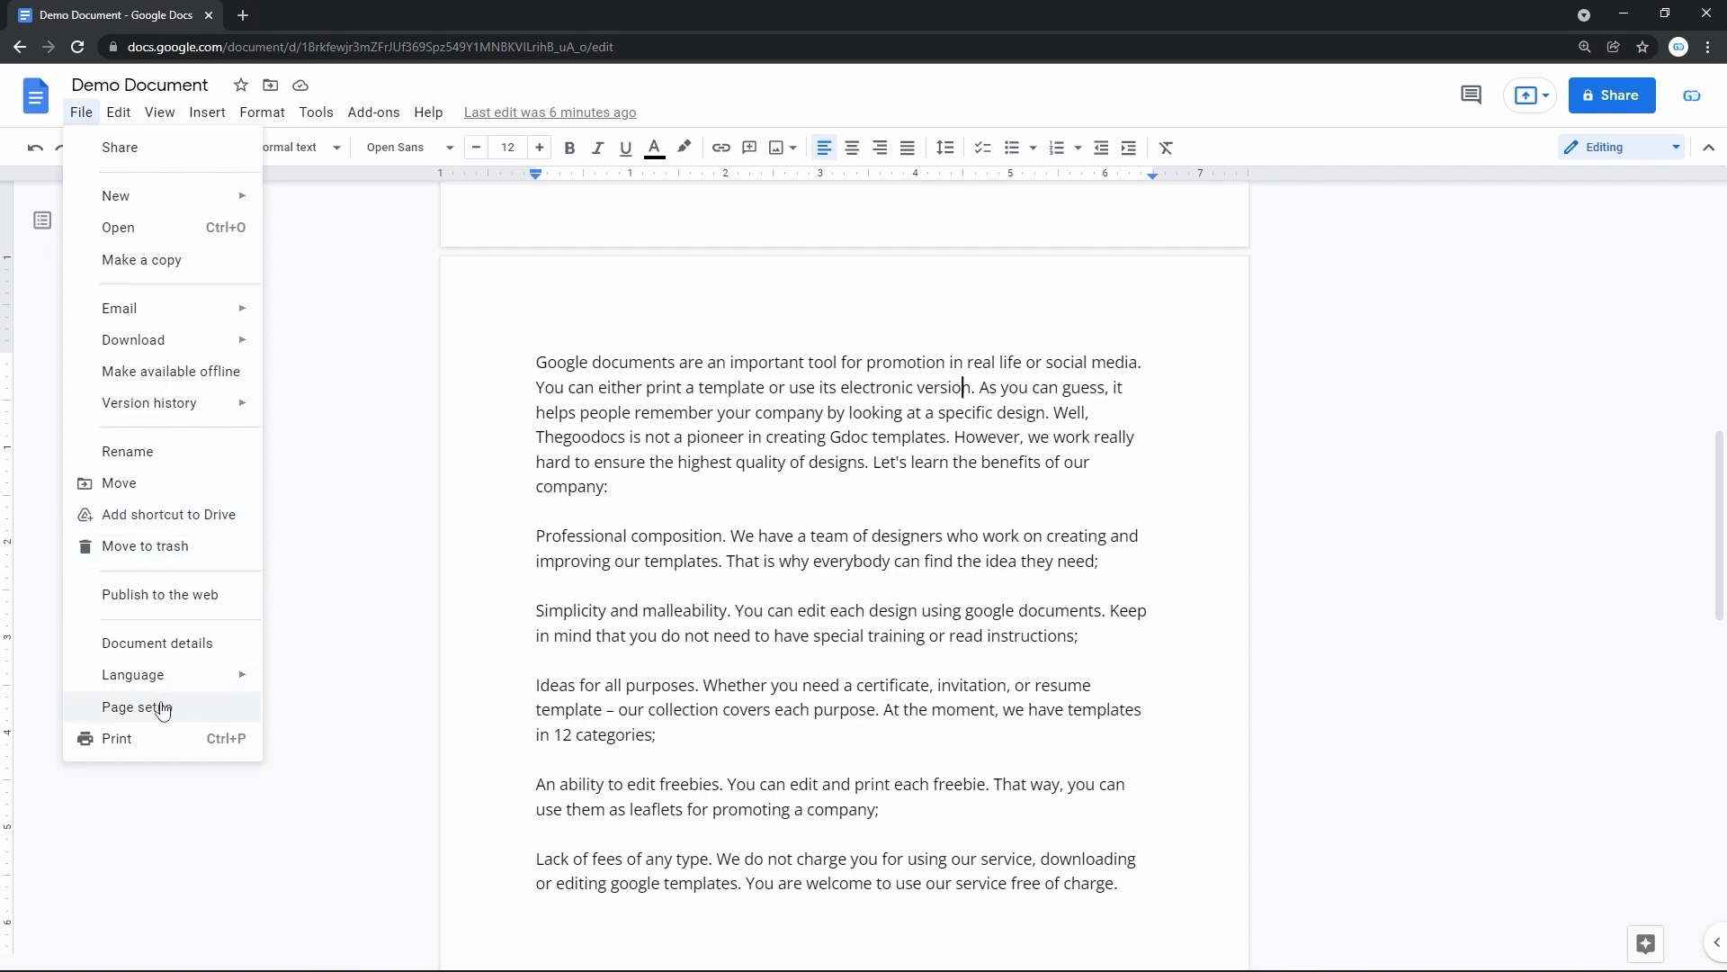
pyautogui.click(135, 707)
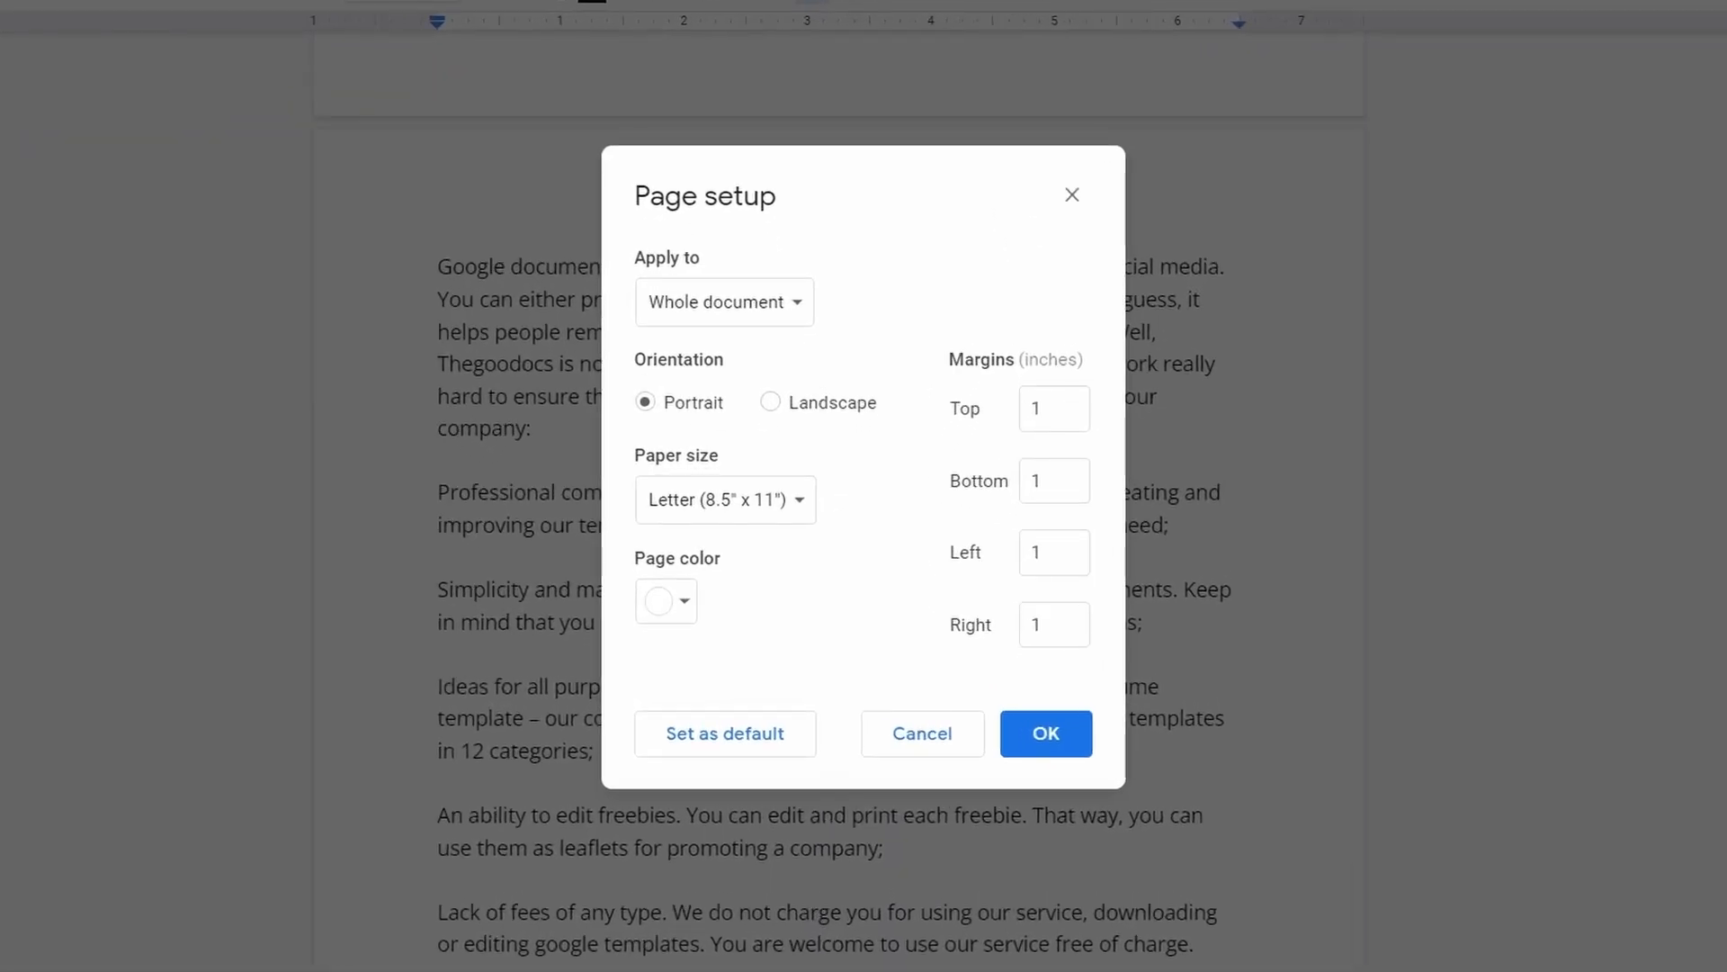
pyautogui.moveTo(746, 303)
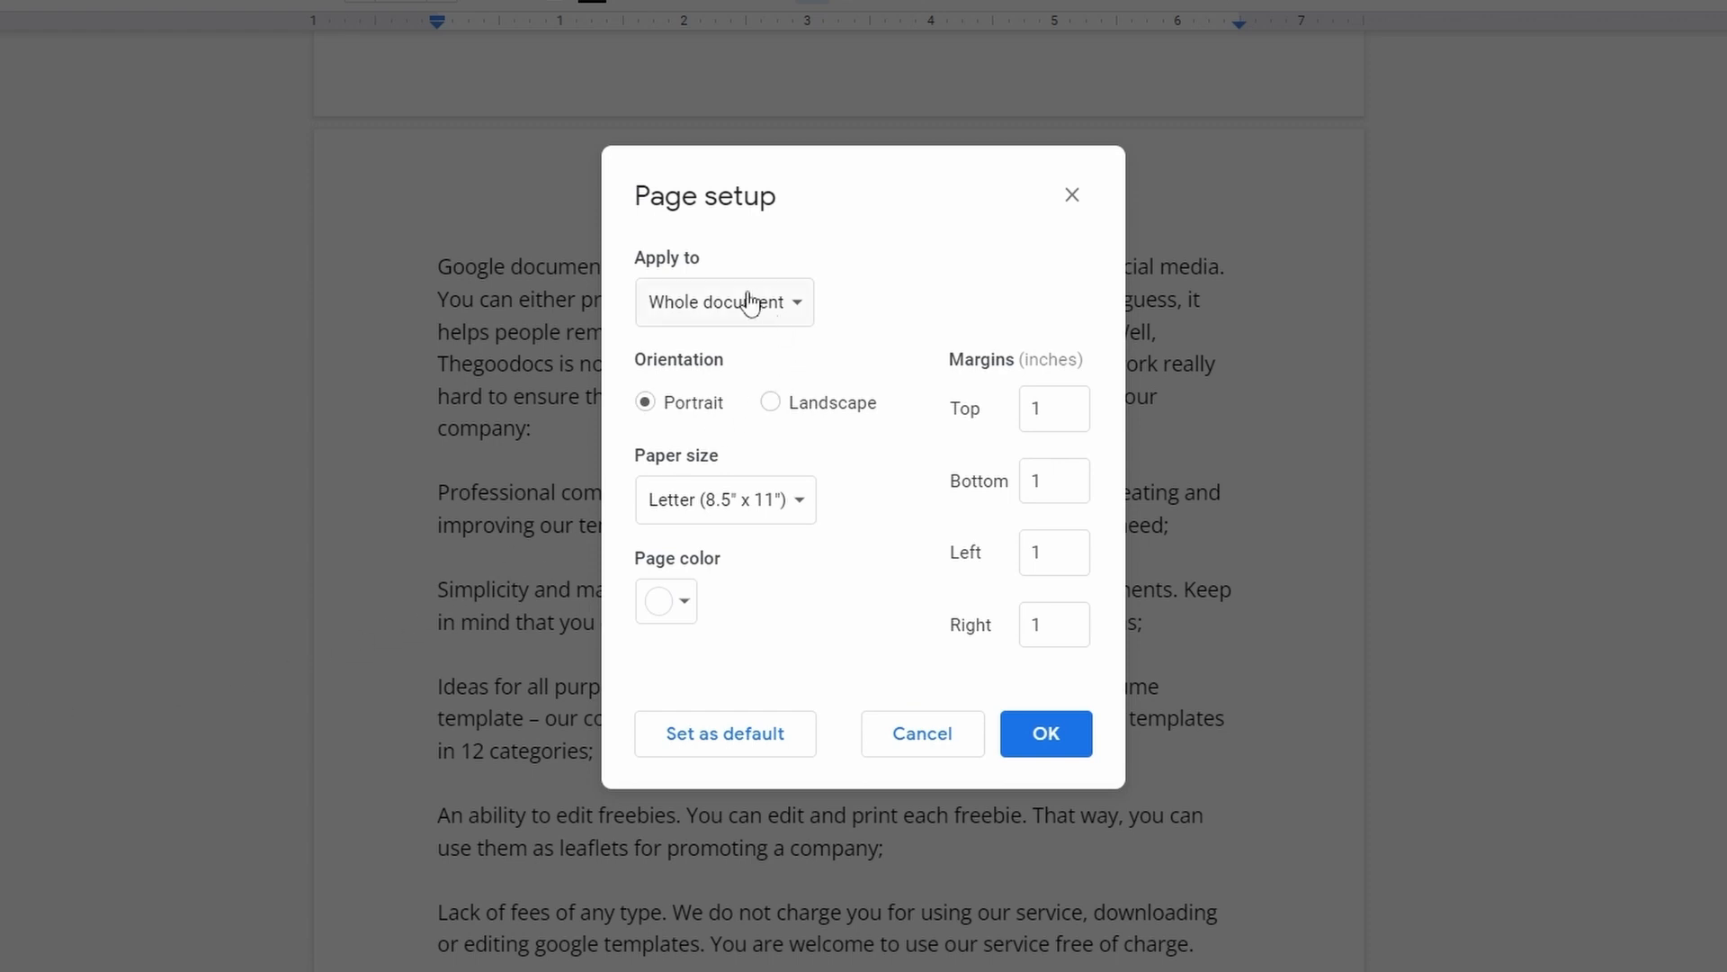
pyautogui.click(725, 303)
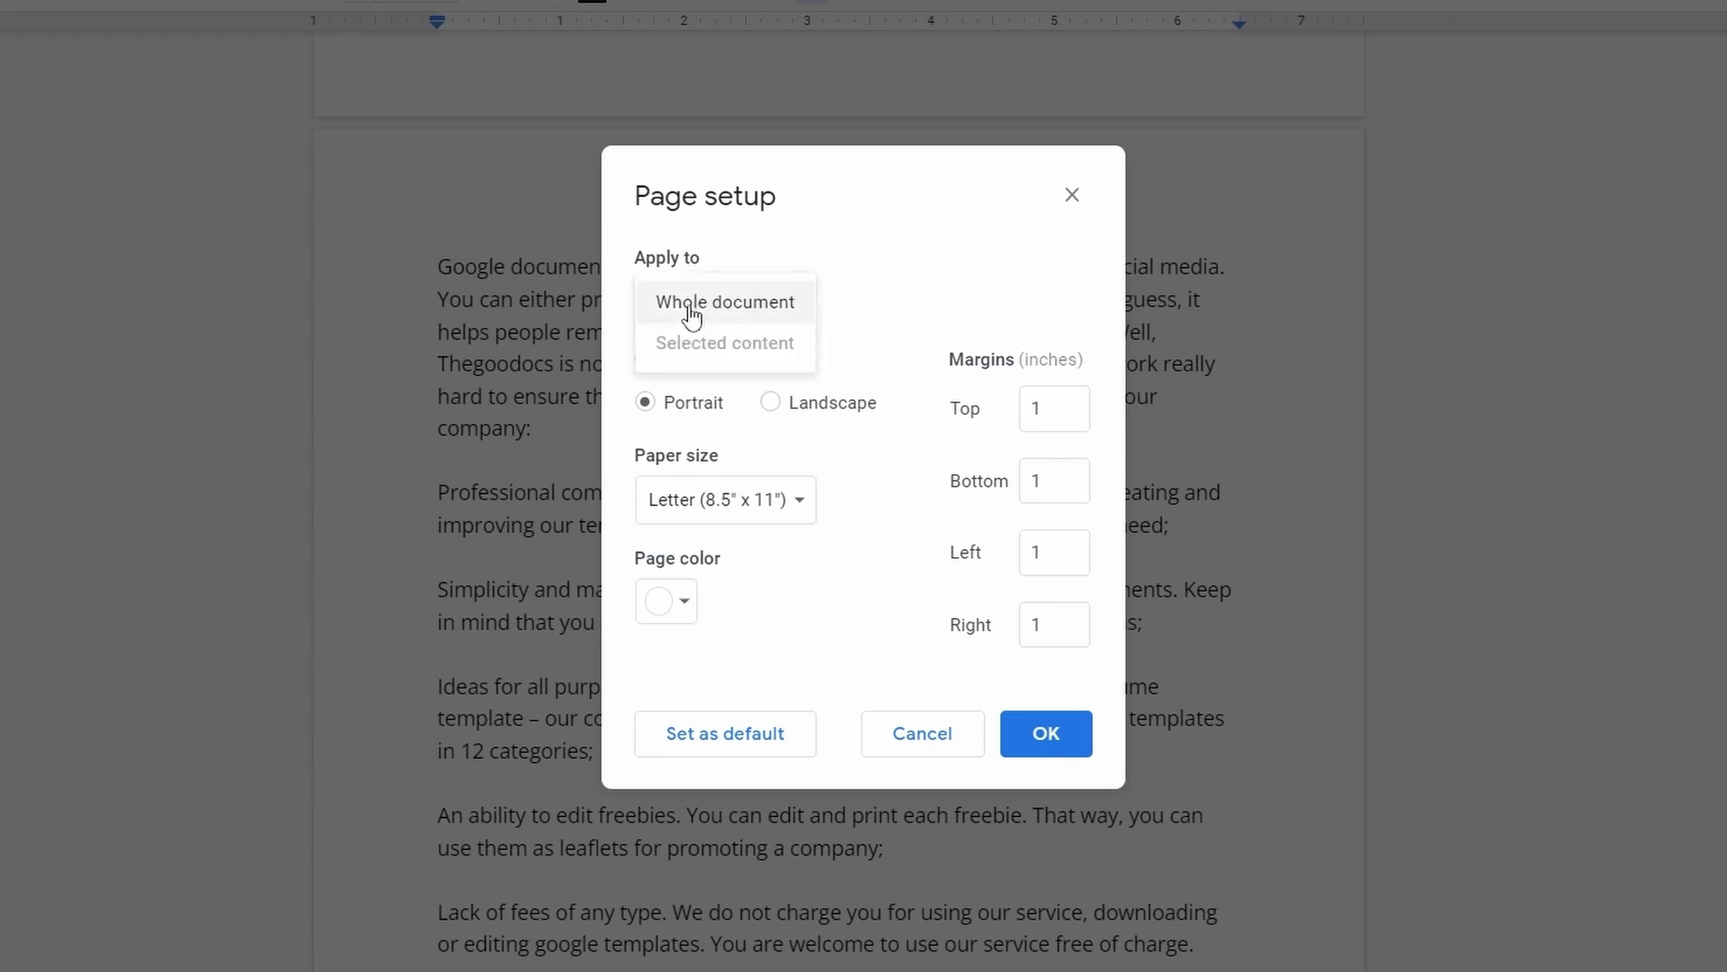
pyautogui.click(723, 301)
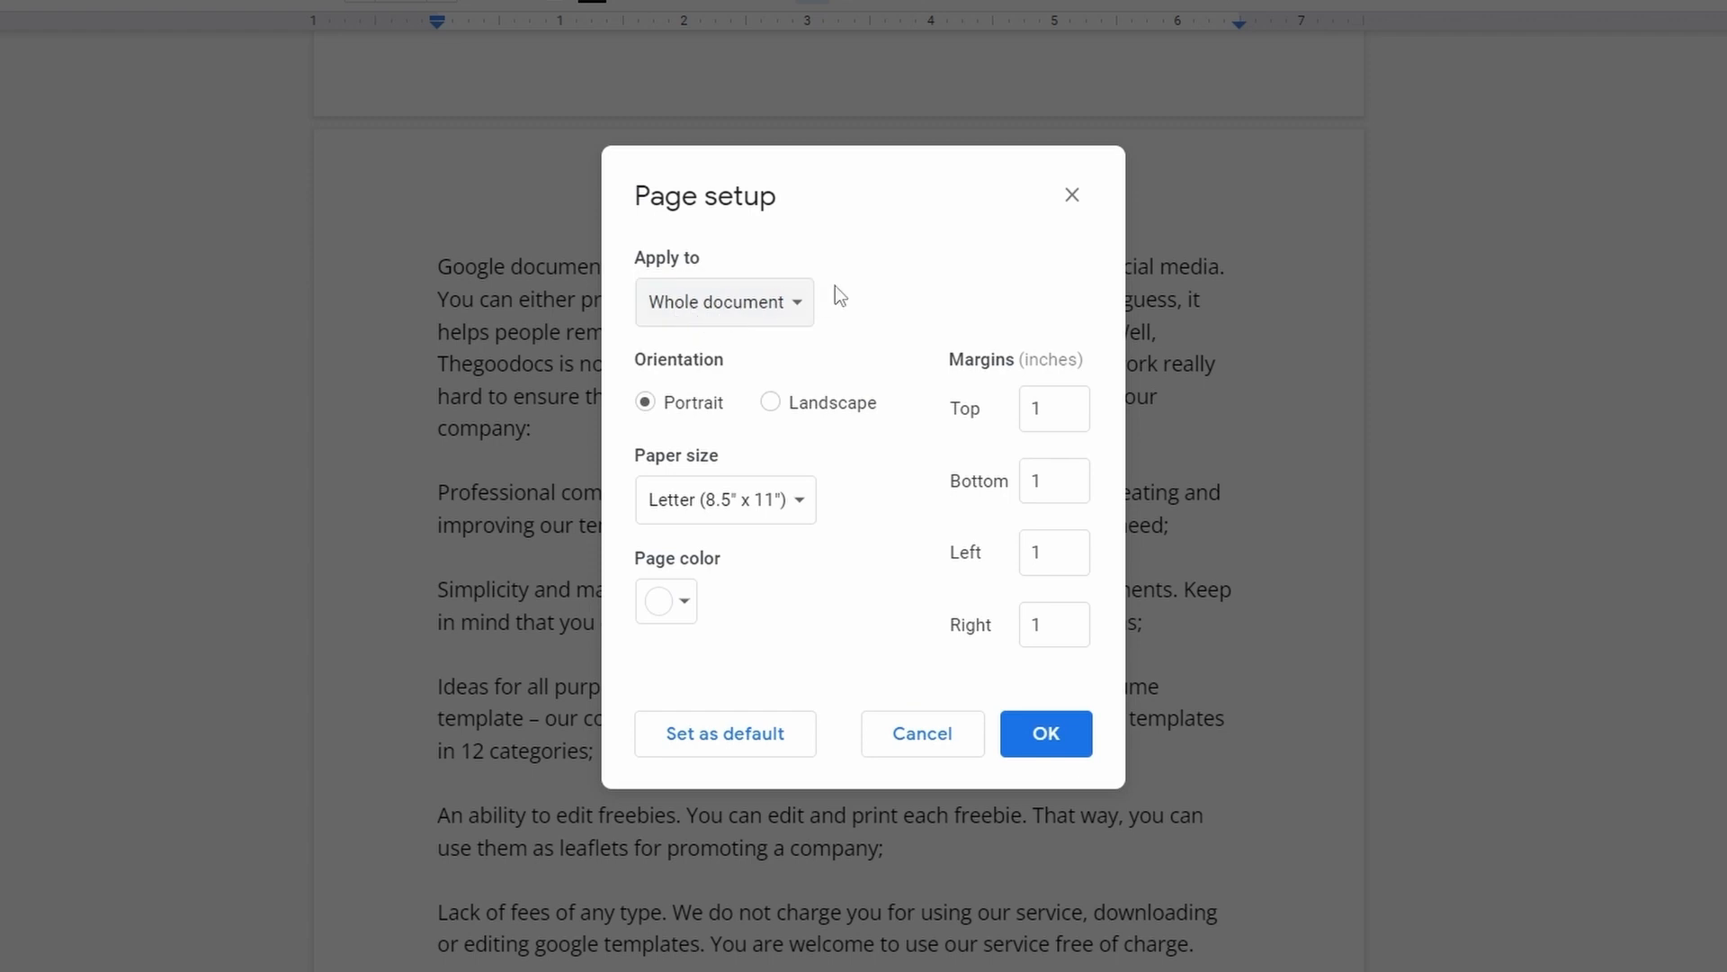
pyautogui.moveTo(861, 293)
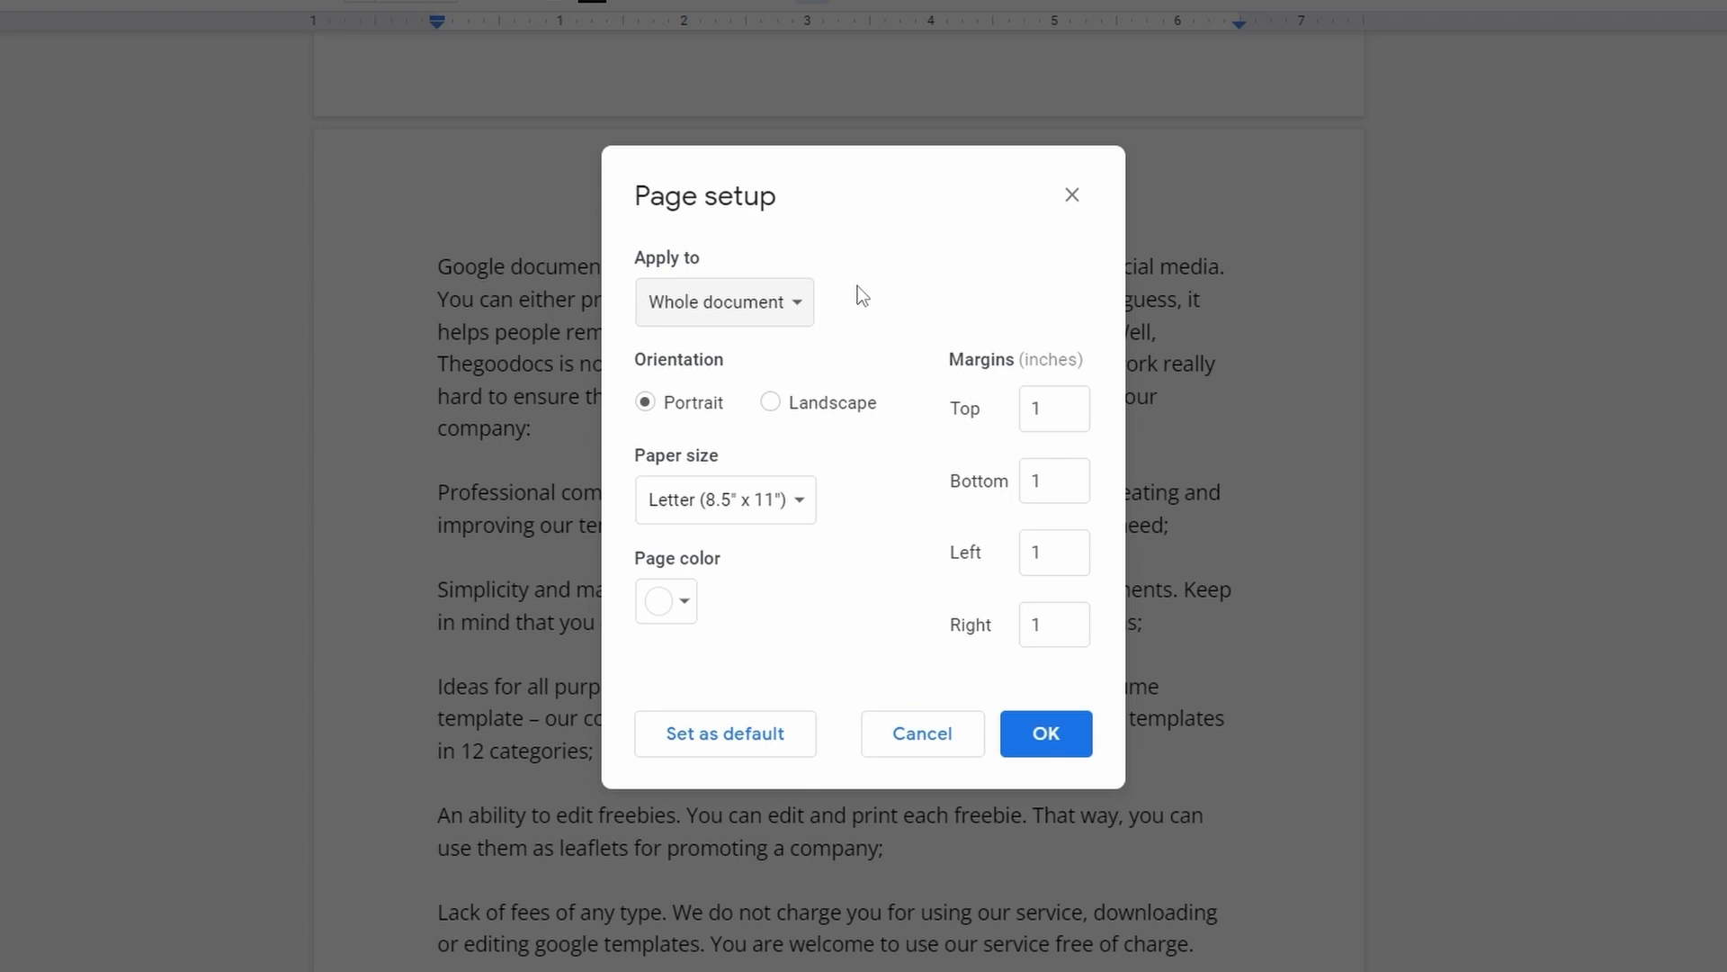
pyautogui.moveTo(724, 579)
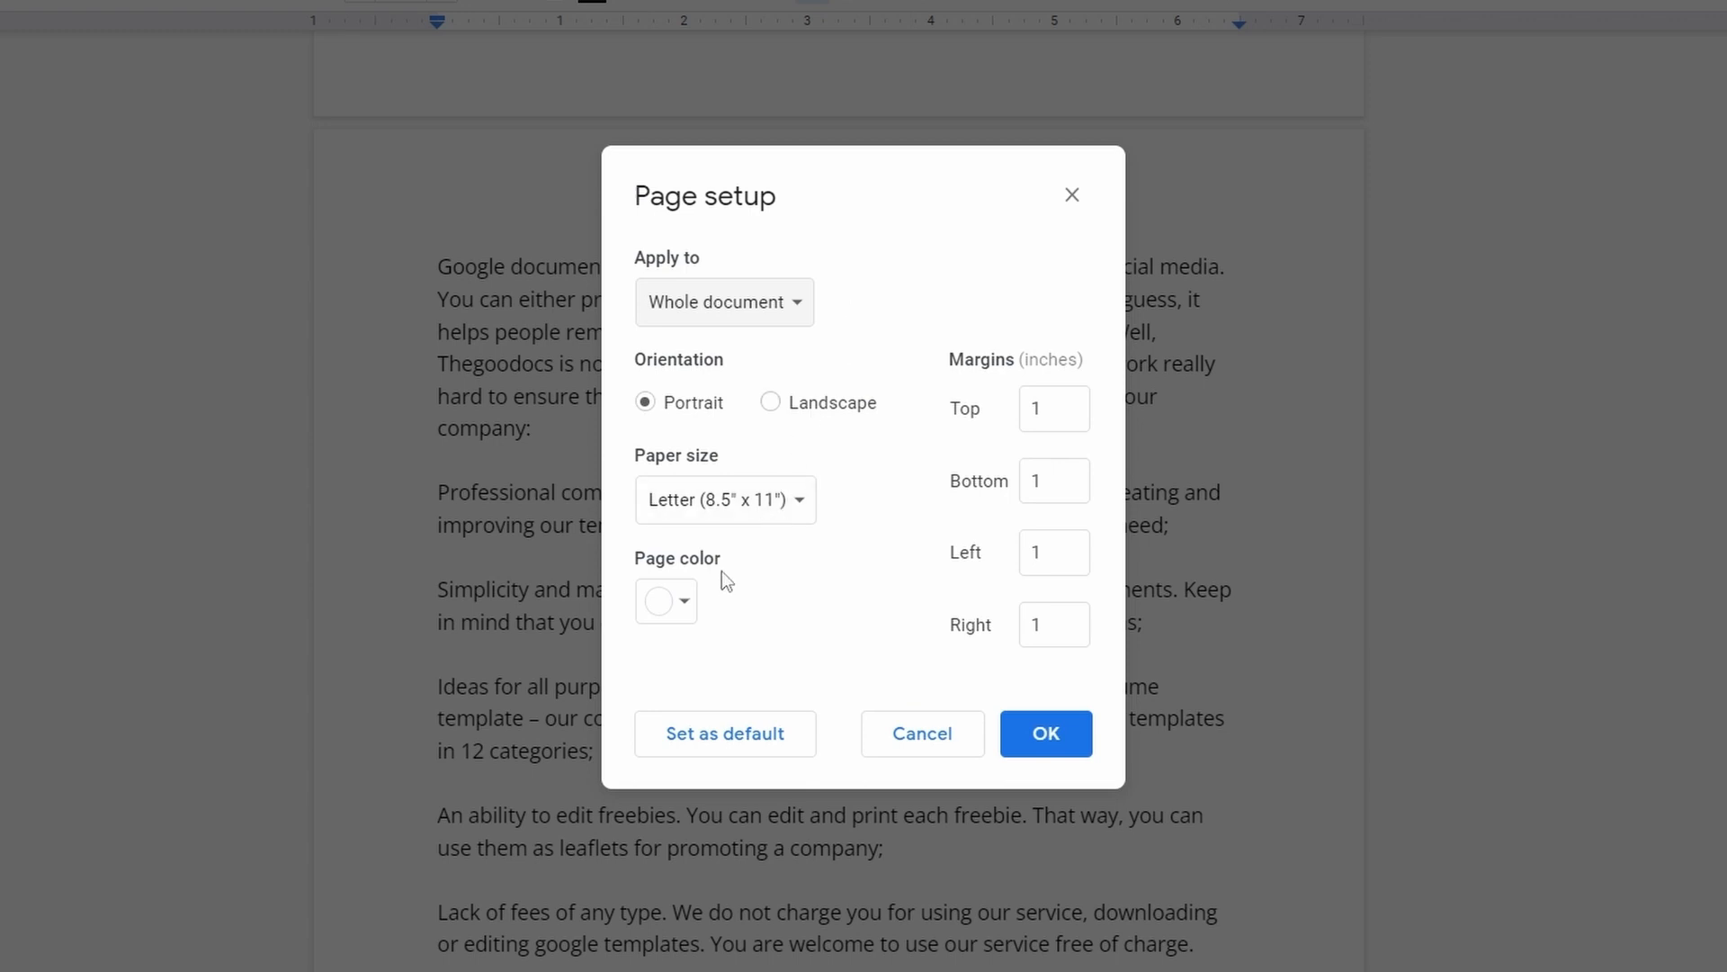
pyautogui.moveTo(690, 605)
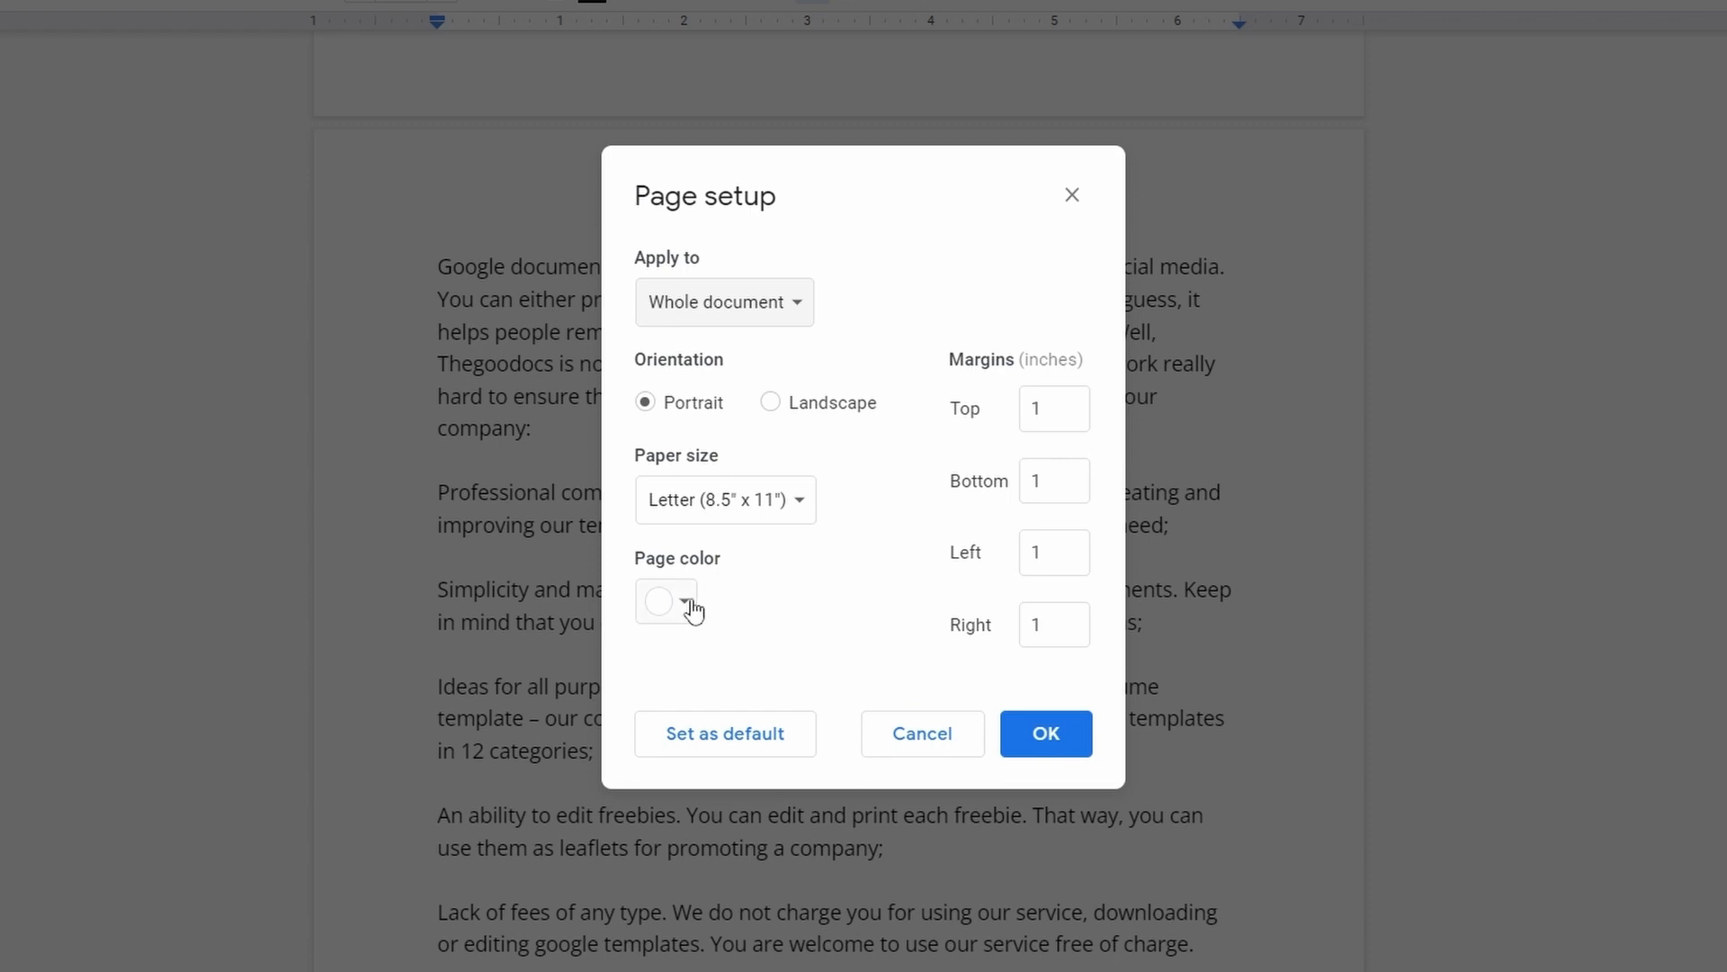
# Step: Try a pale reddish custom page colour, cancel it, and pick the light pink swatch
pyautogui.click(685, 603)
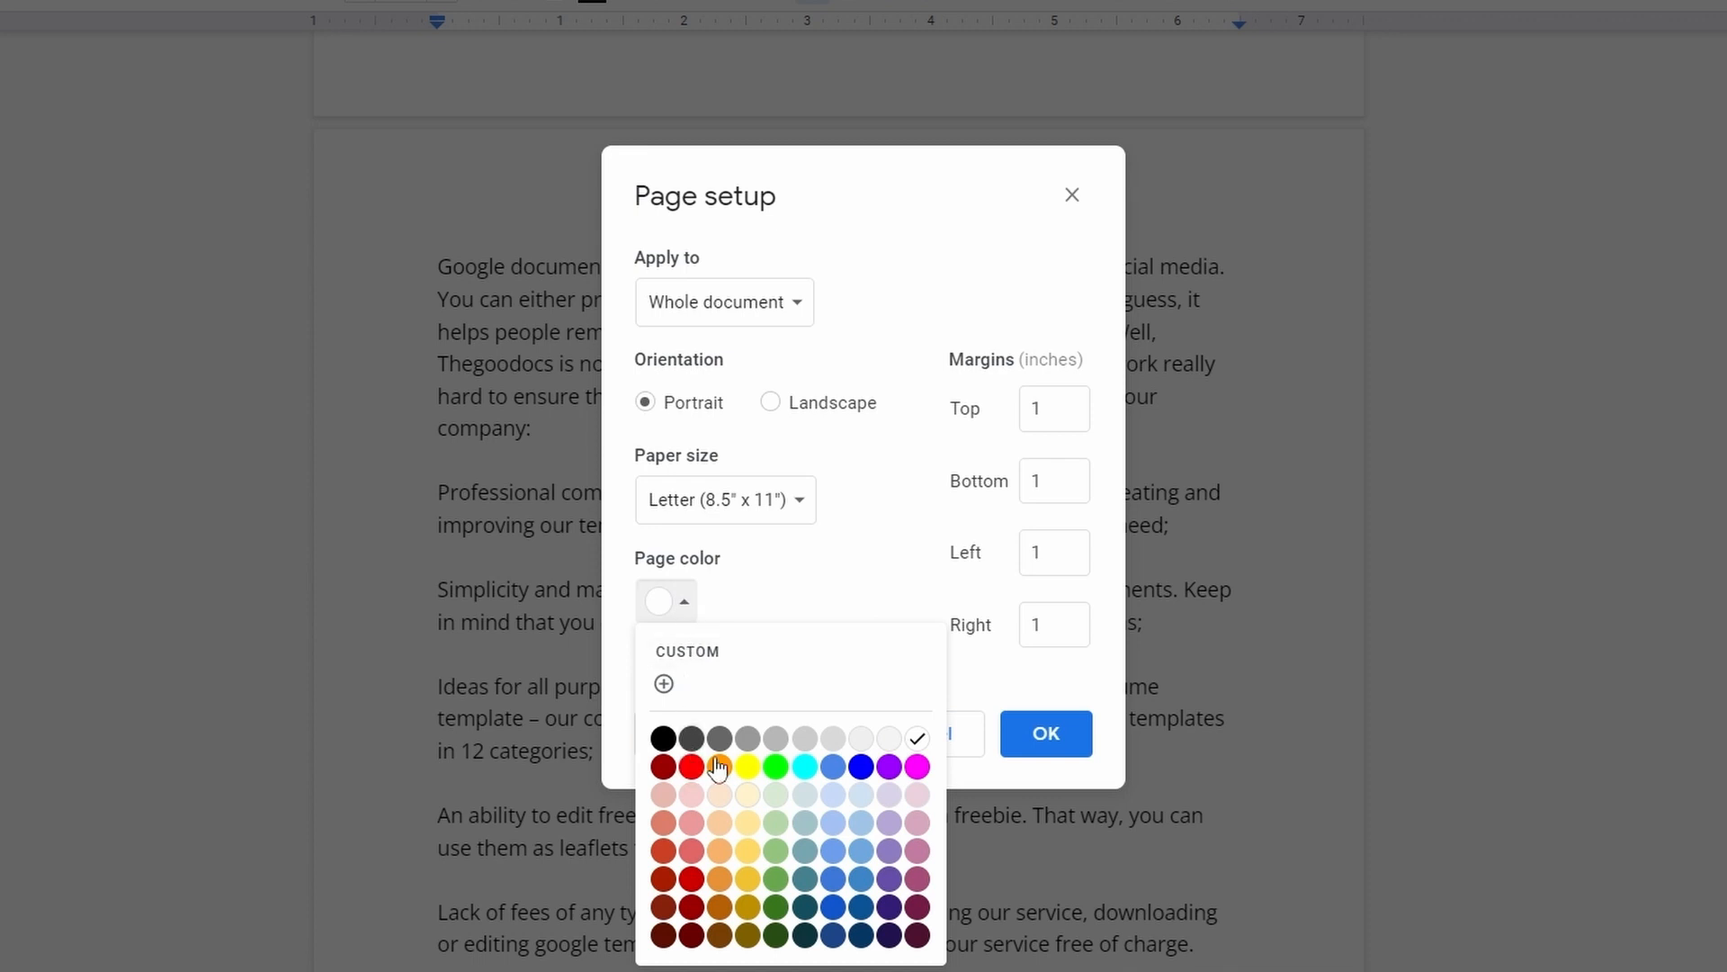
pyautogui.moveTo(698, 707)
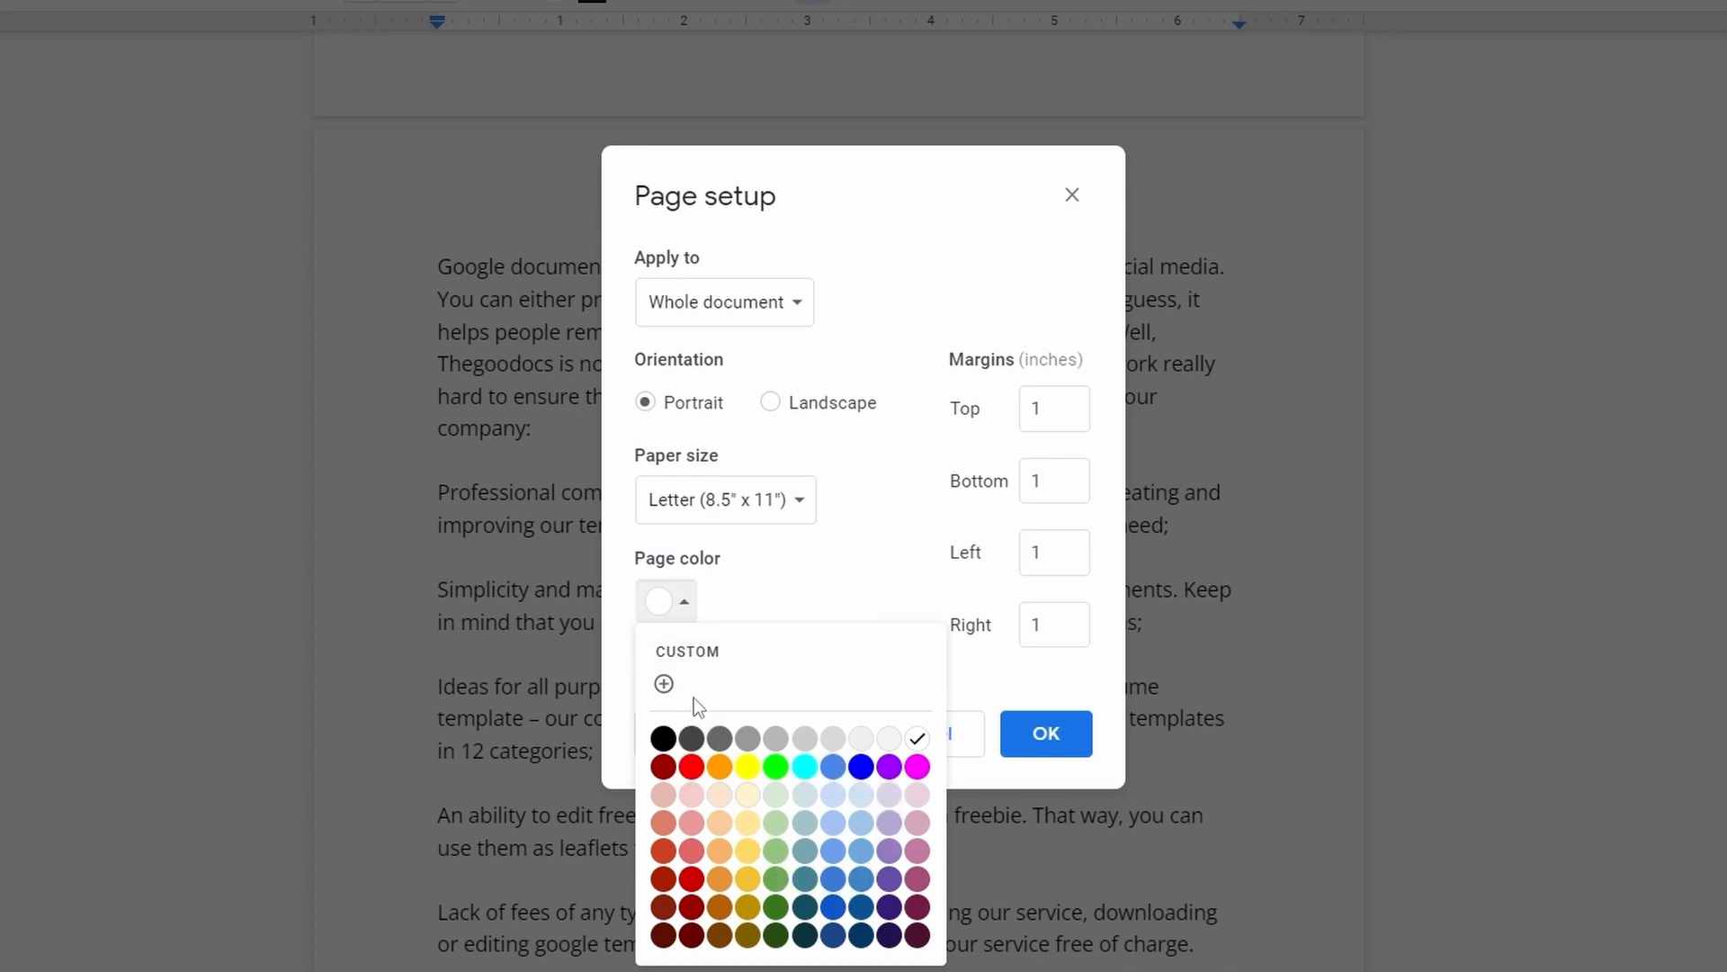
pyautogui.click(663, 683)
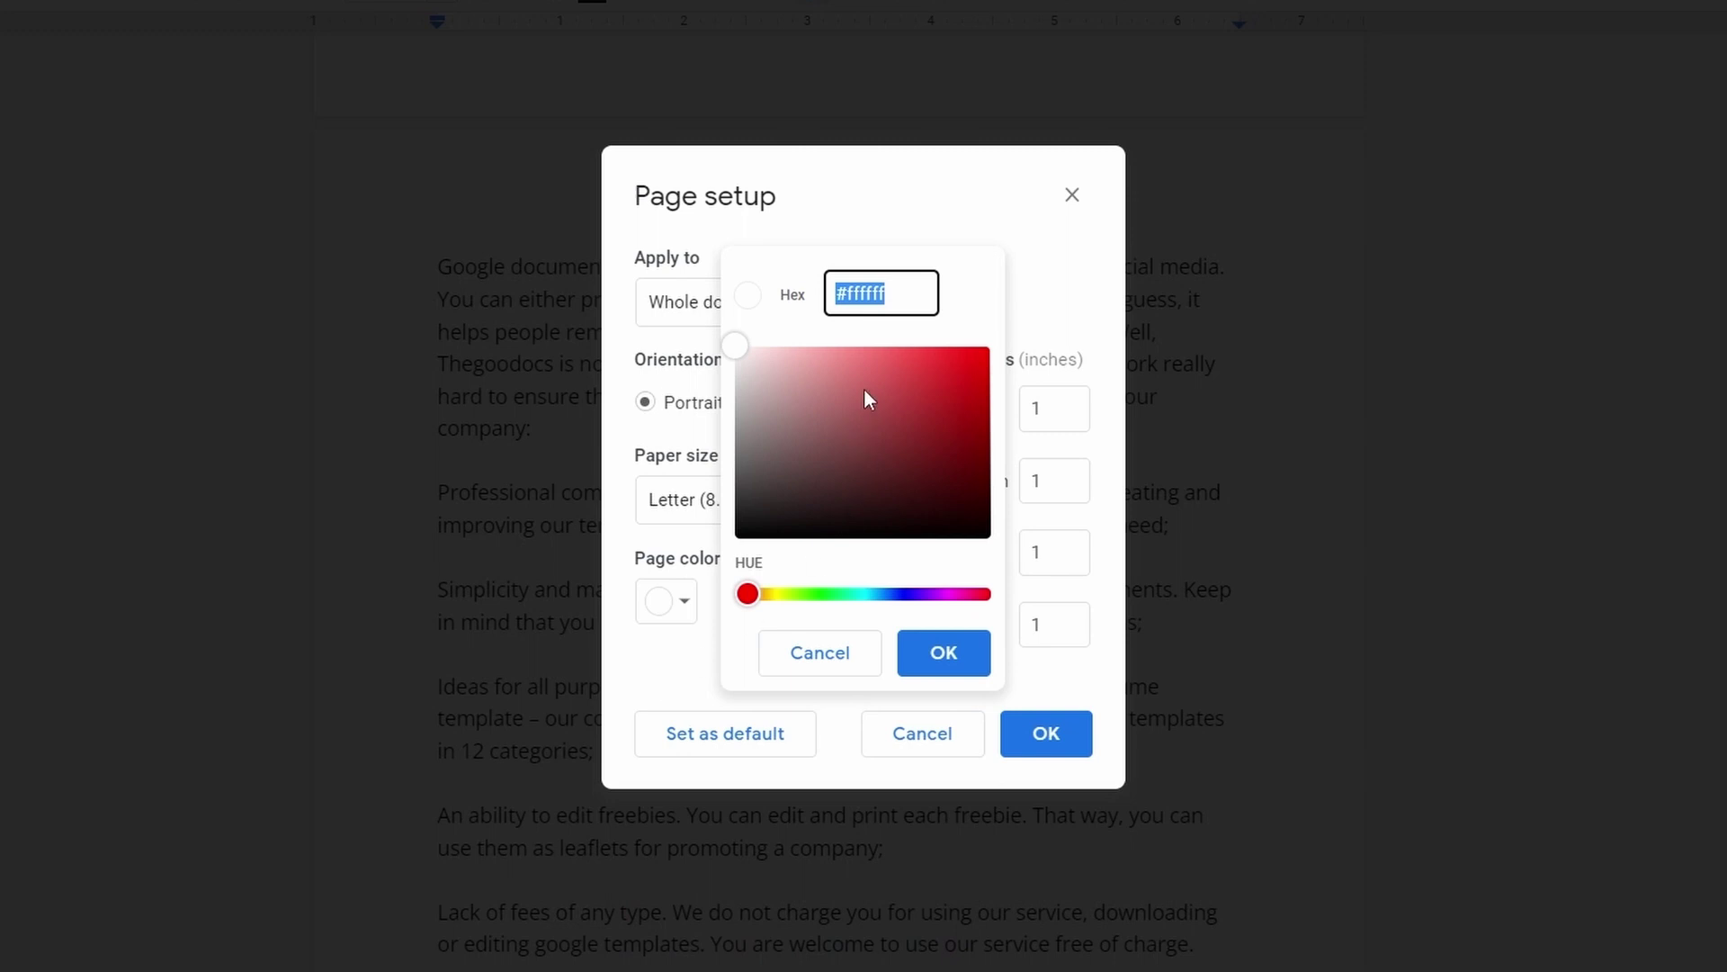
pyautogui.click(862, 294)
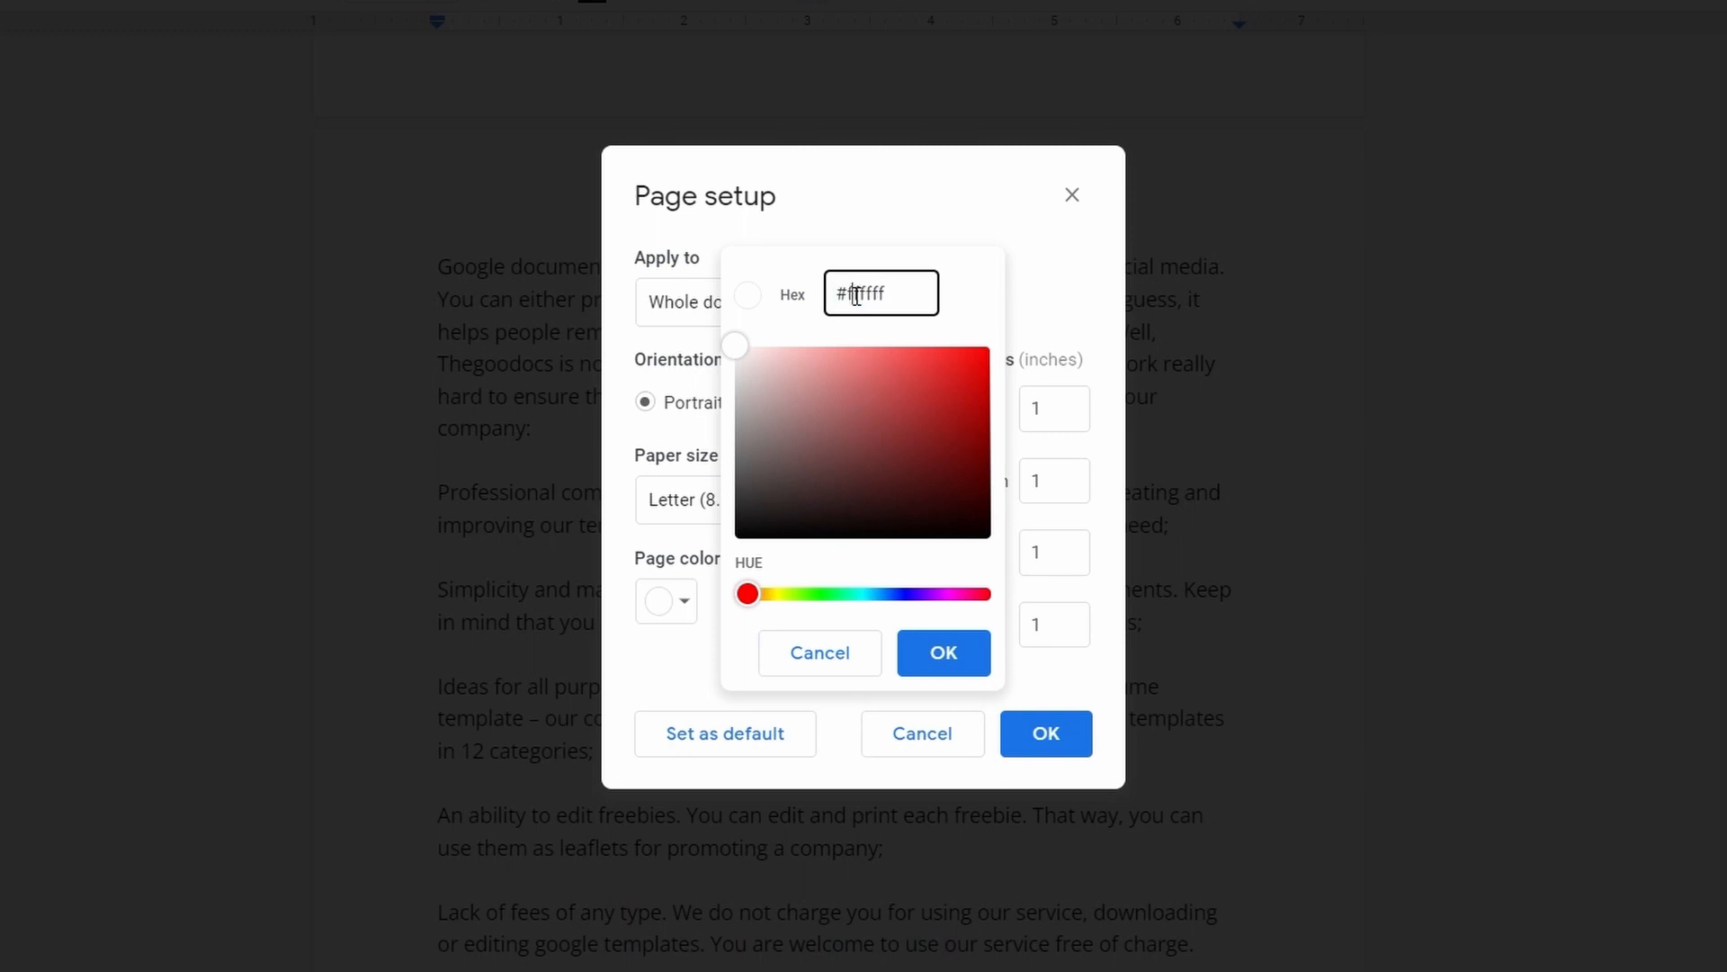
pyautogui.click(795, 364)
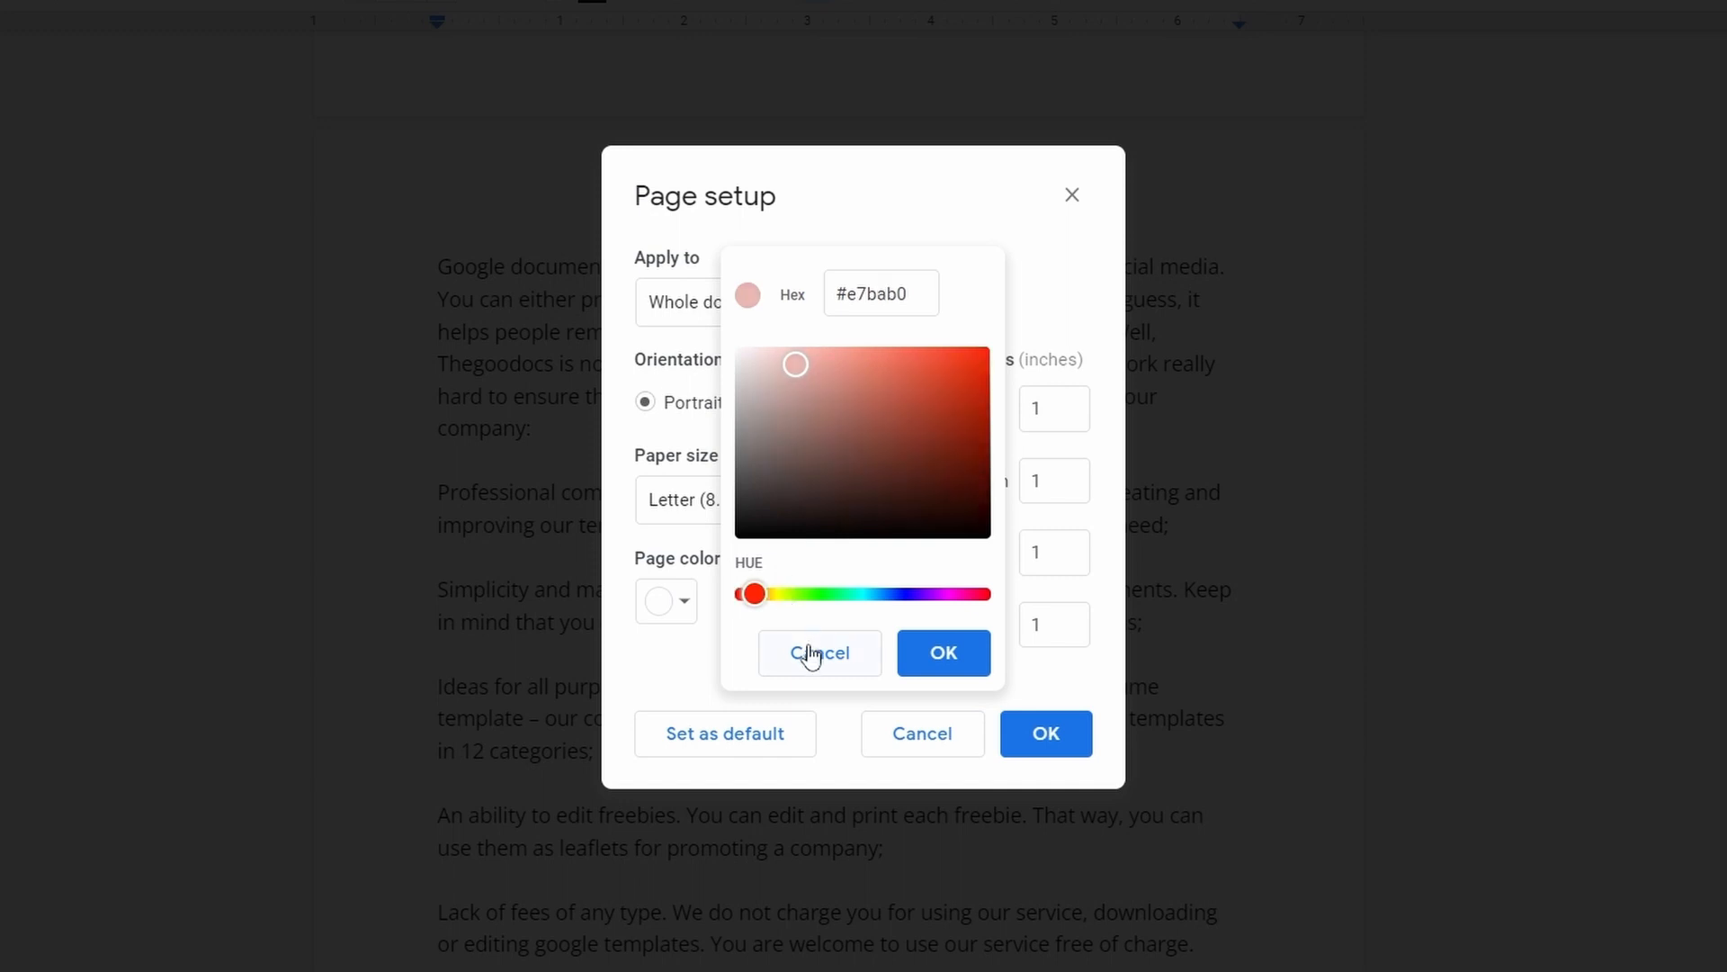
pyautogui.click(819, 653)
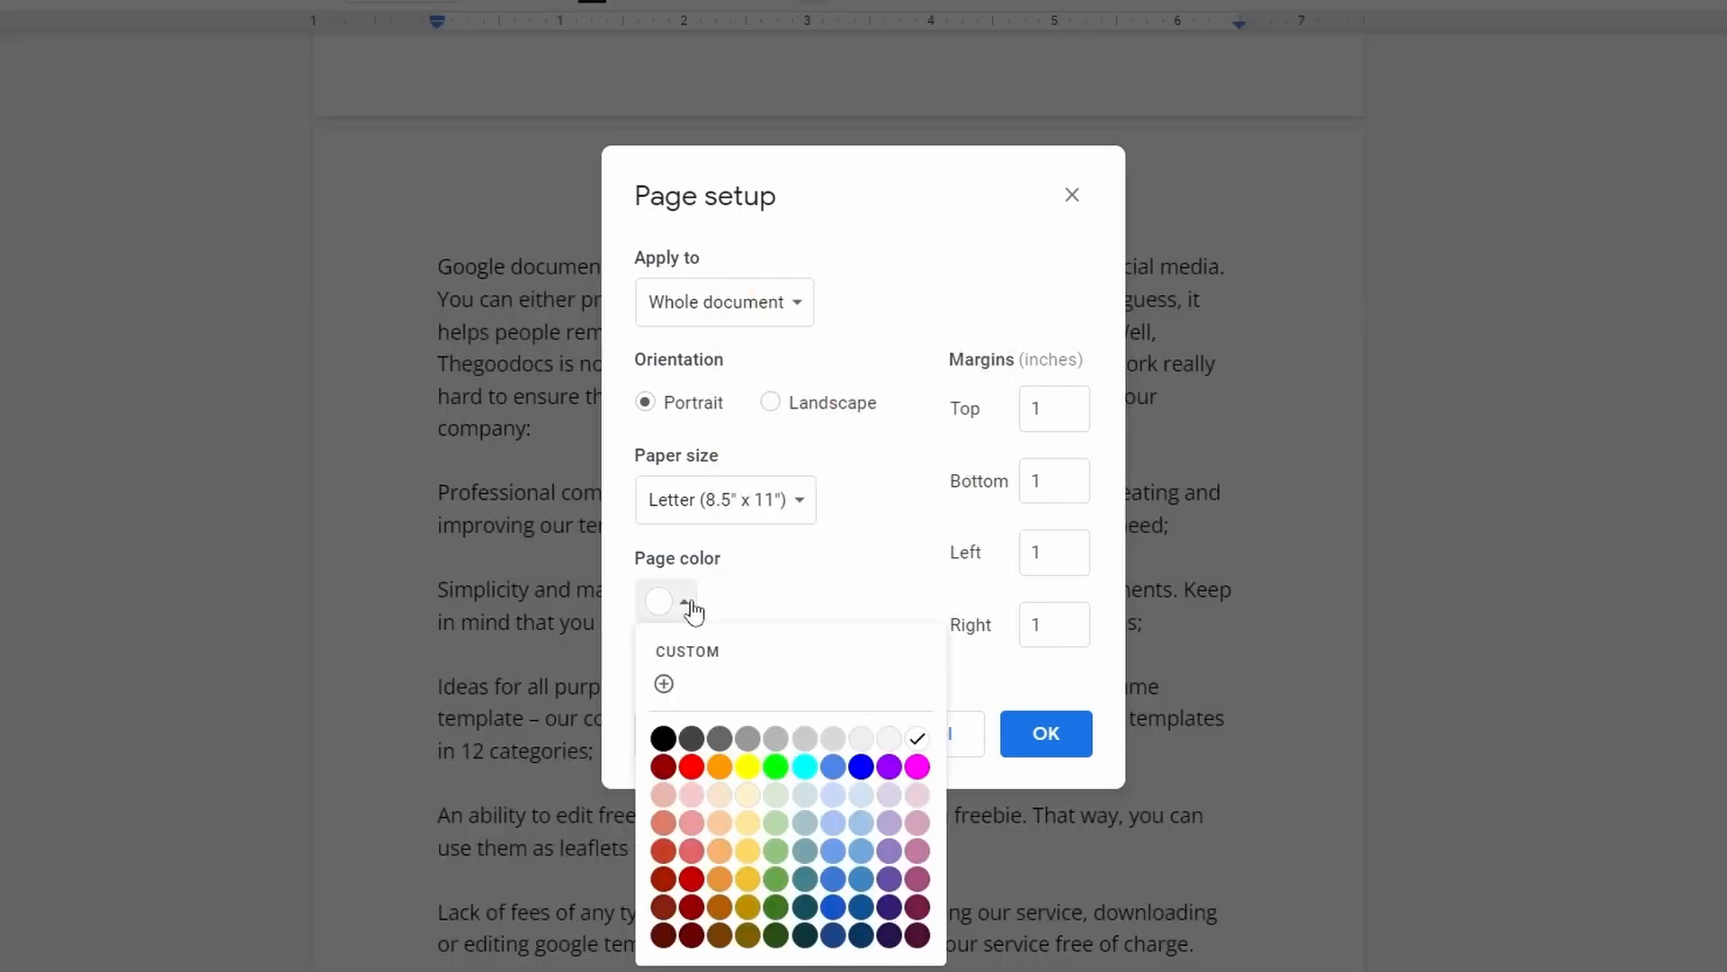
pyautogui.moveTo(911, 806)
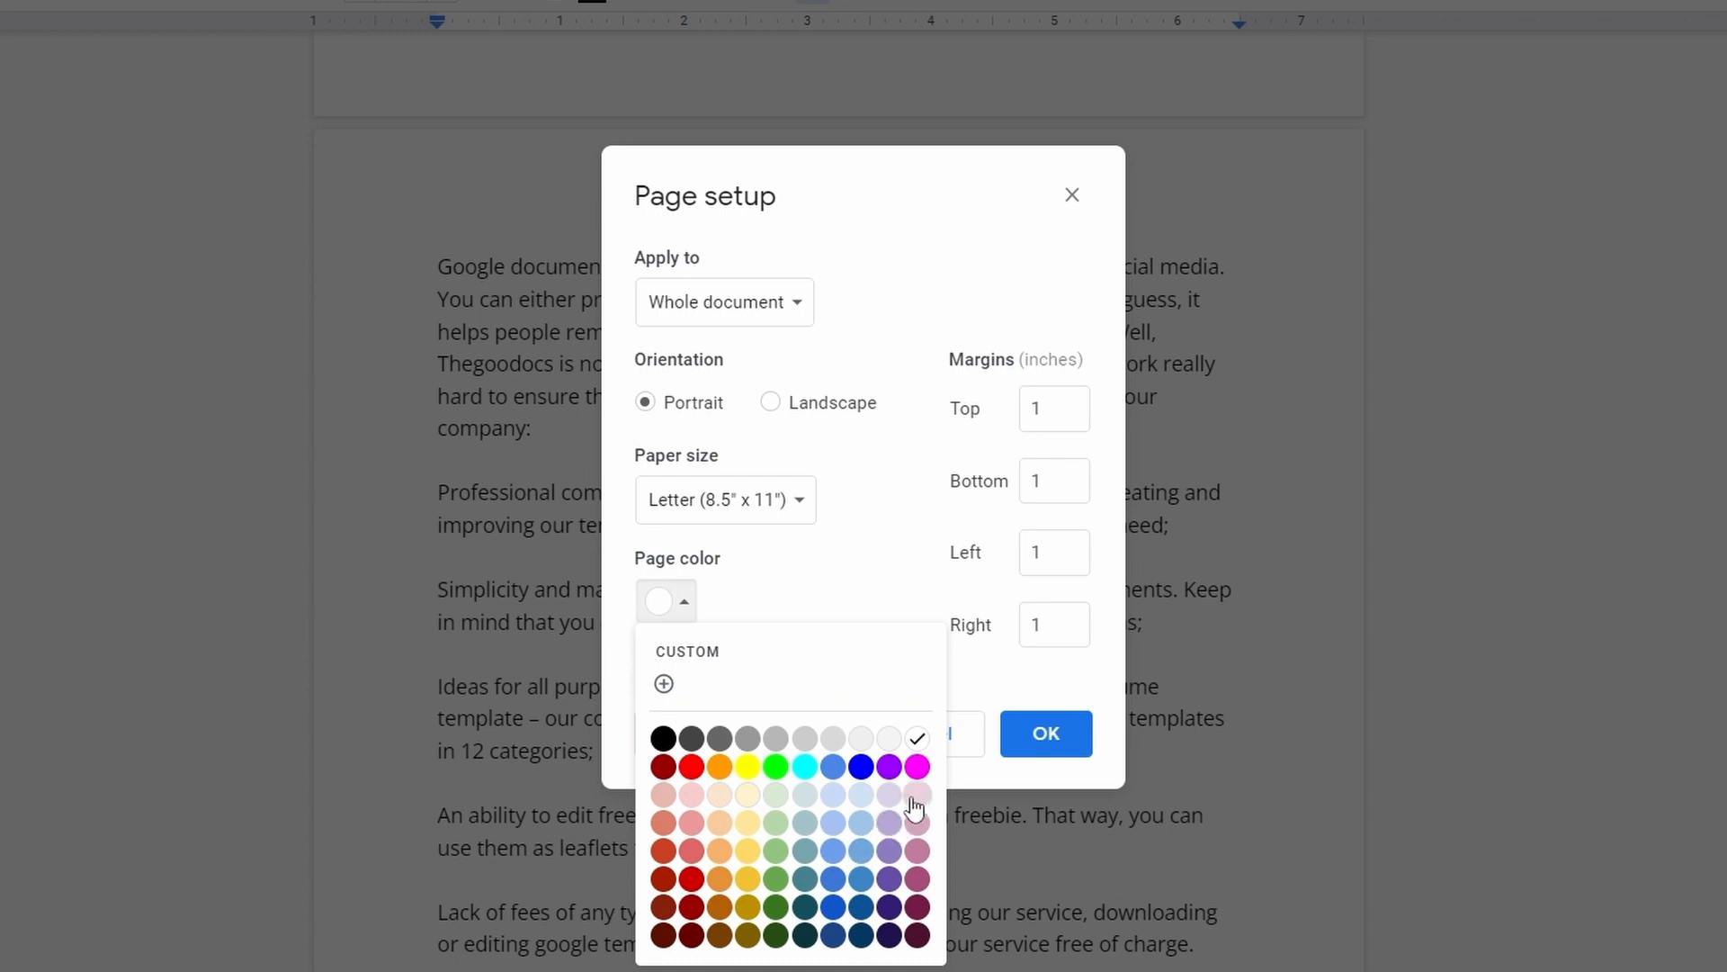
pyautogui.click(915, 794)
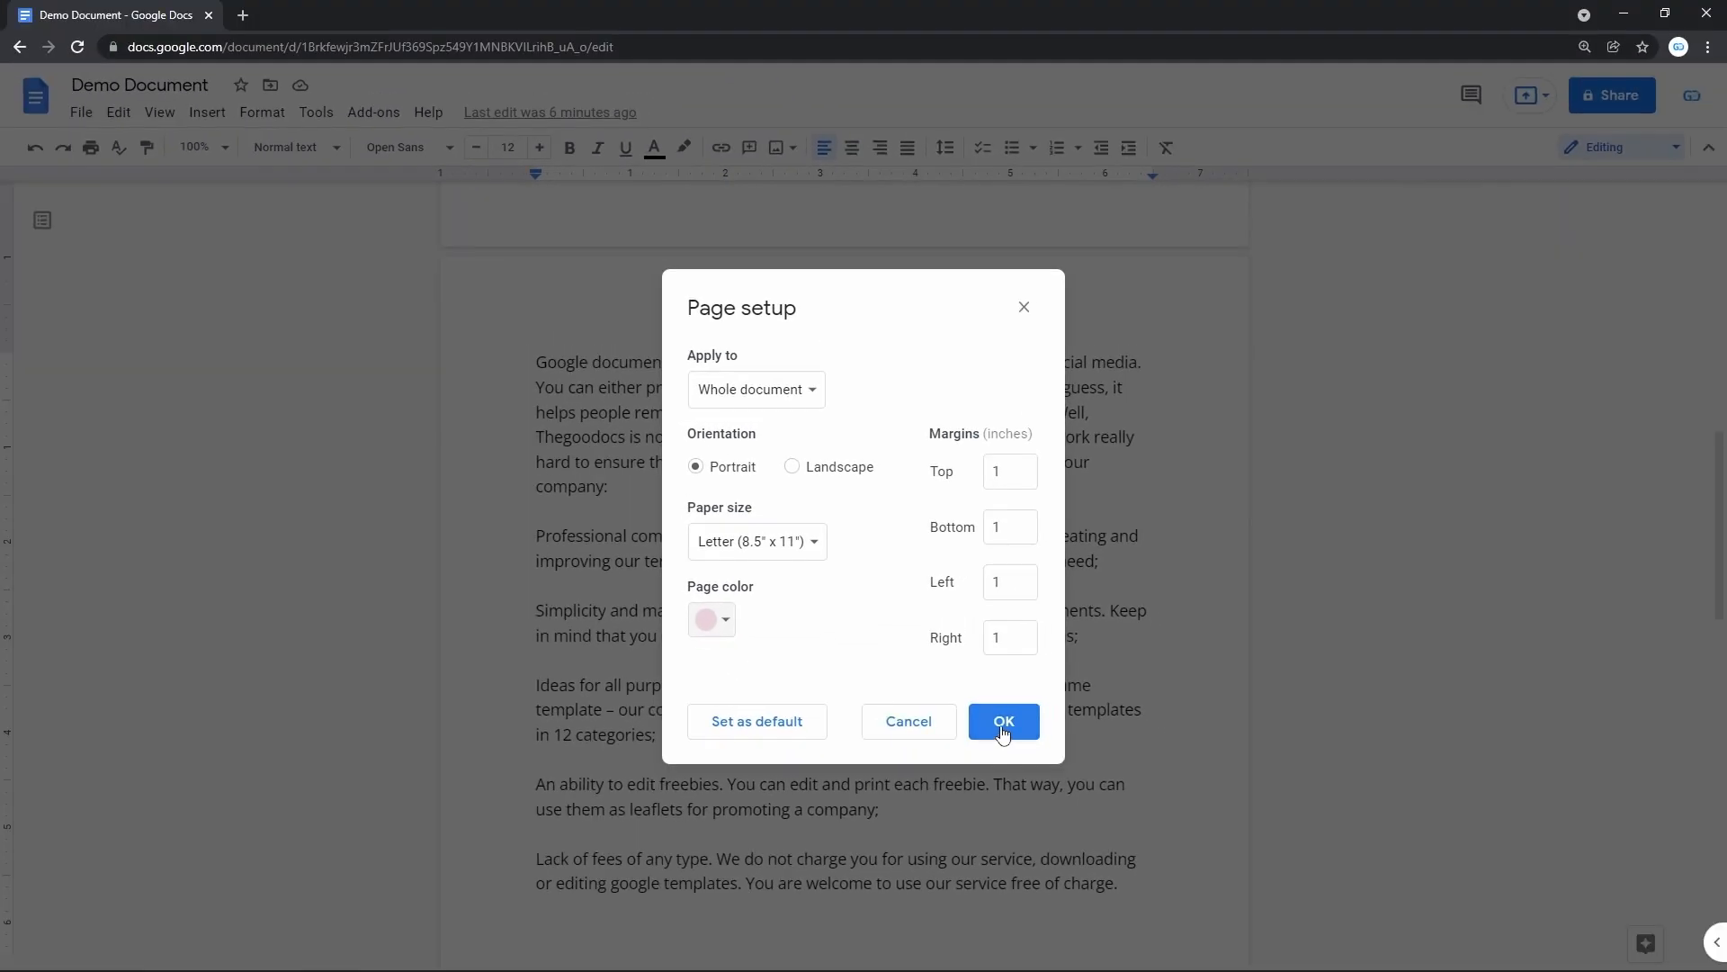
# Step: Confirm the light pink page colour with OK and scroll through the document
pyautogui.click(1003, 720)
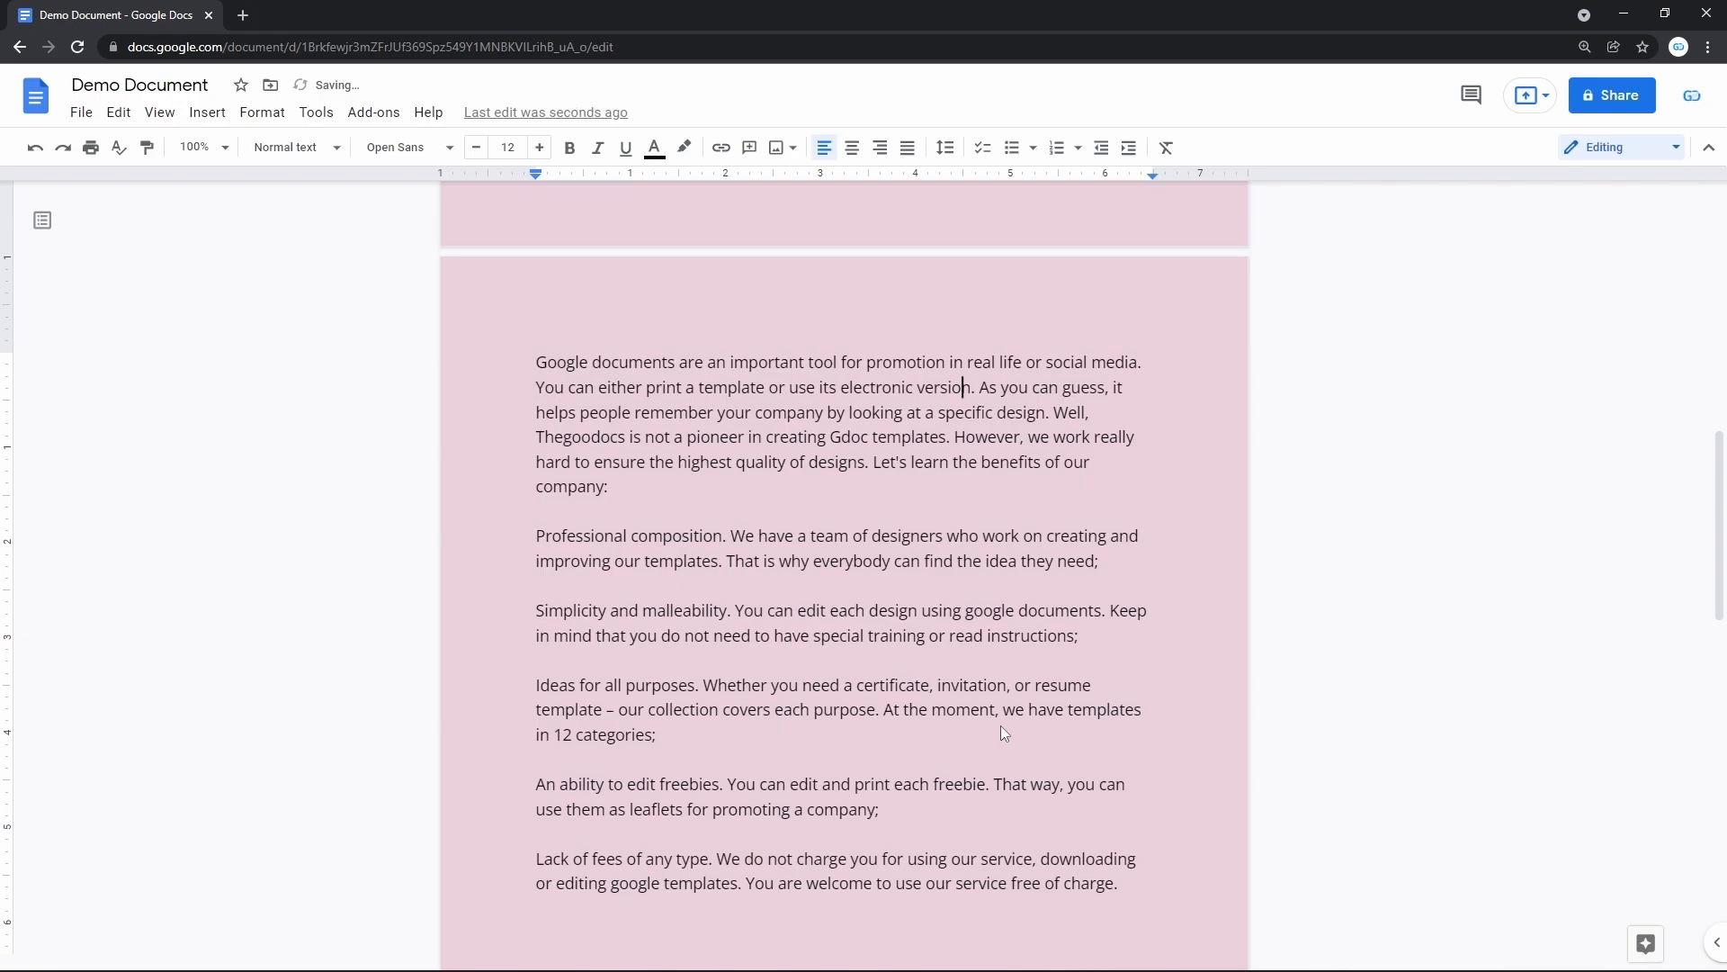
pyautogui.scroll(-3)
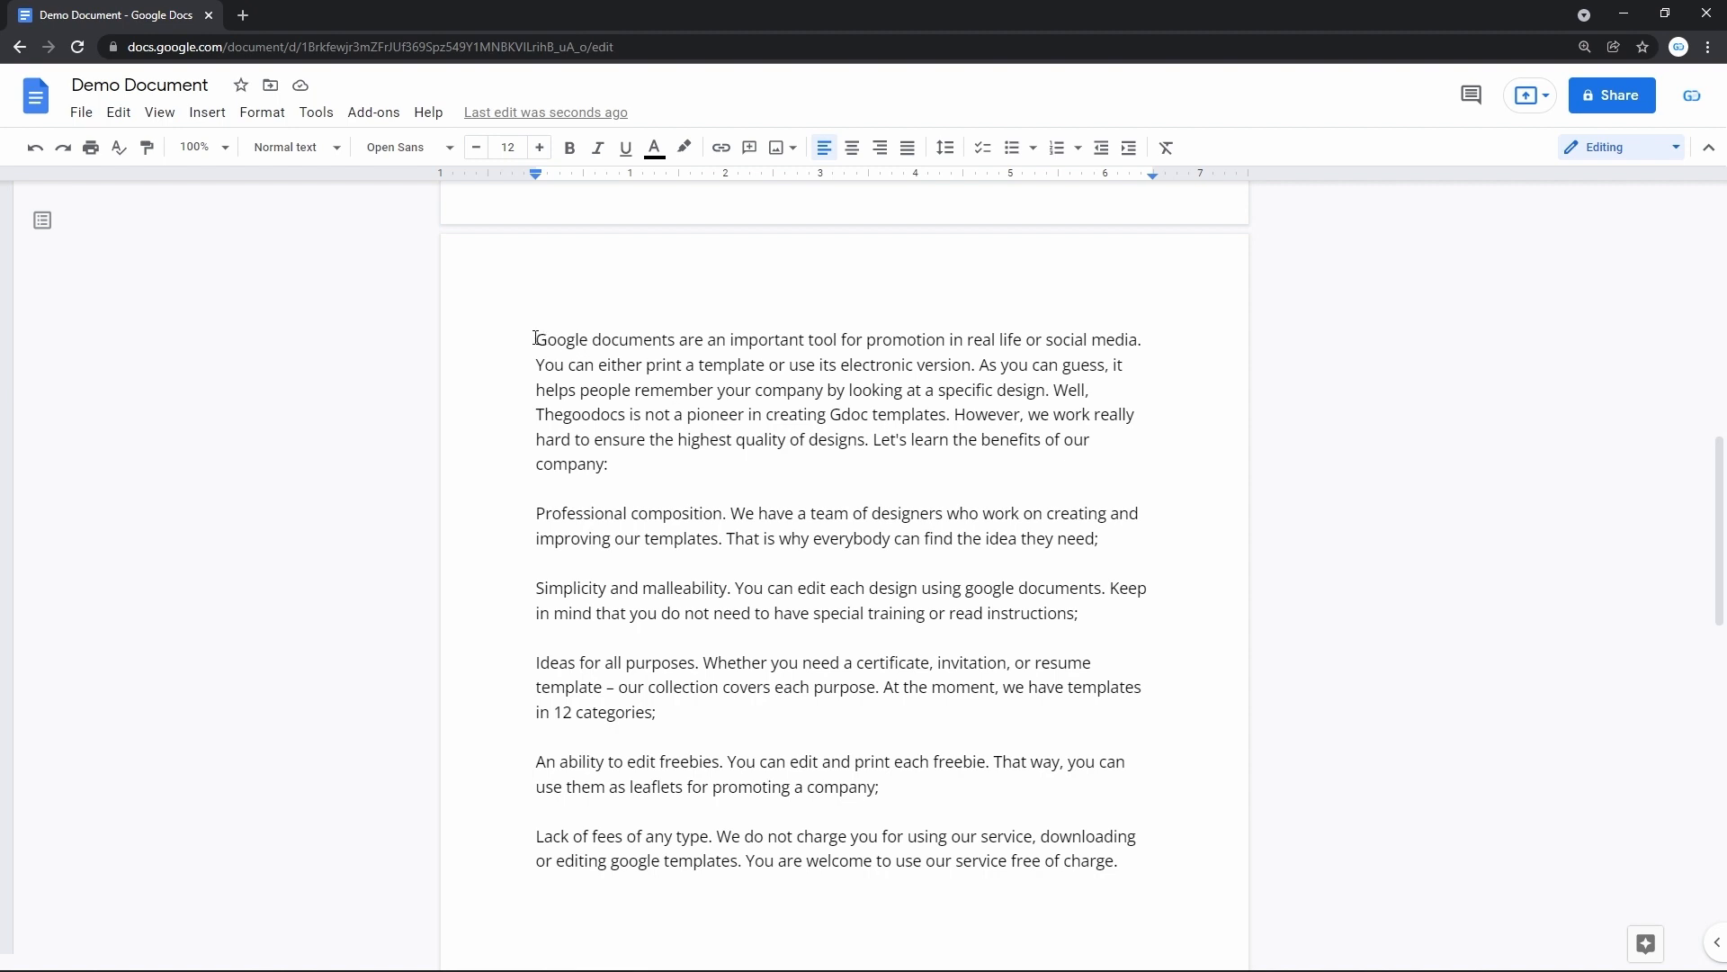
# Step: Select all the document's text, colour it white, then deselect it
pyautogui.moveTo(535, 338); pyautogui.dragTo(880, 786)
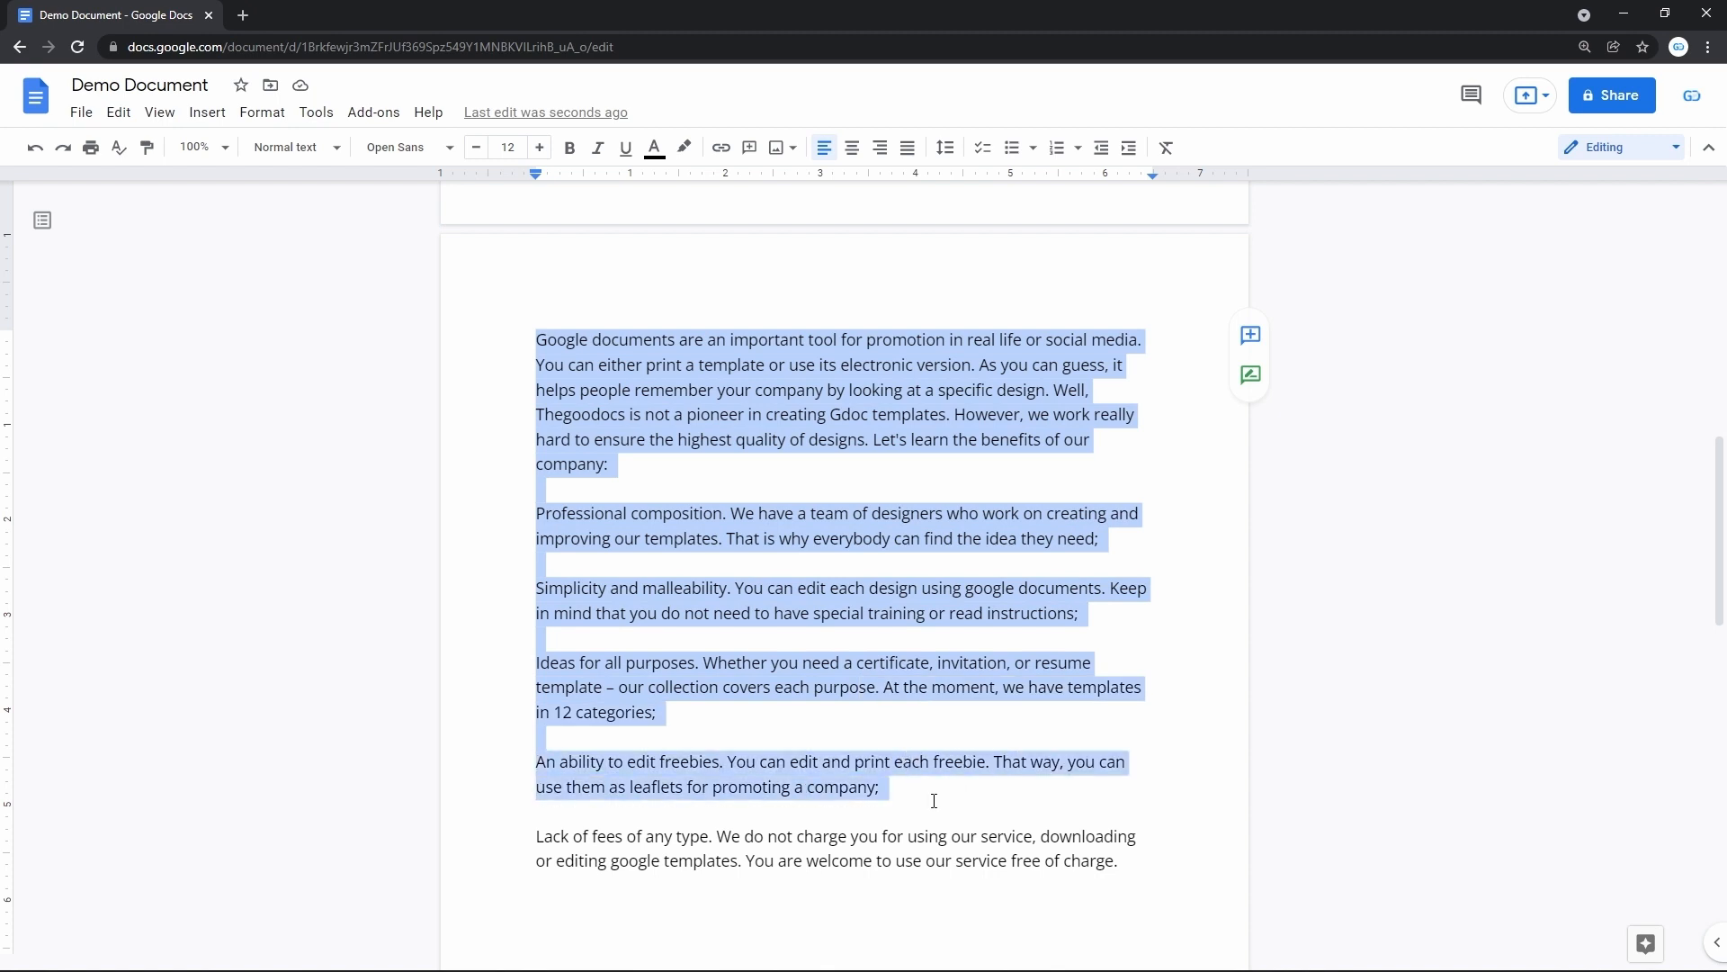
pyautogui.moveTo(881, 787); pyautogui.dragTo(963, 879)
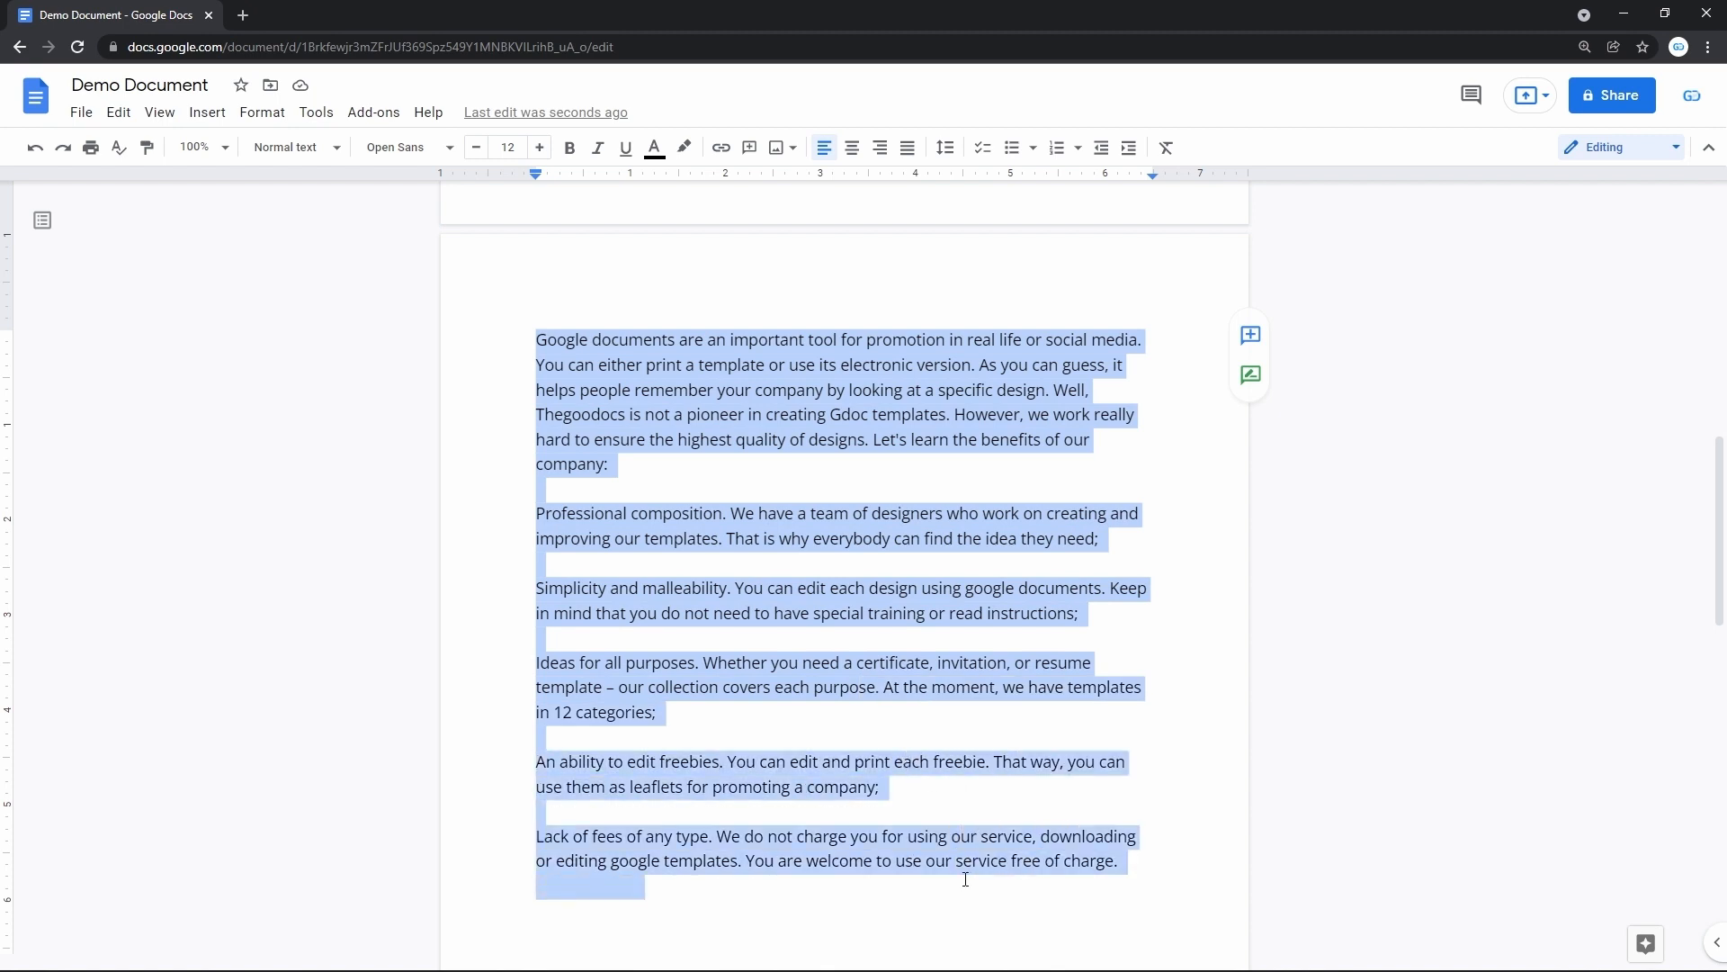
pyautogui.moveTo(900, 607)
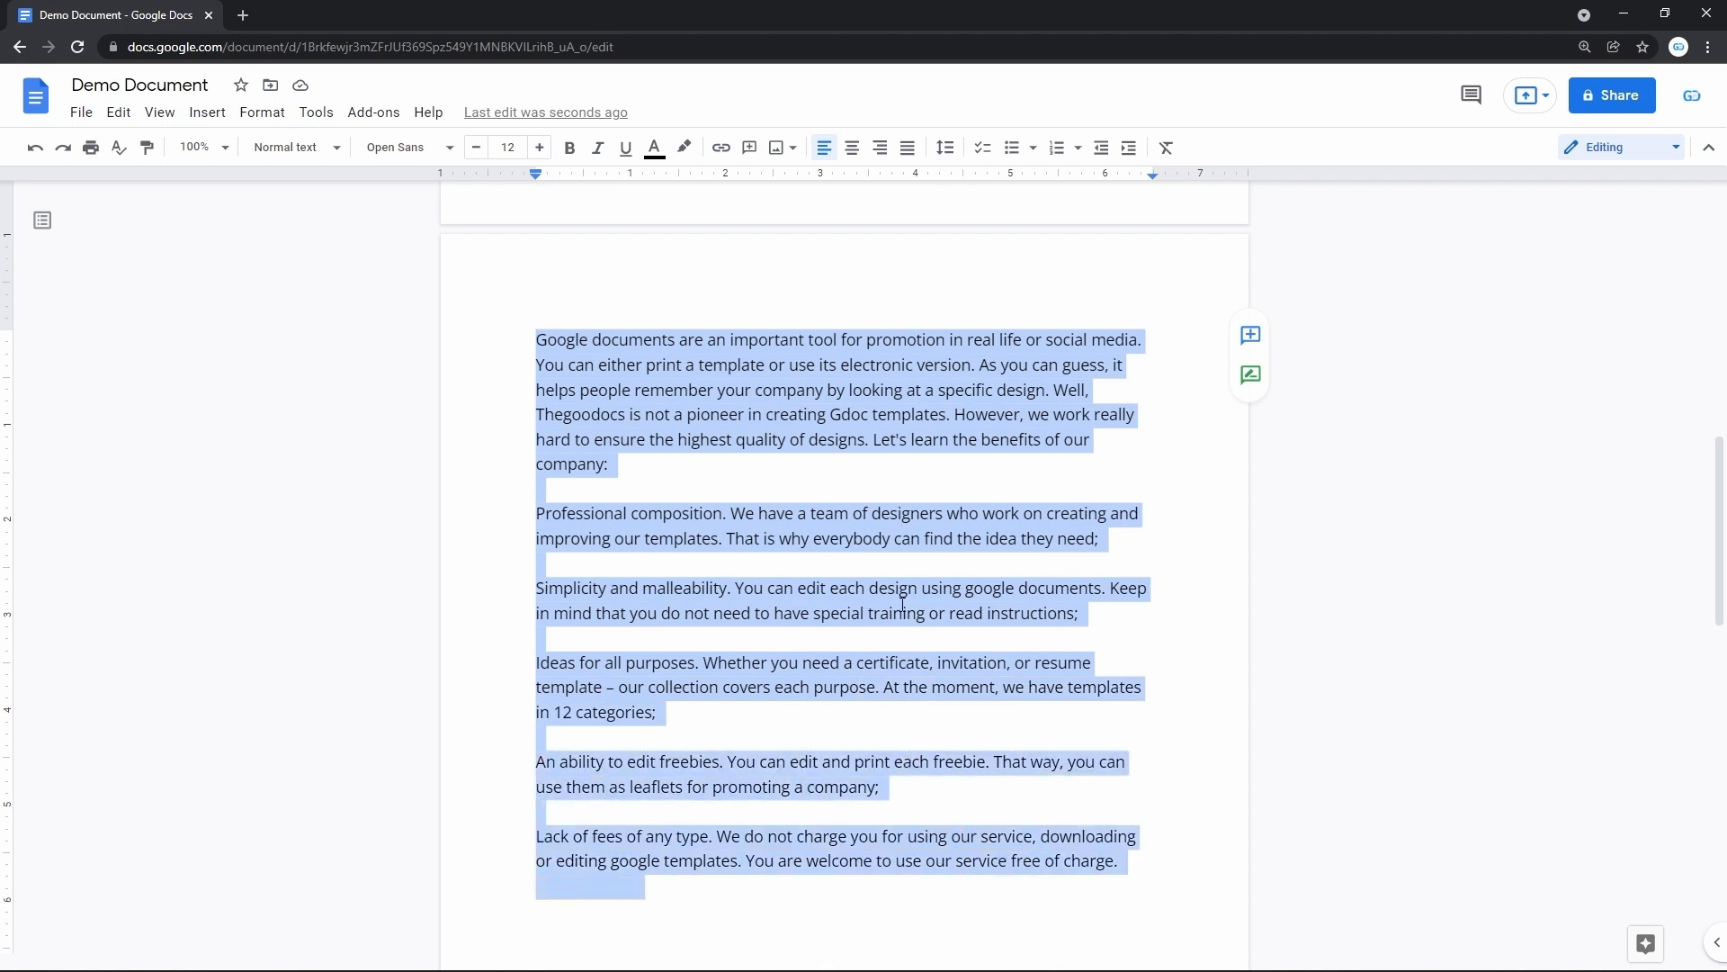
pyautogui.click(881, 538)
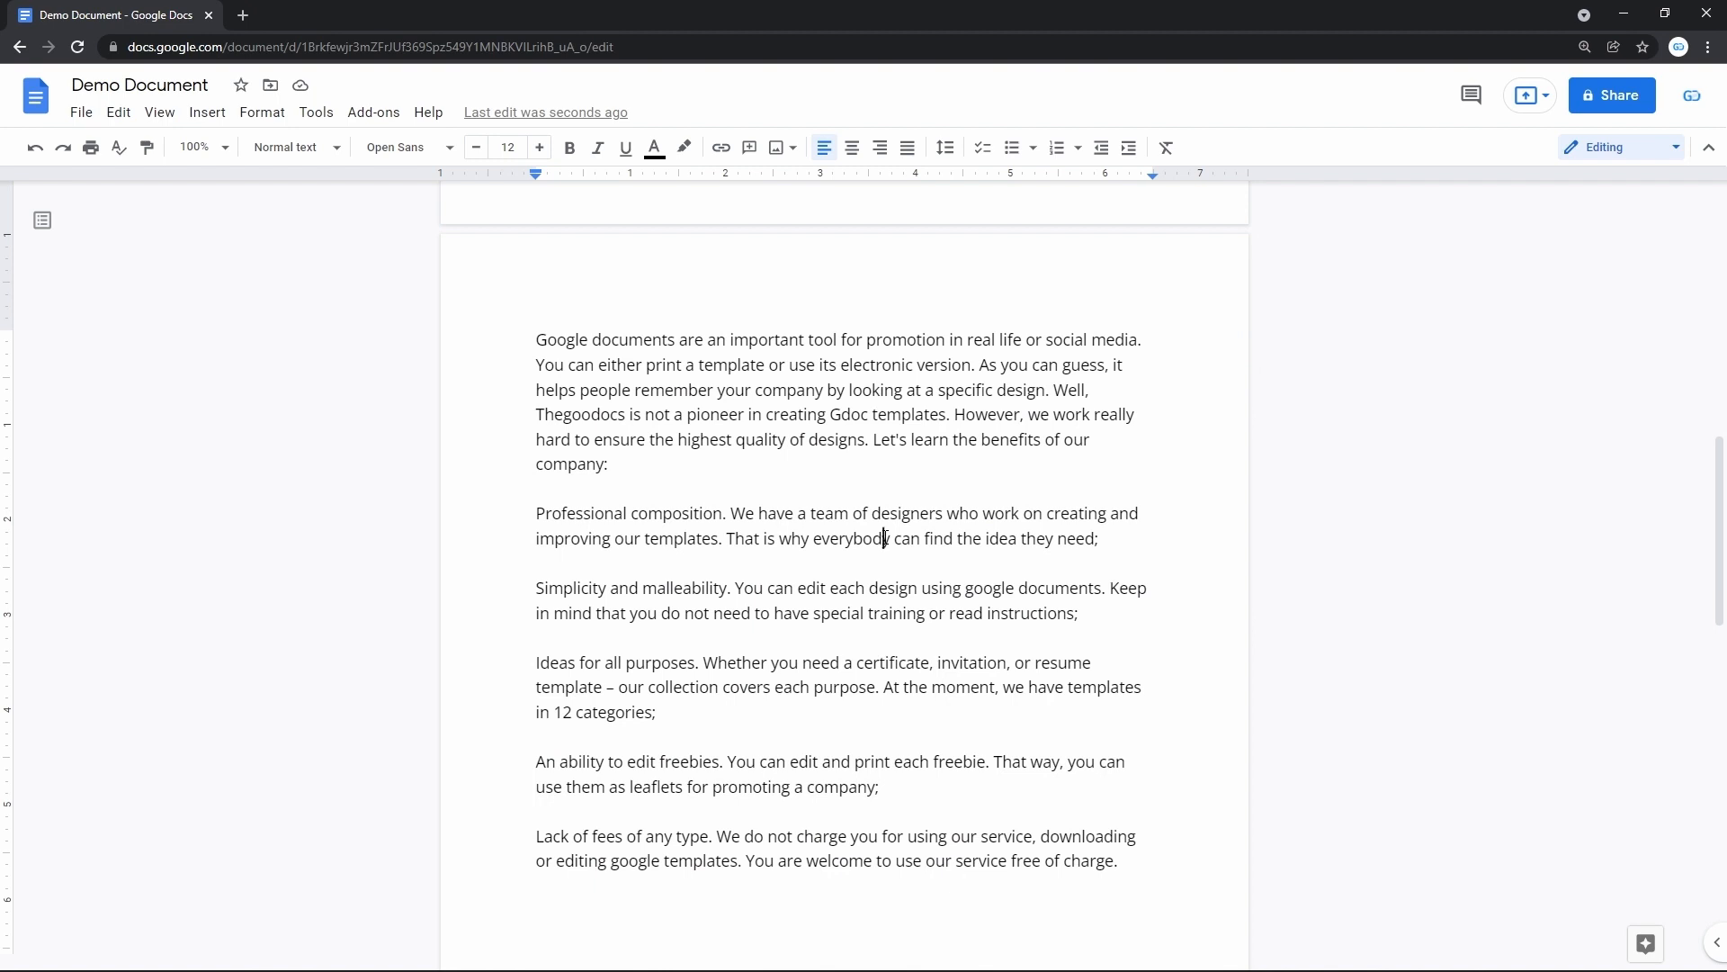
pyautogui.press('ctrl+a')
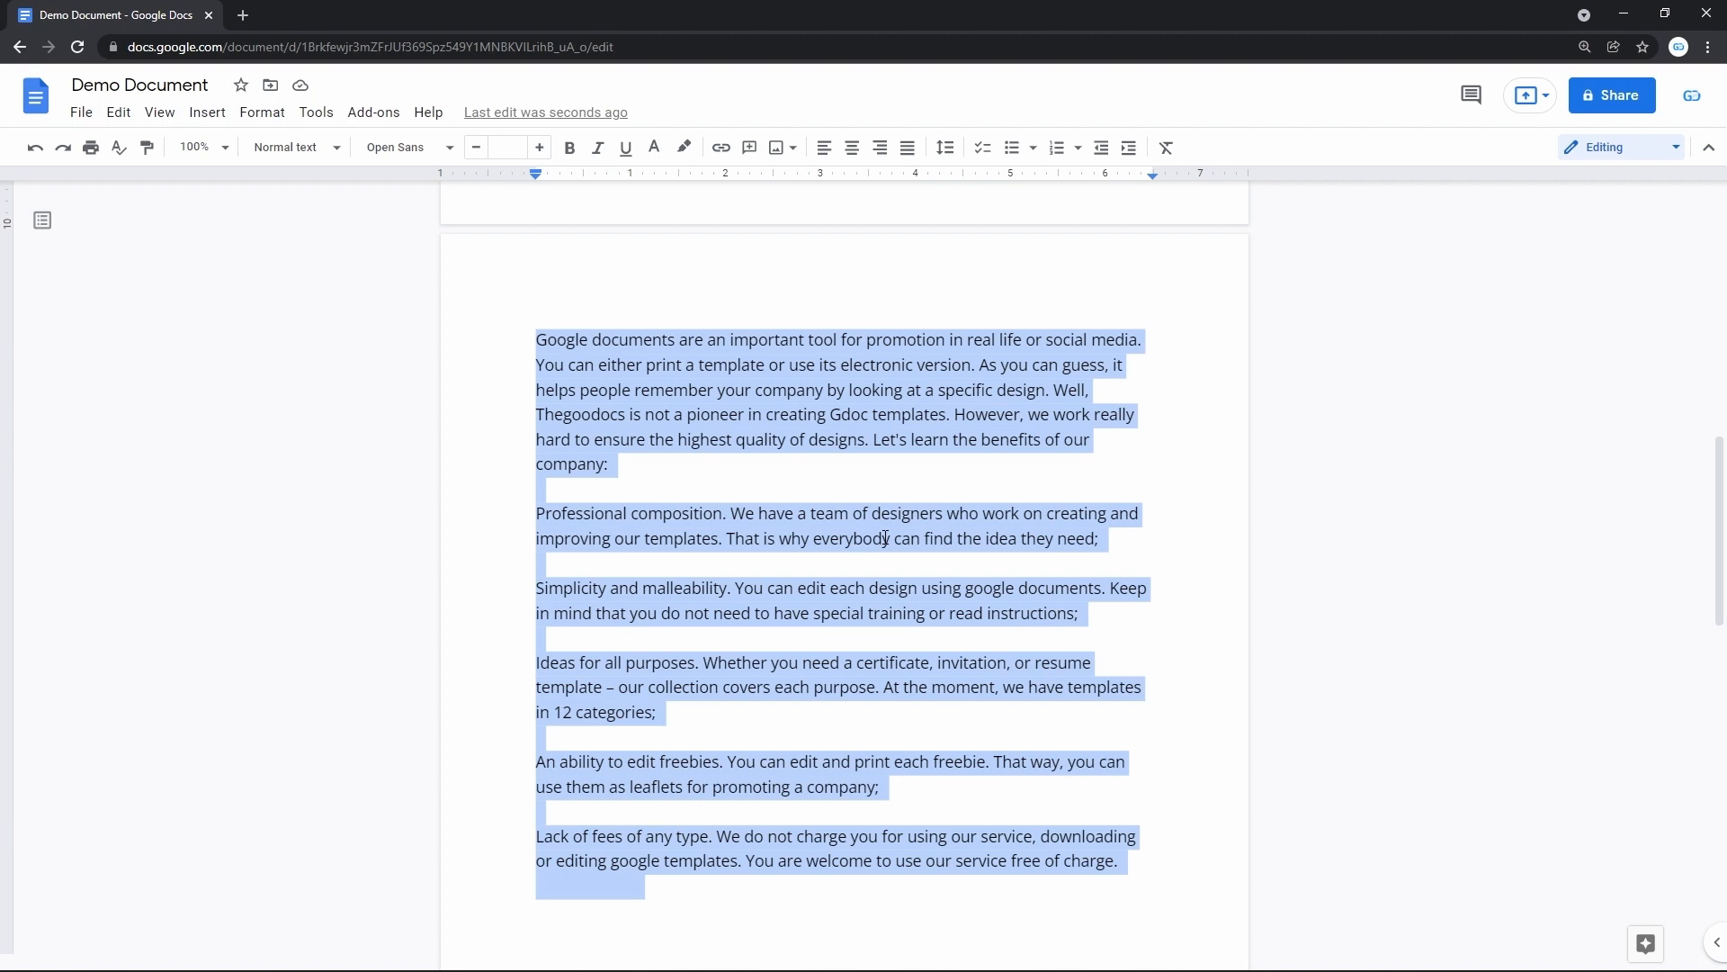
pyautogui.moveTo(797, 500)
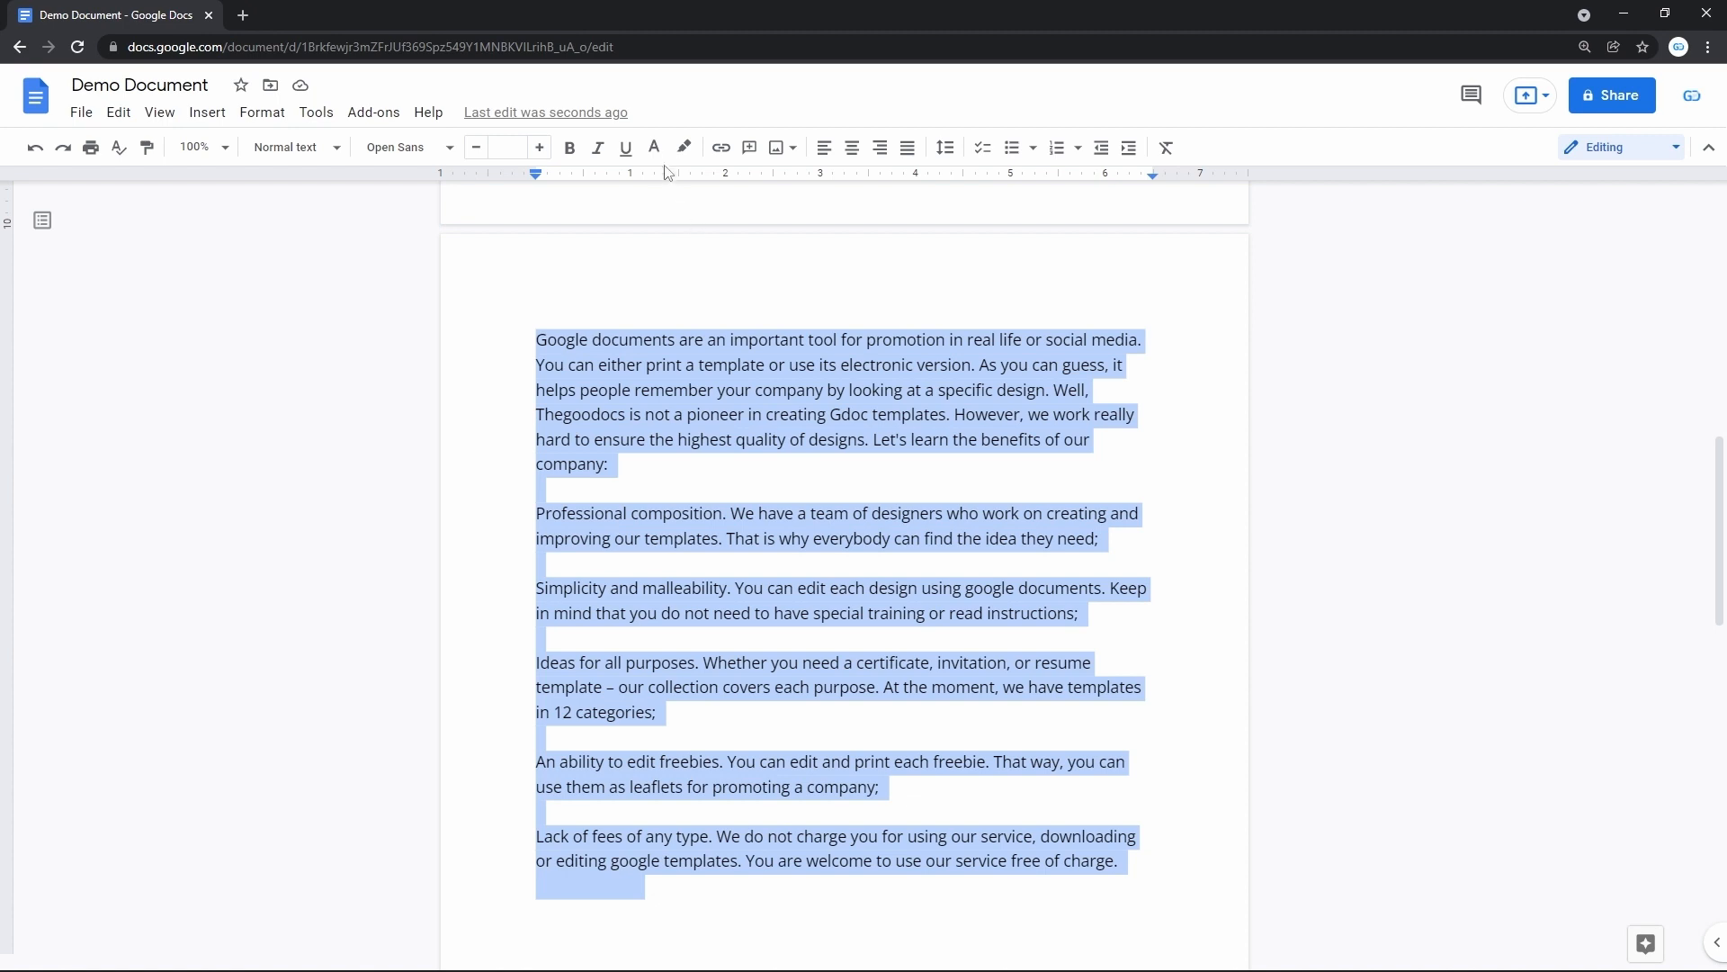
pyautogui.moveTo(625, 146)
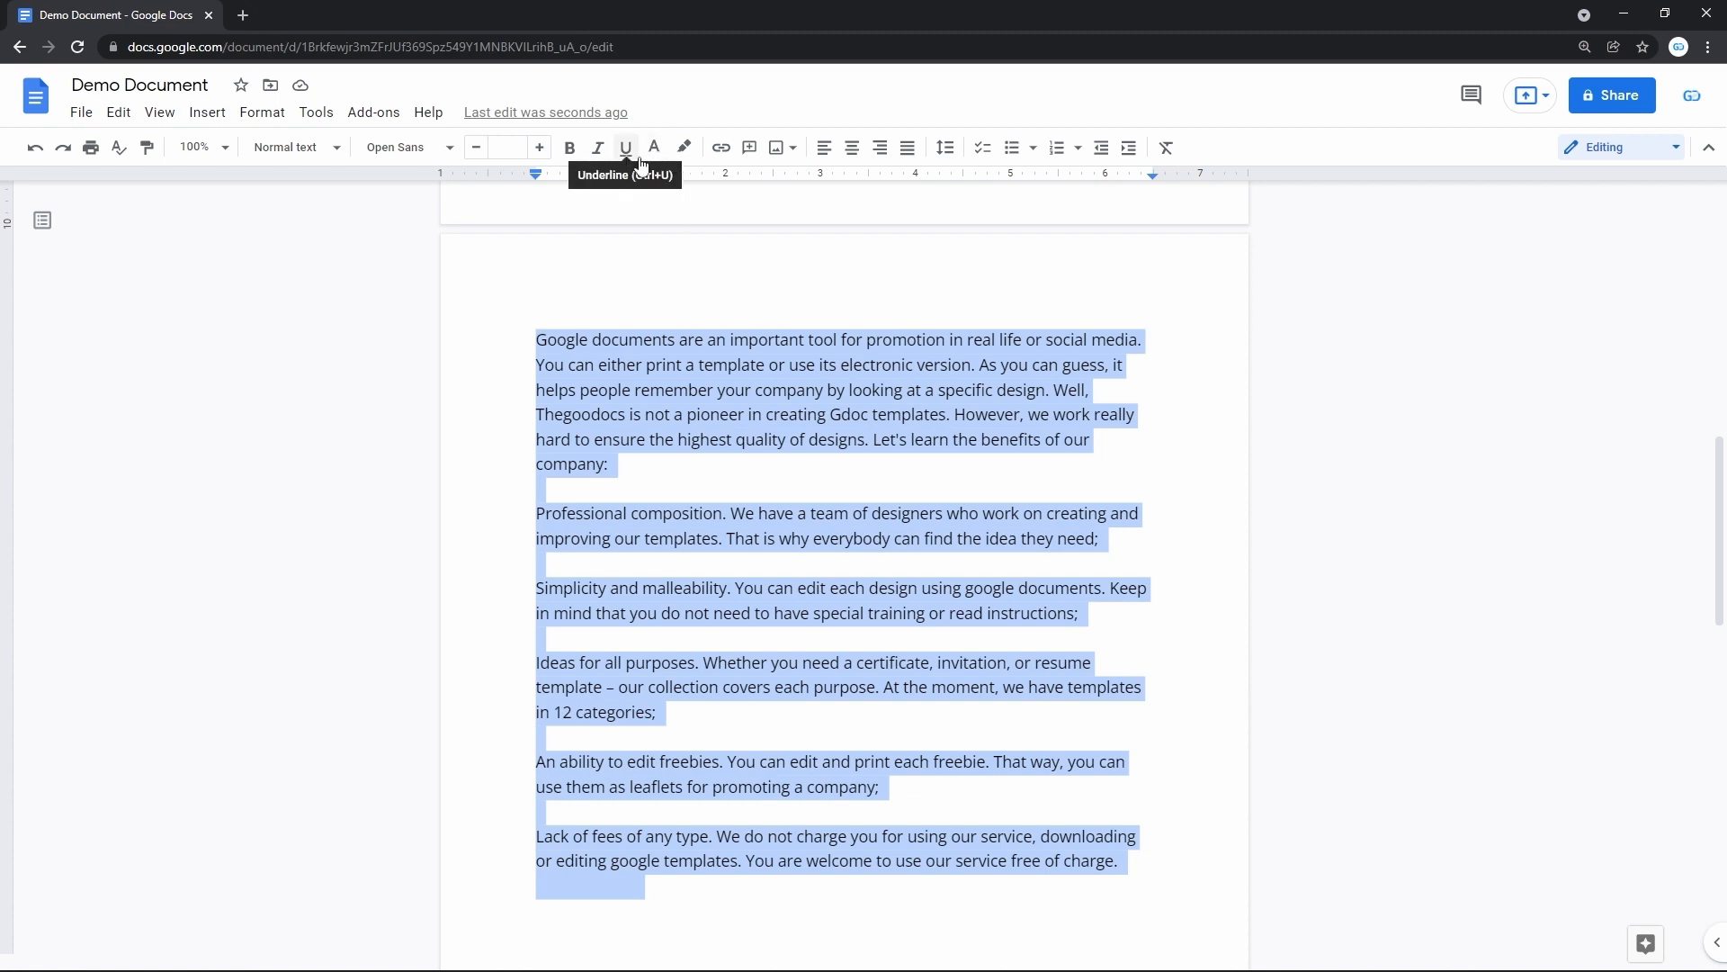
pyautogui.moveTo(654, 148)
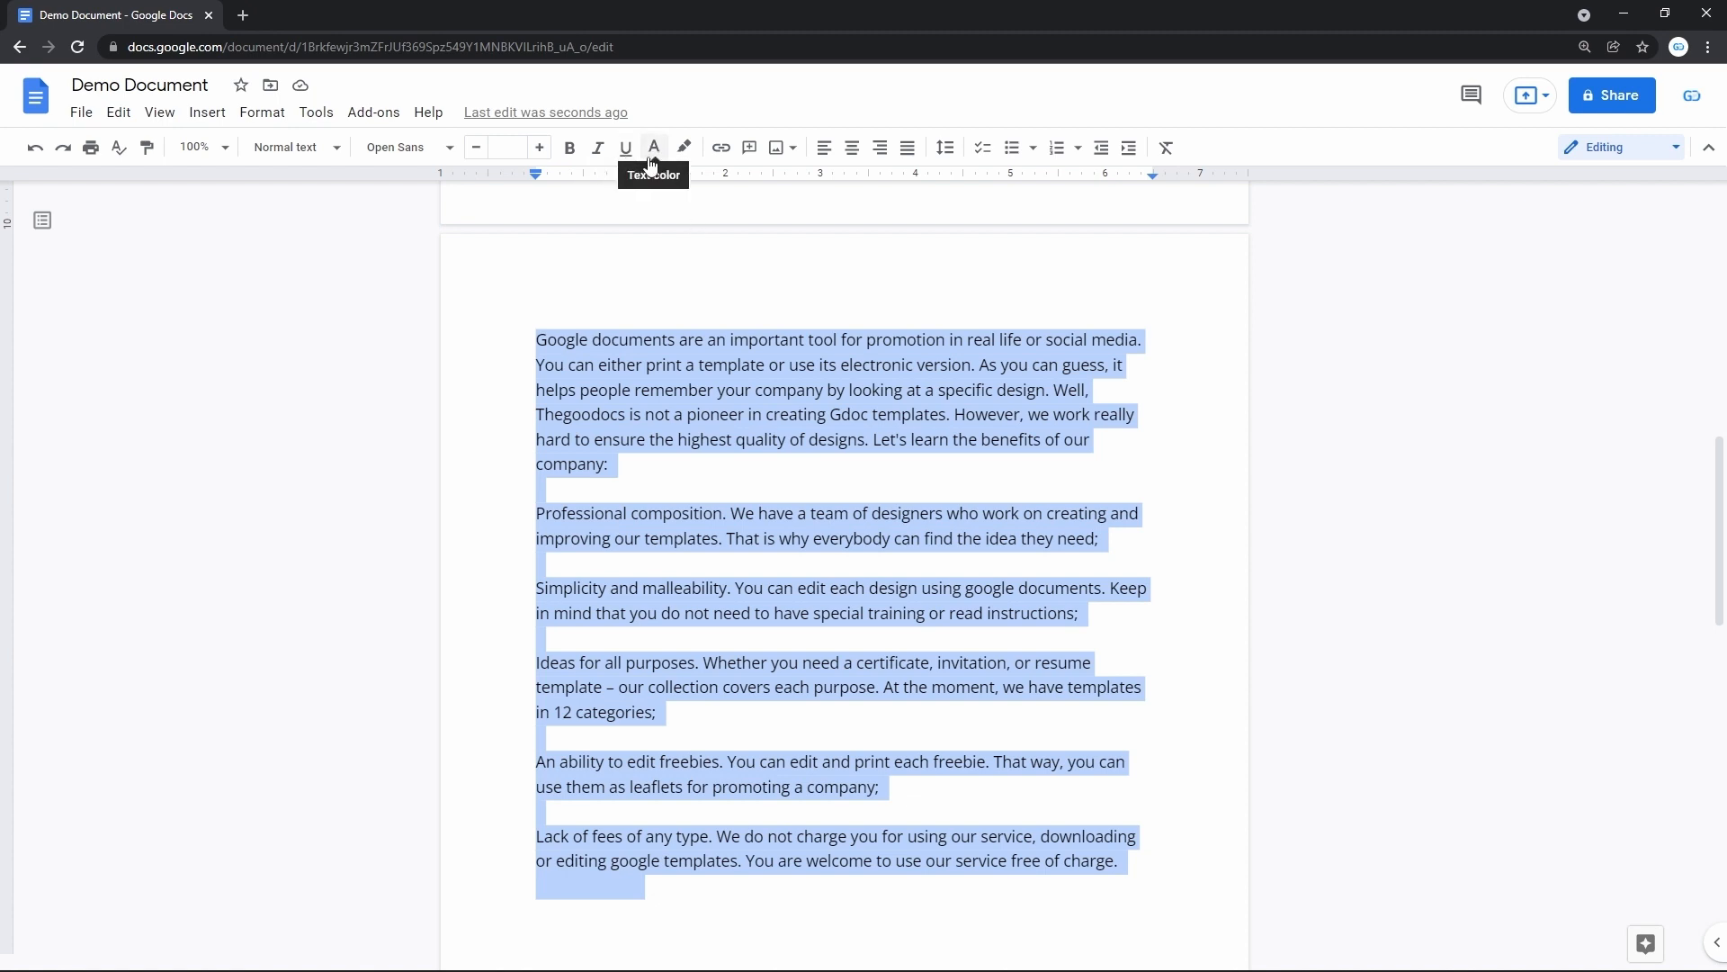
pyautogui.click(654, 148)
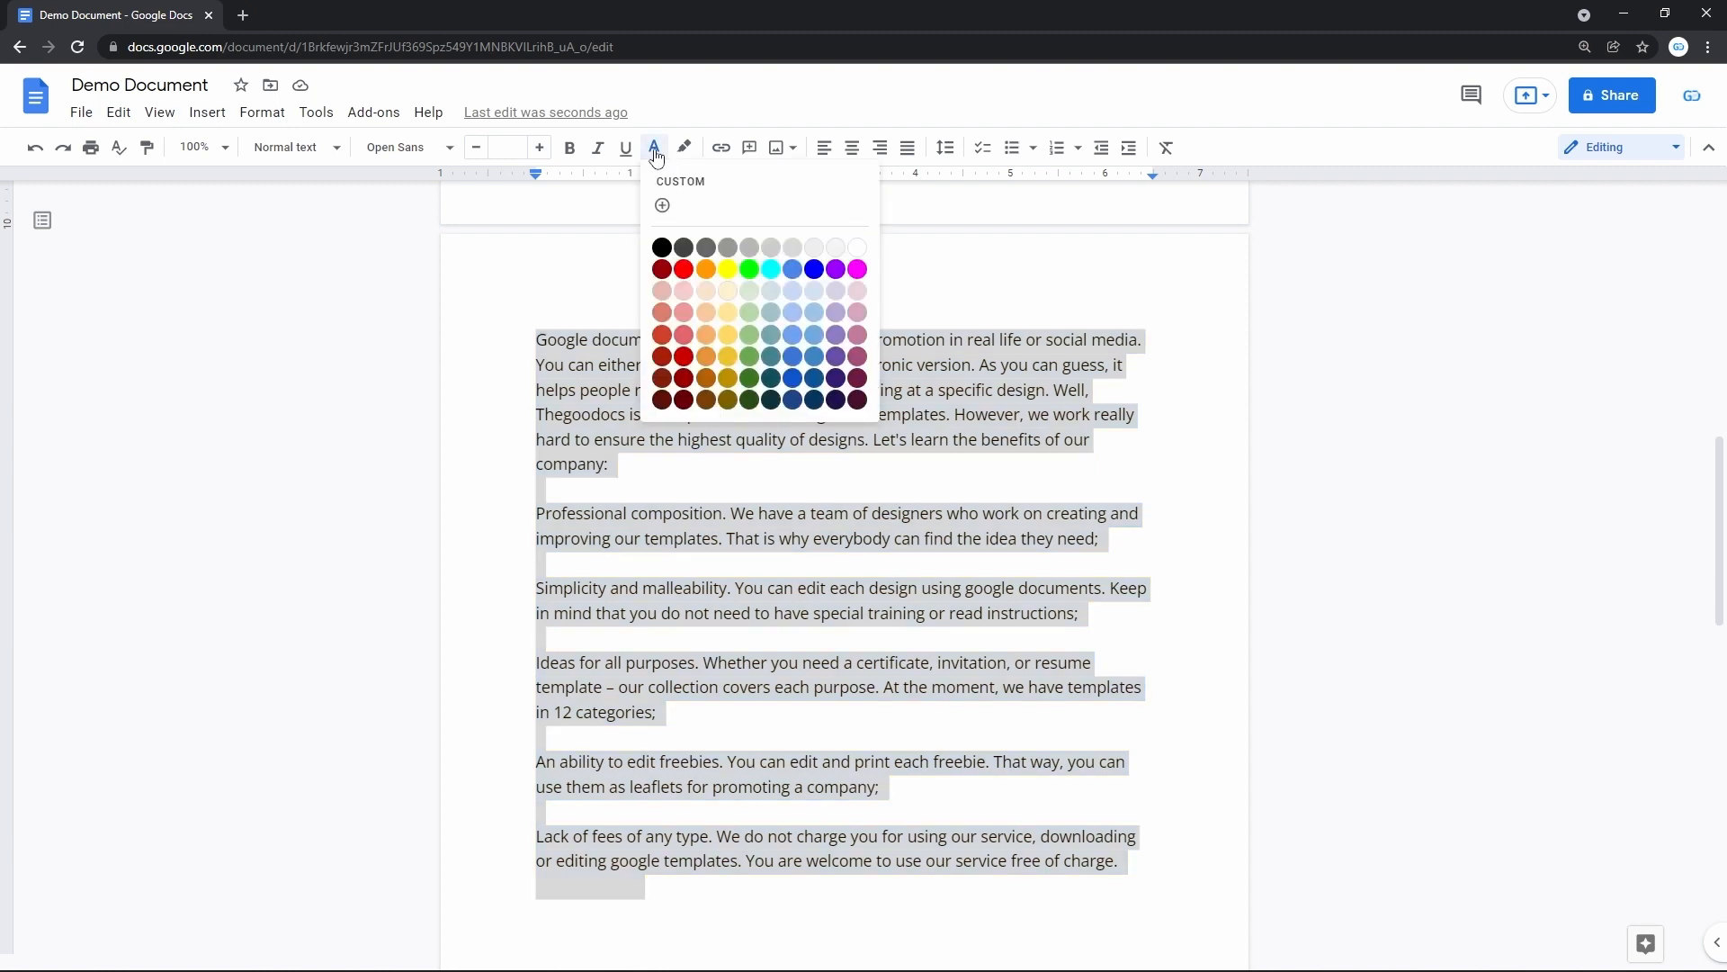
pyautogui.moveTo(856, 247)
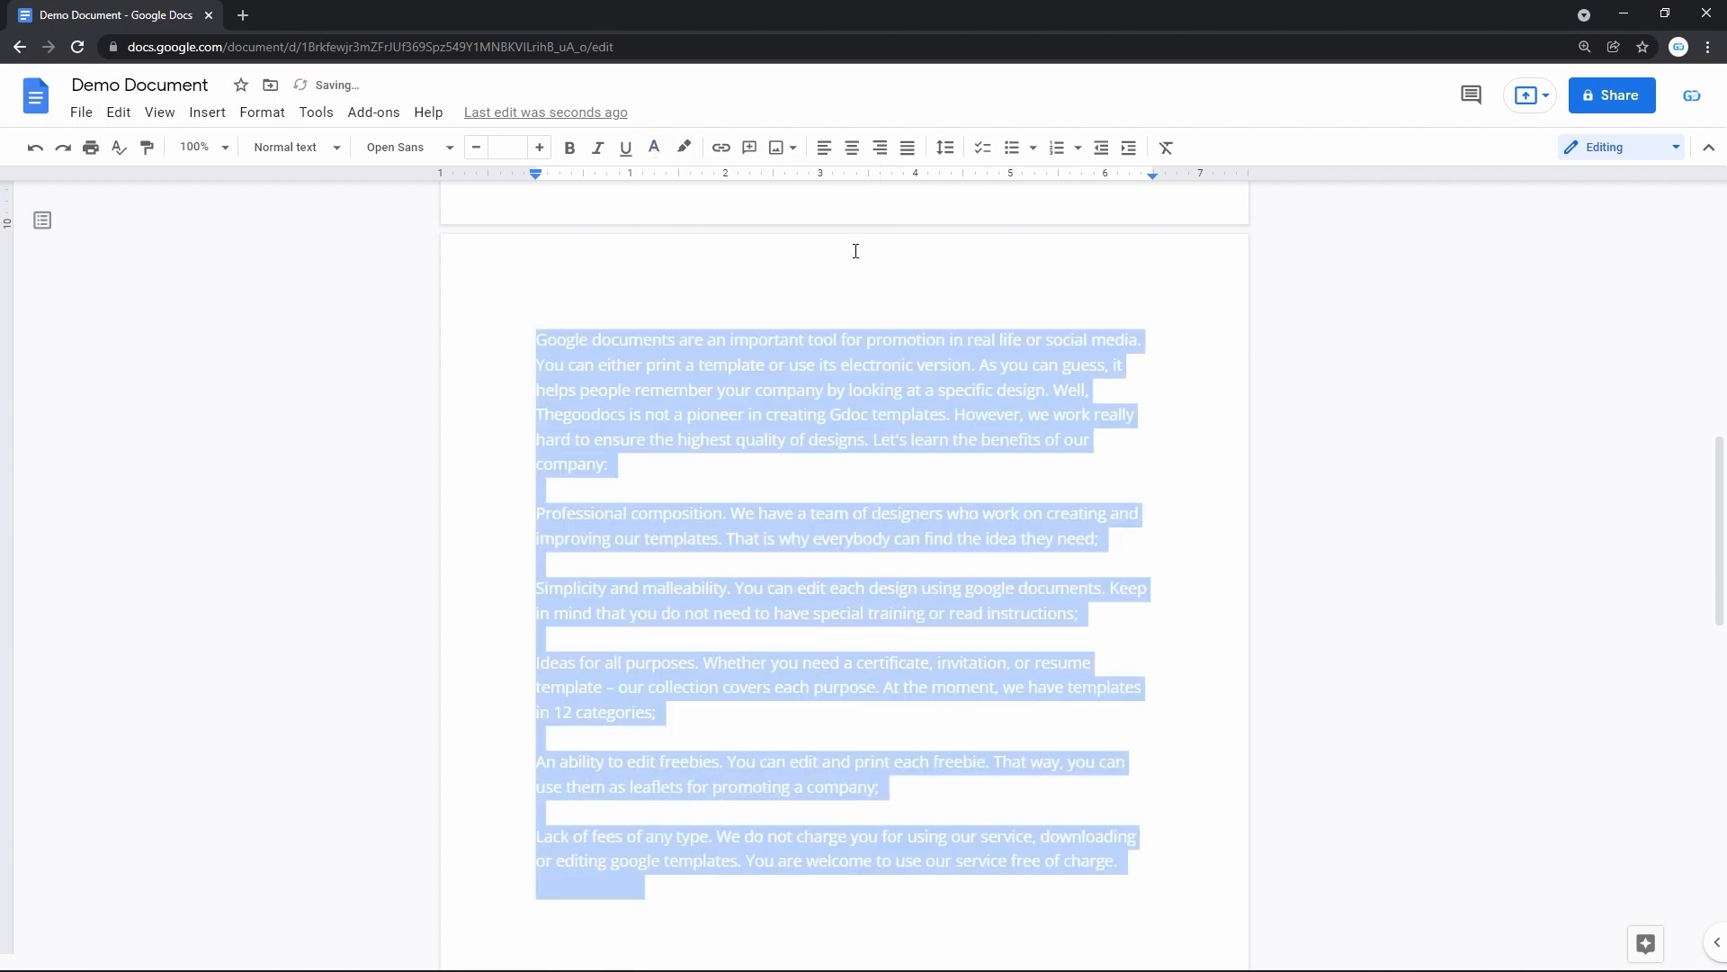
pyautogui.press('Delete')
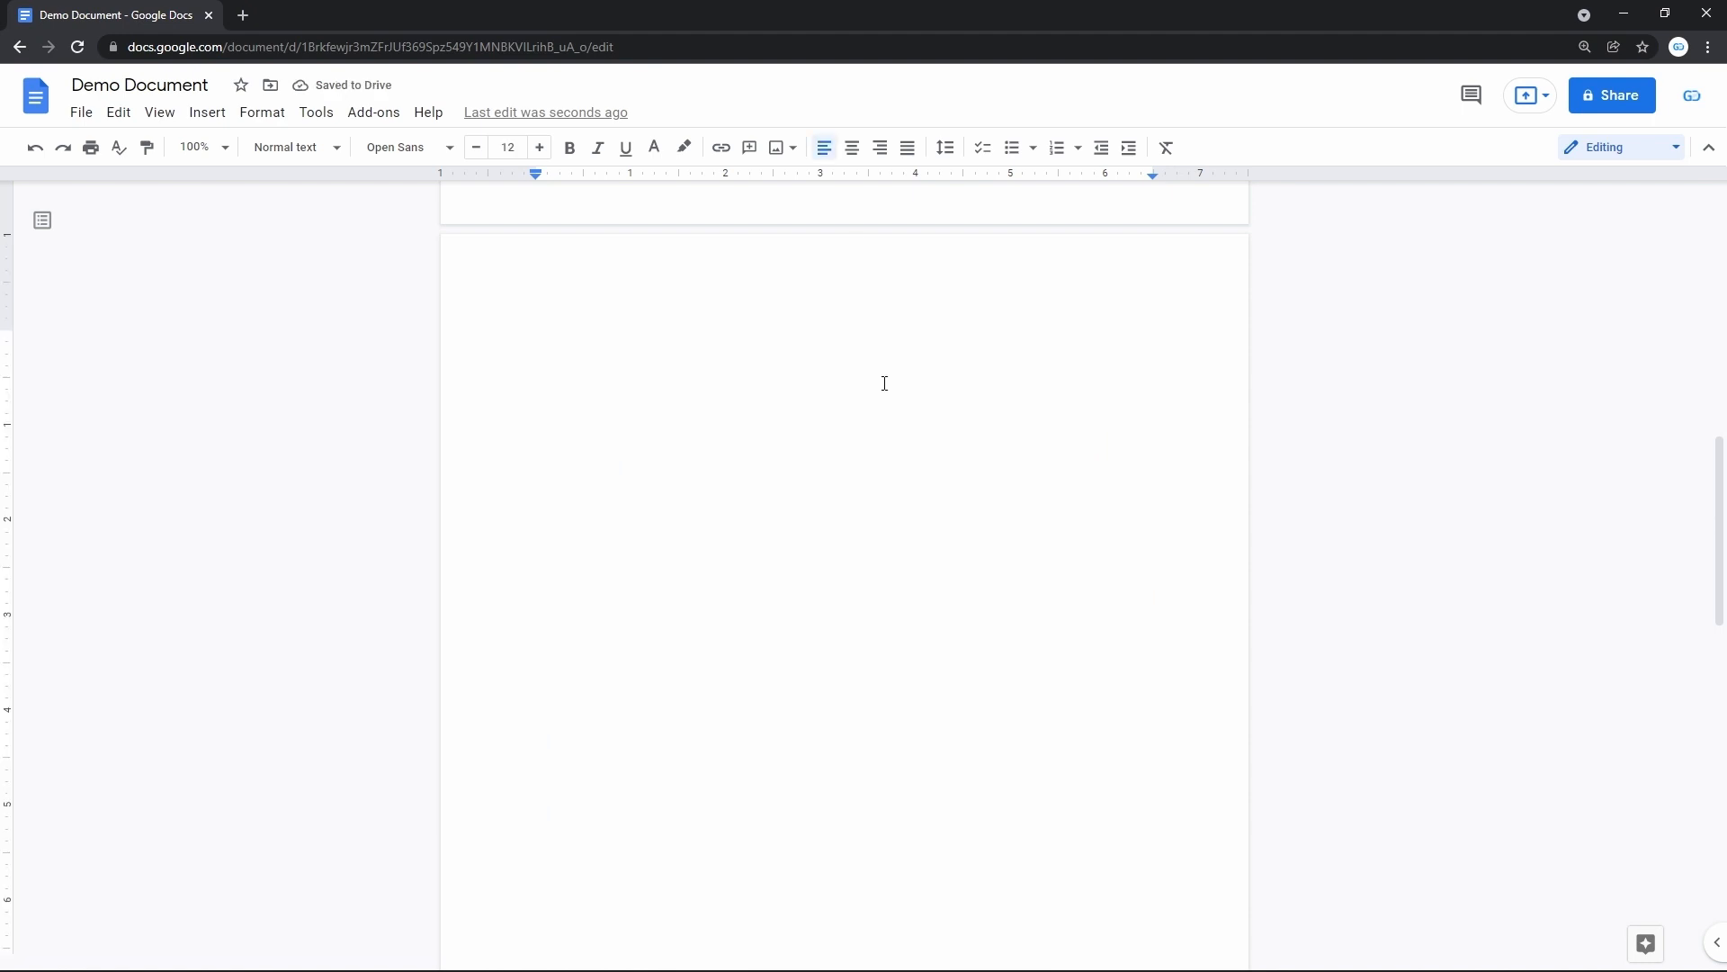
pyautogui.scroll(-3)
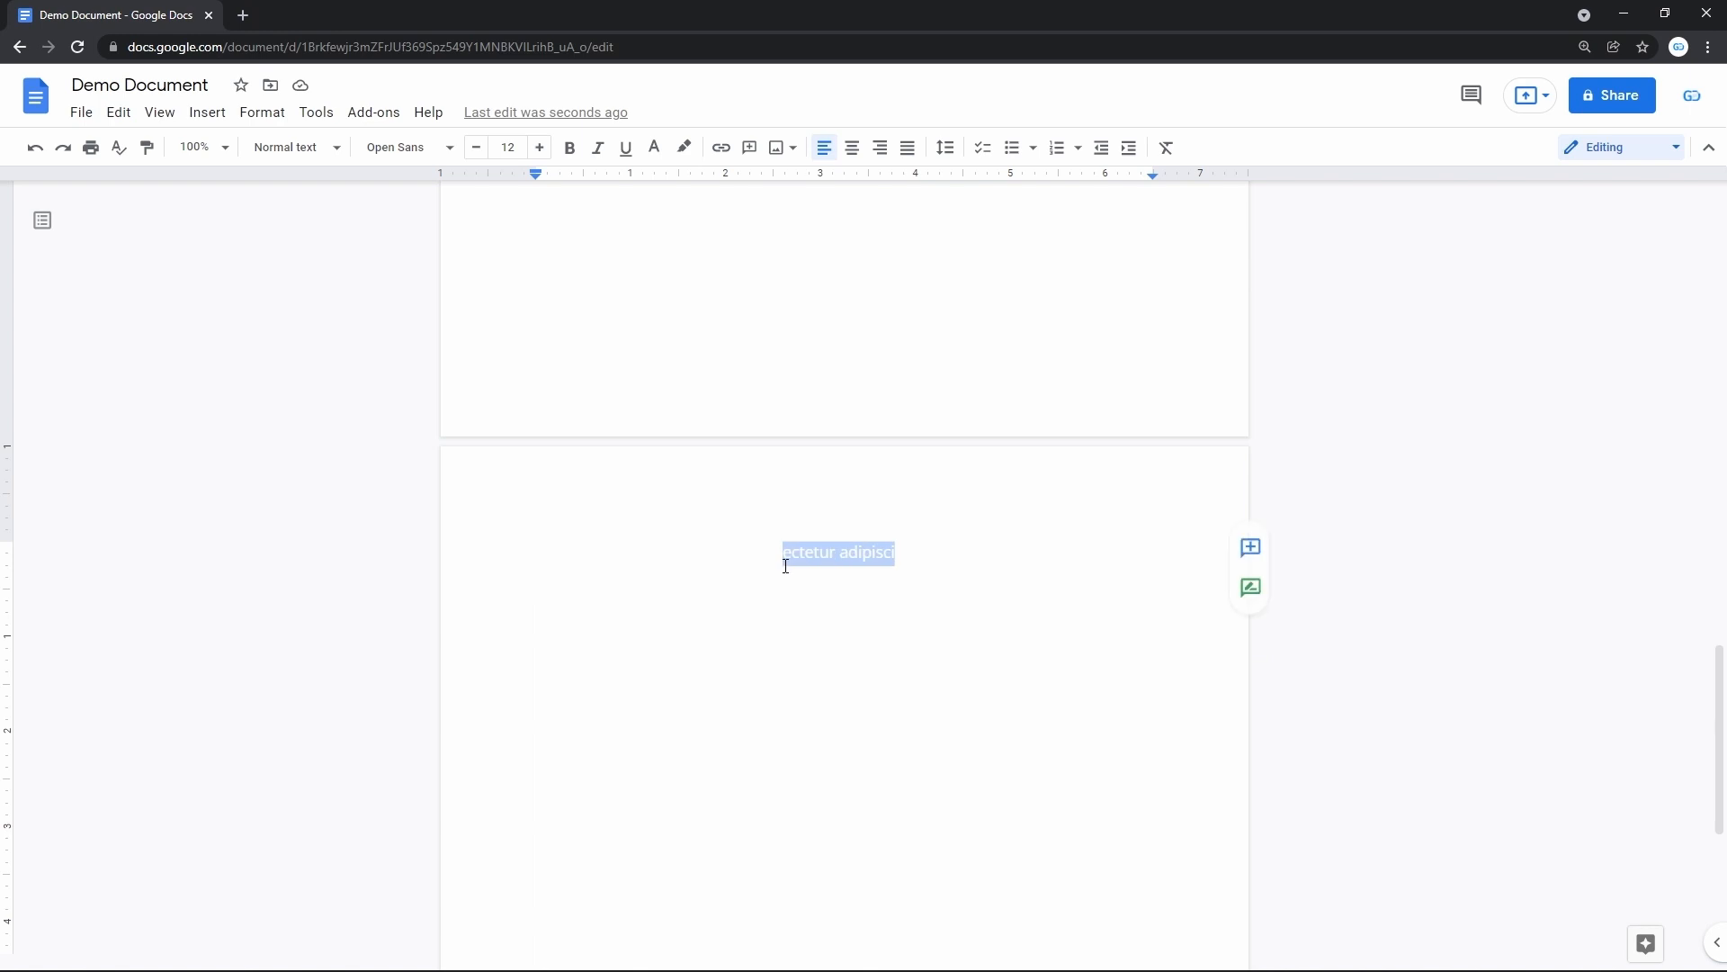
# Step: Set the page colour to black in Page setup
pyautogui.click(81, 111)
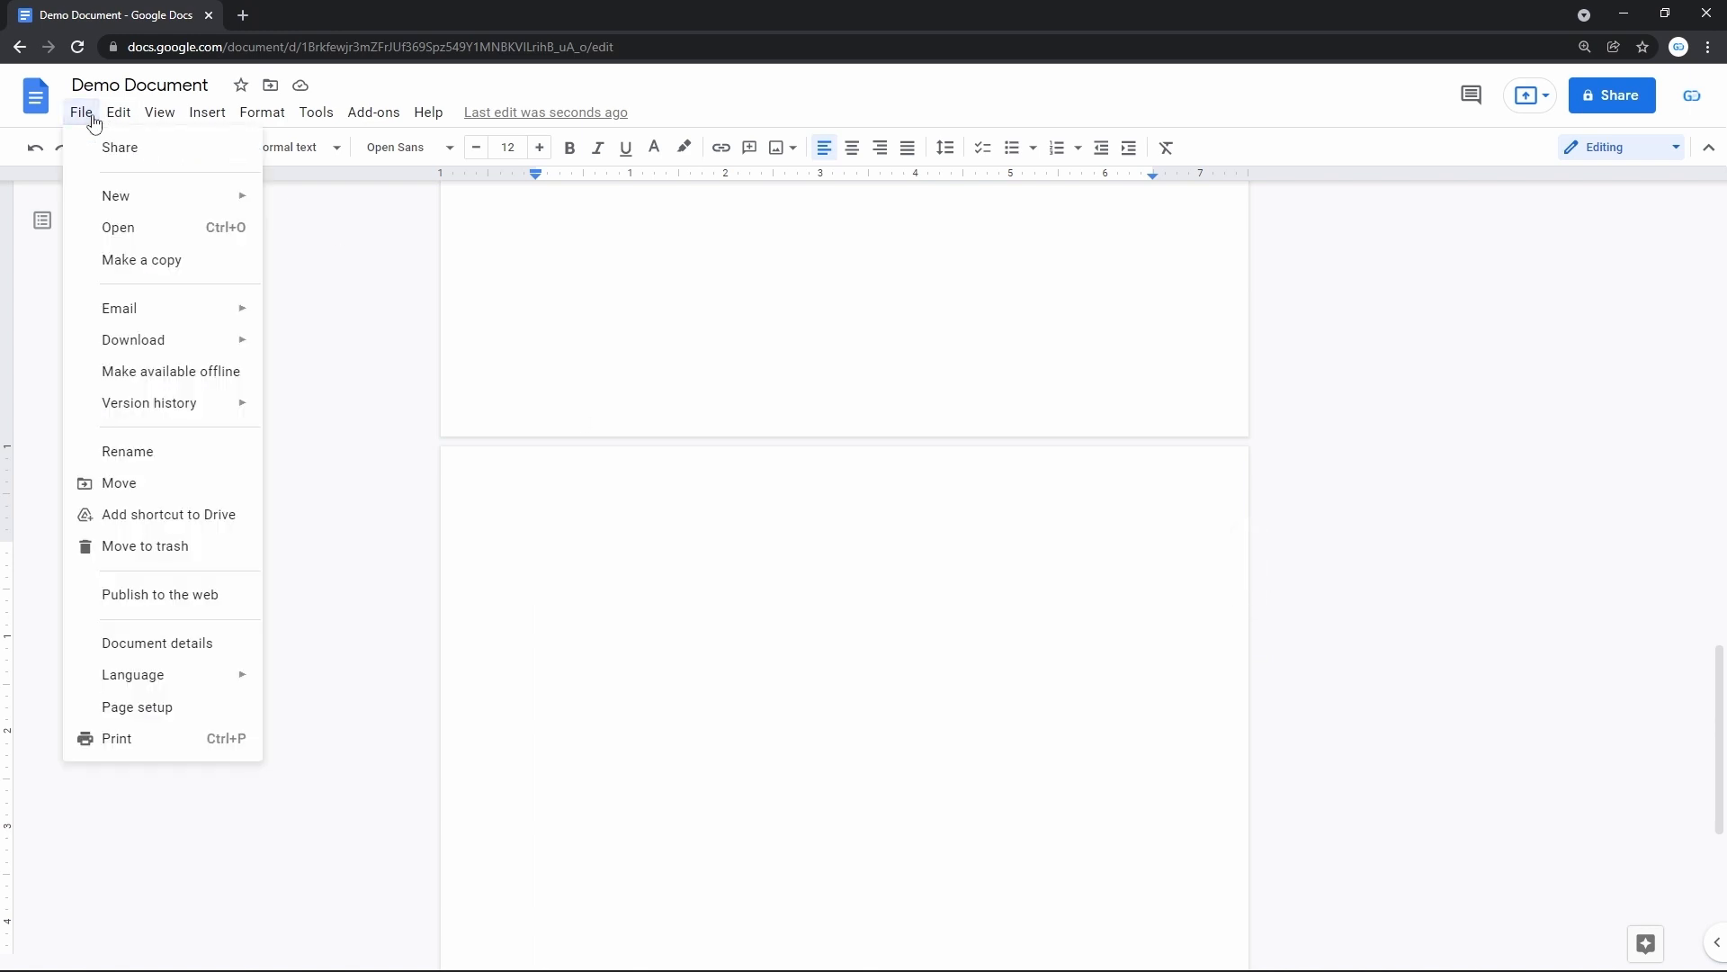
pyautogui.moveTo(173, 706)
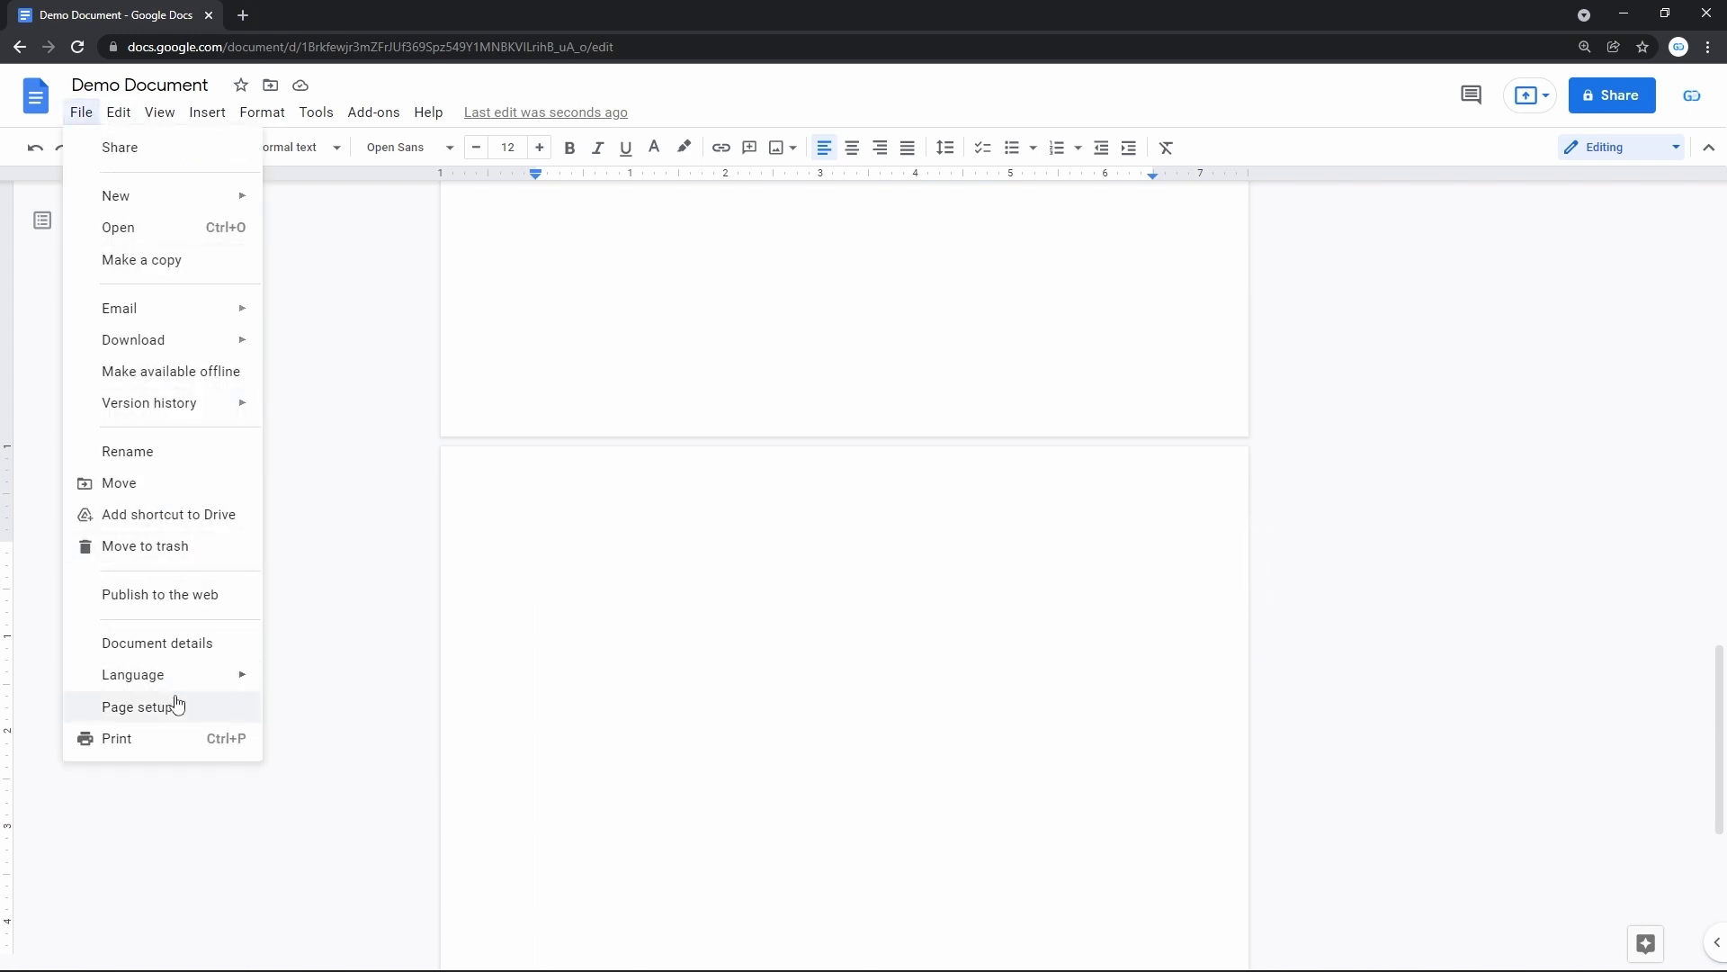
pyautogui.click(134, 706)
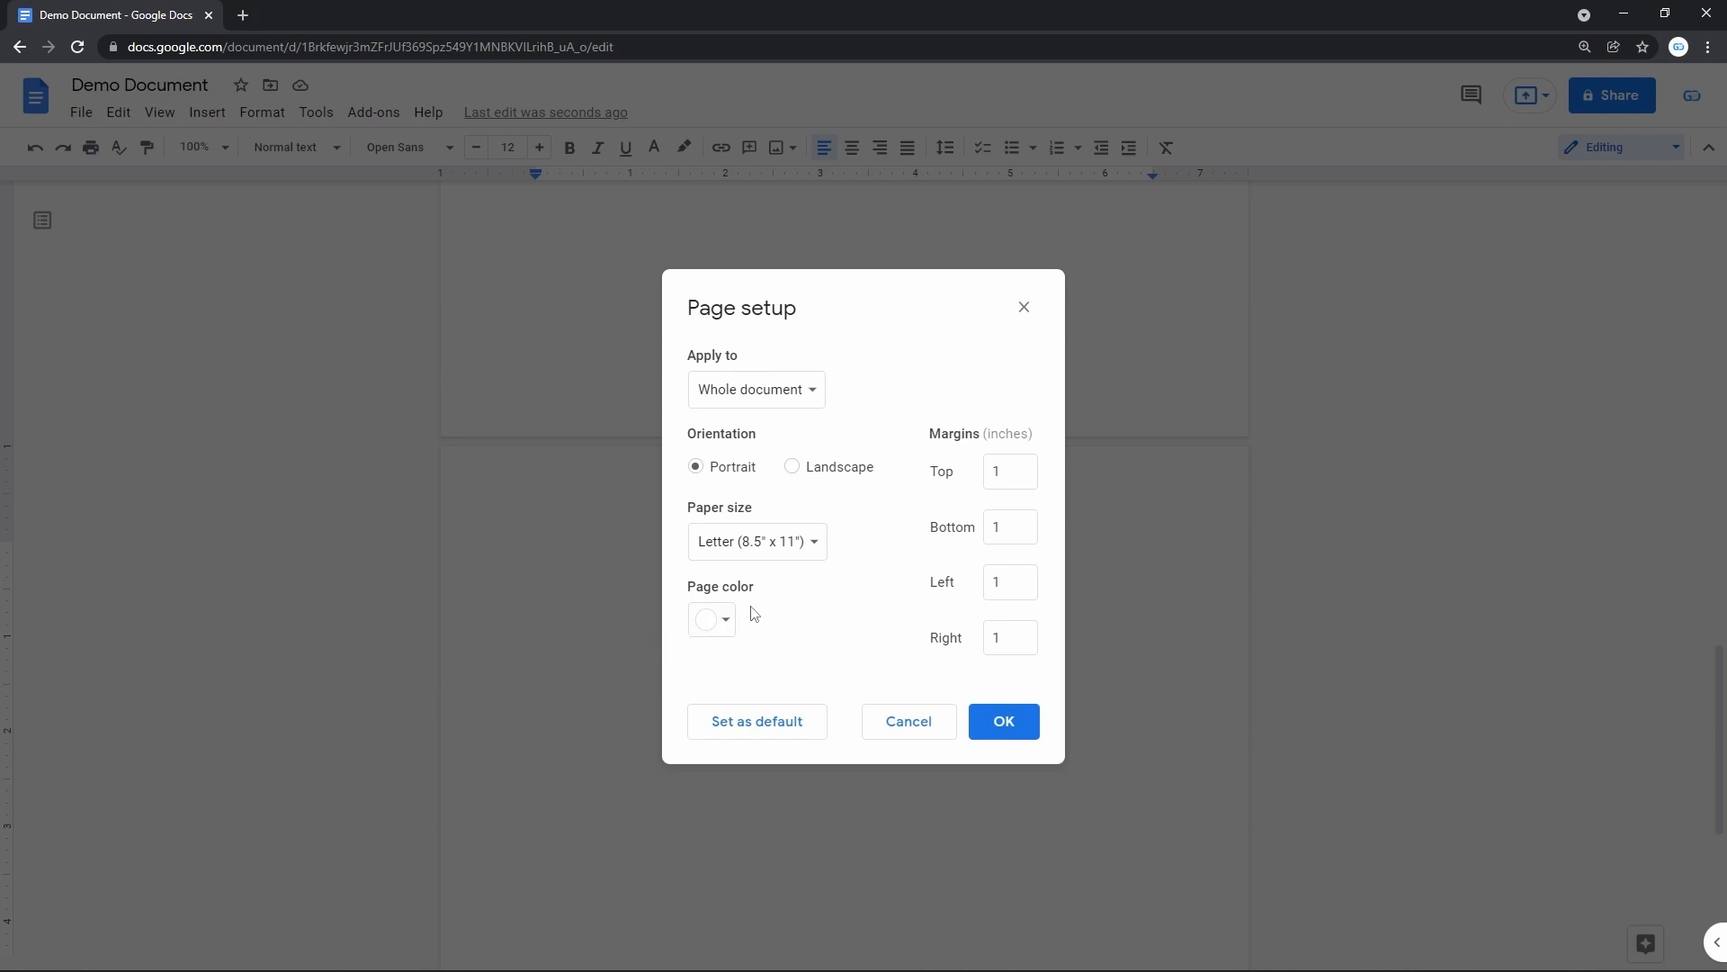
pyautogui.click(725, 620)
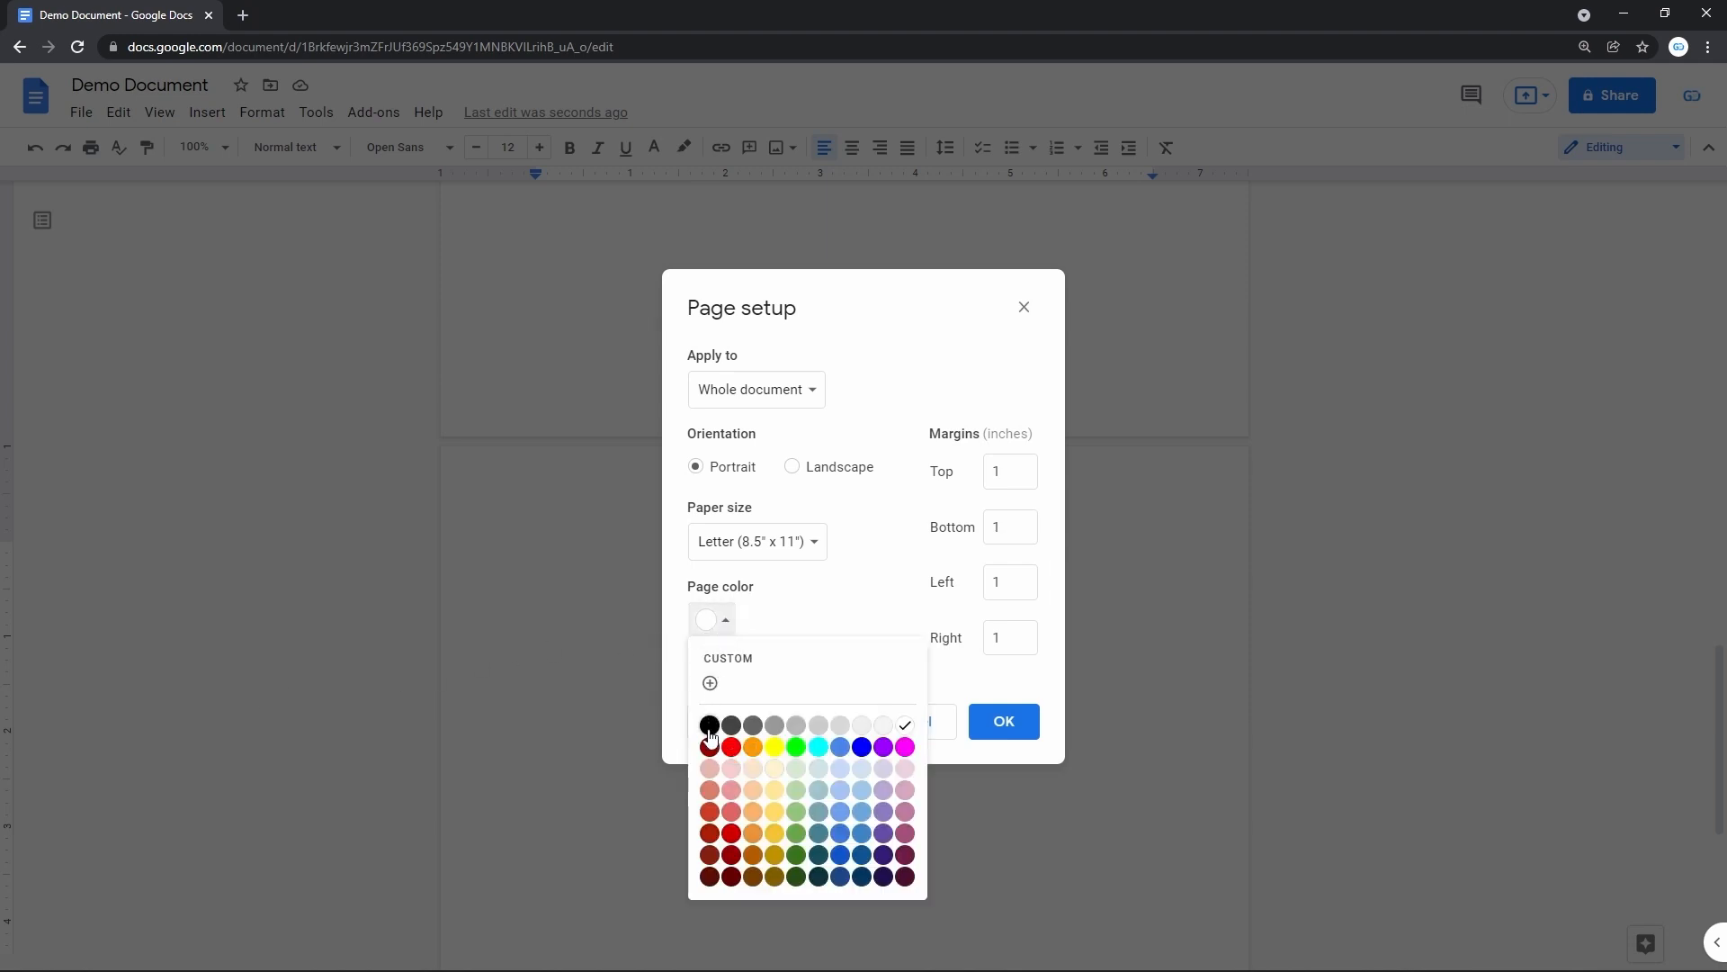
pyautogui.click(709, 726)
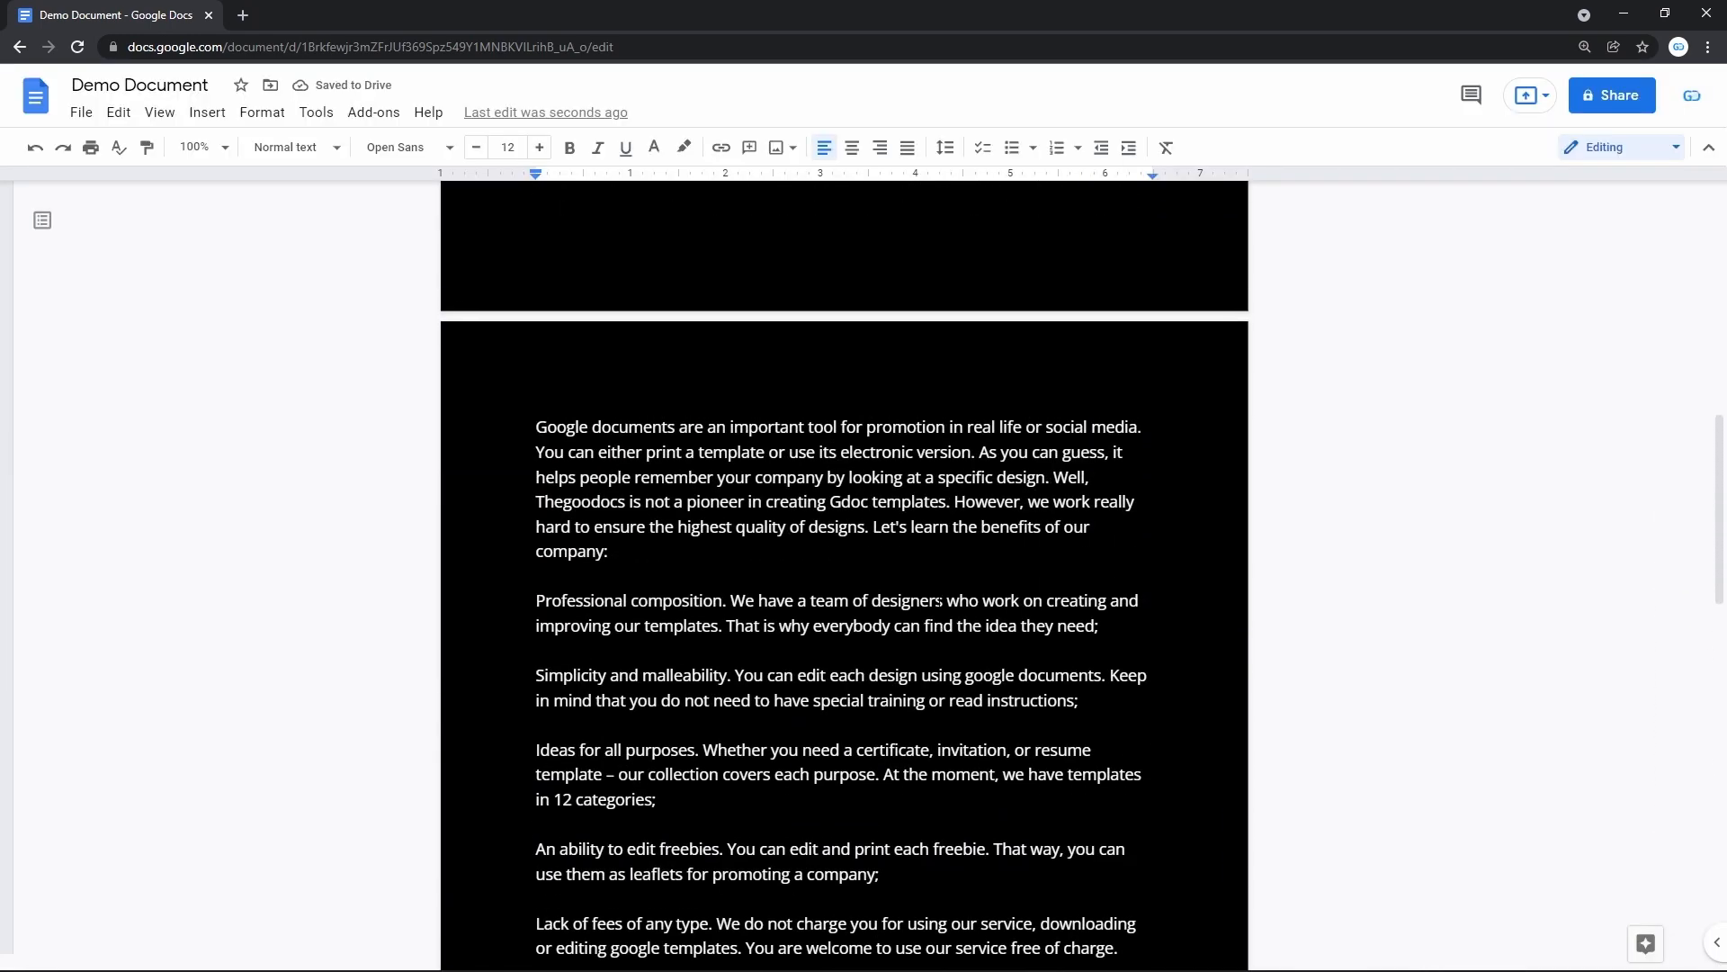
pyautogui.scroll(-3)
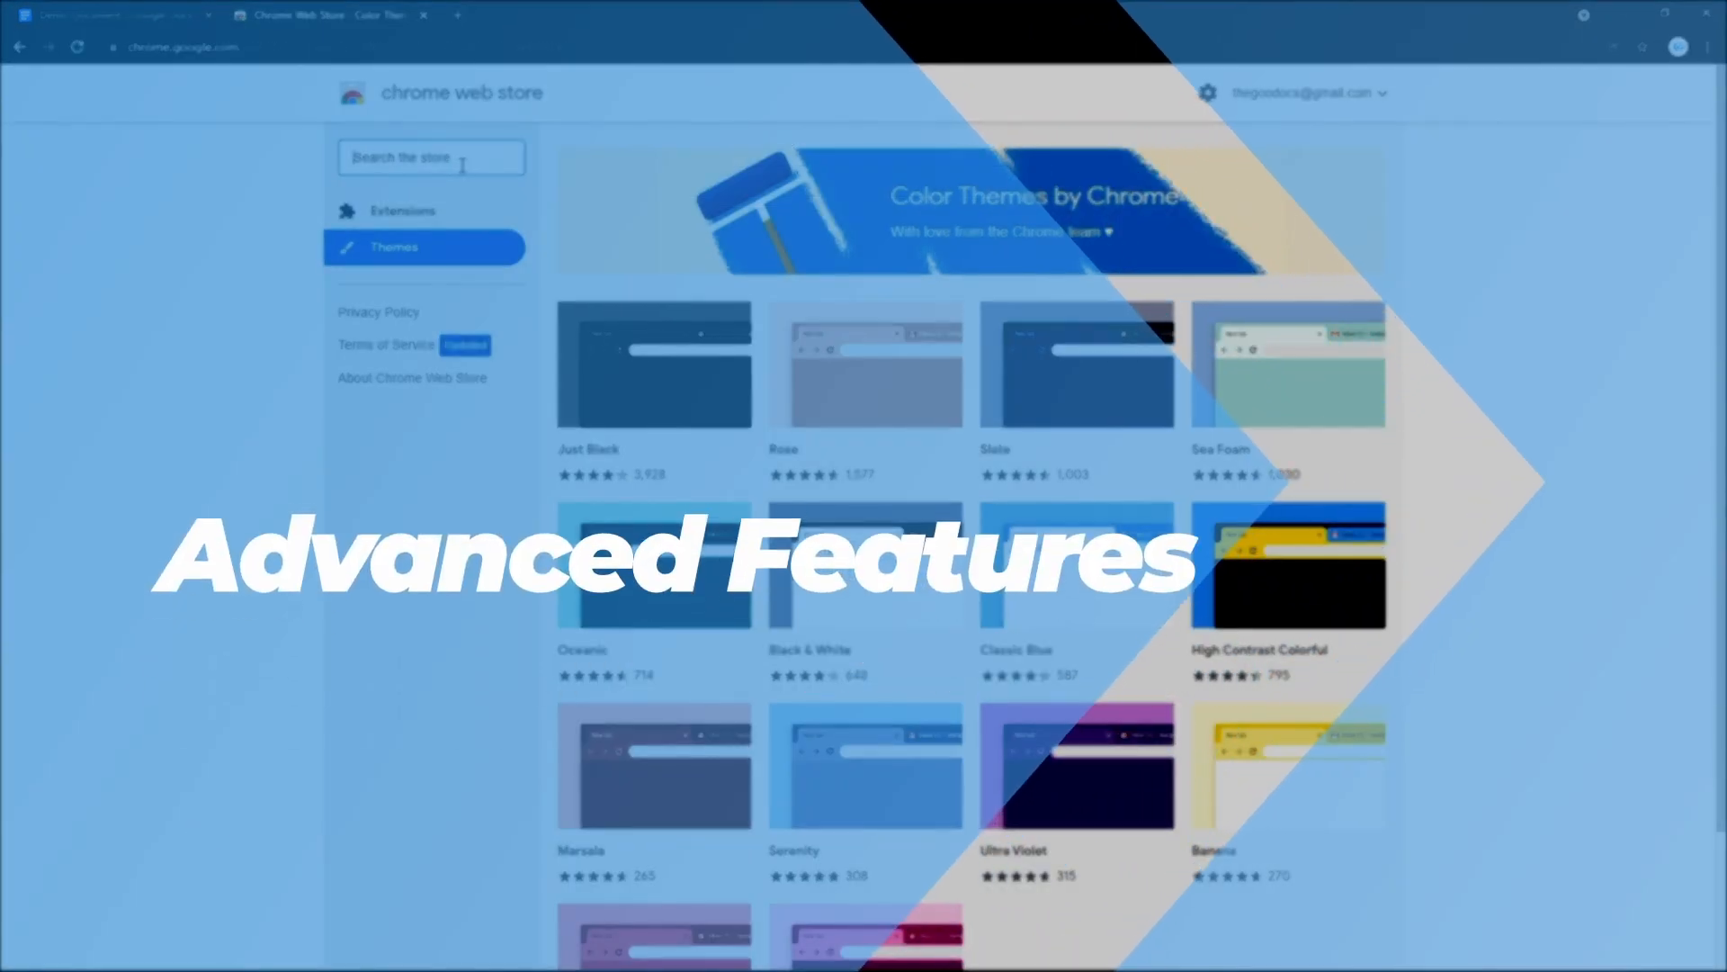
# Step: Enter the search query 'google docs dark mode'
pyautogui.write('google docs dark mode')
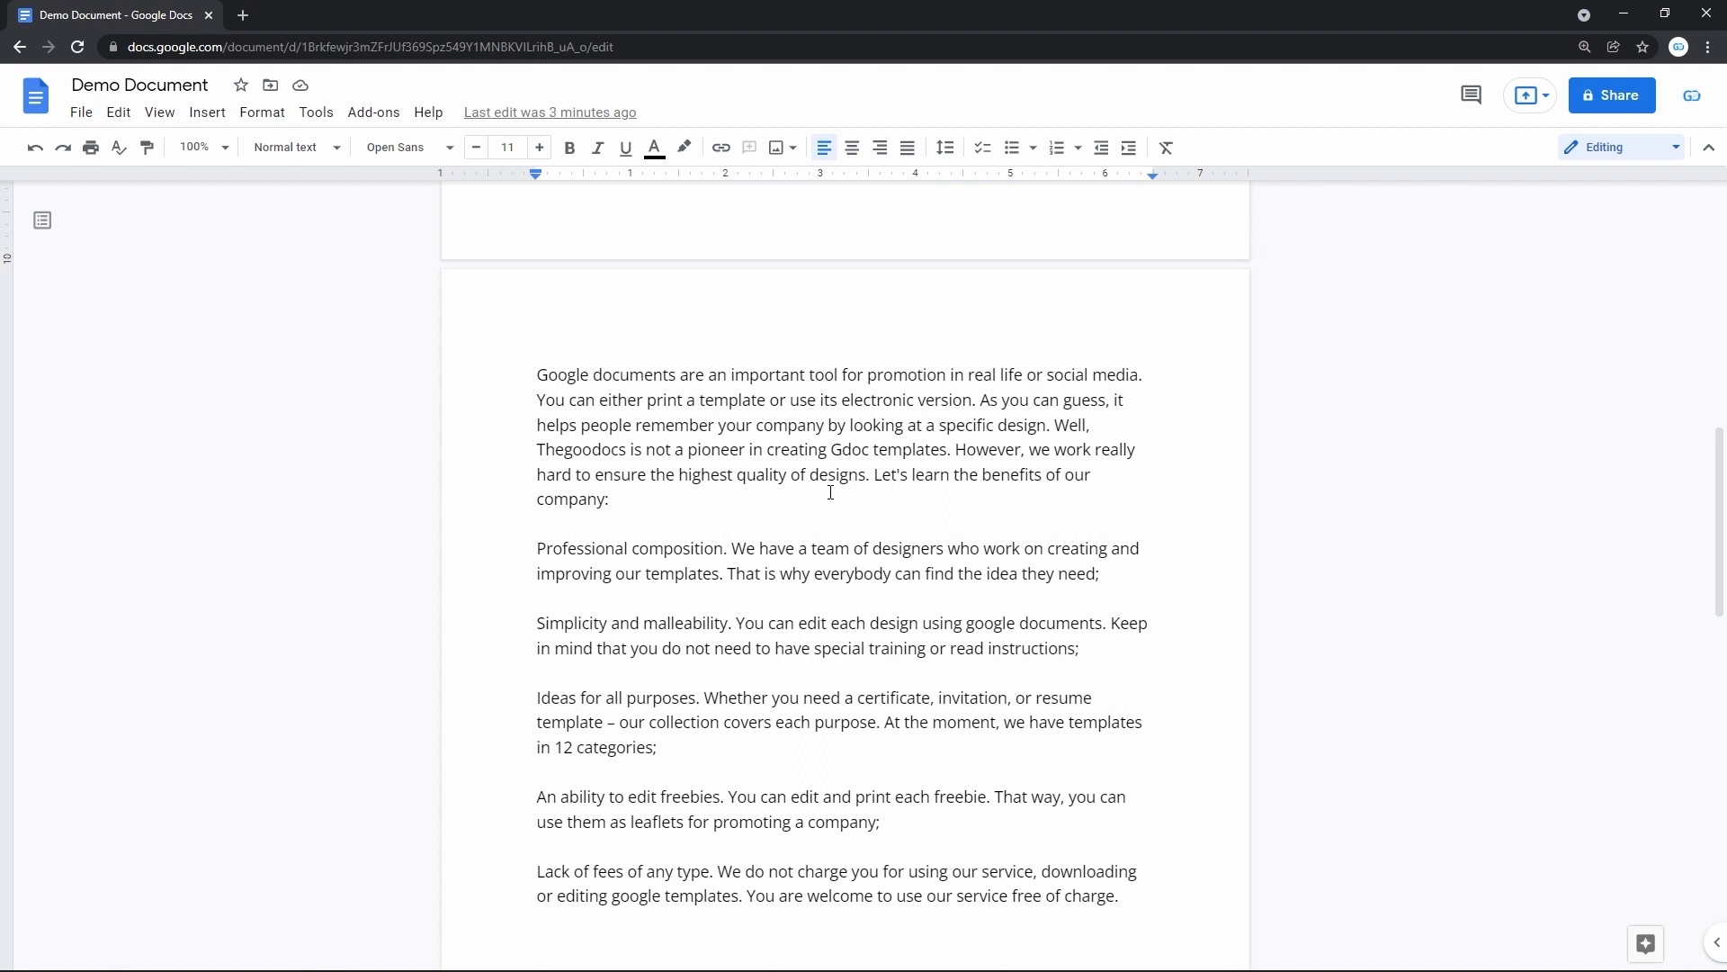
pyautogui.moveTo(276, 588)
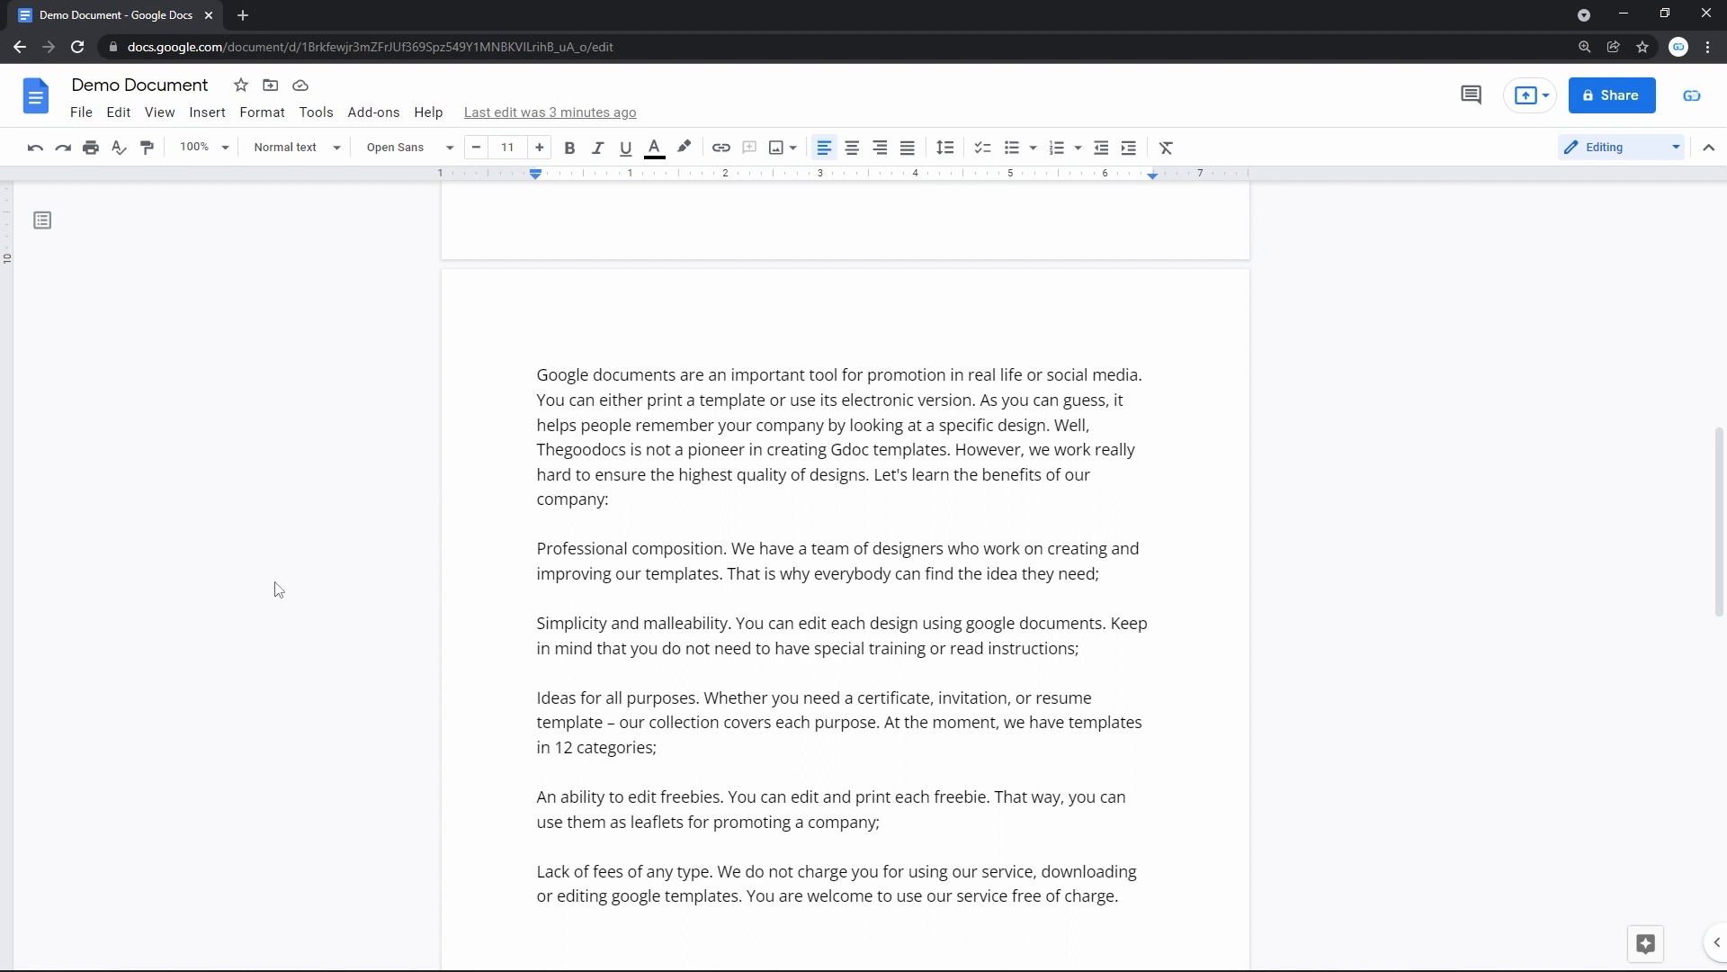
pyautogui.moveTo(1545, 460)
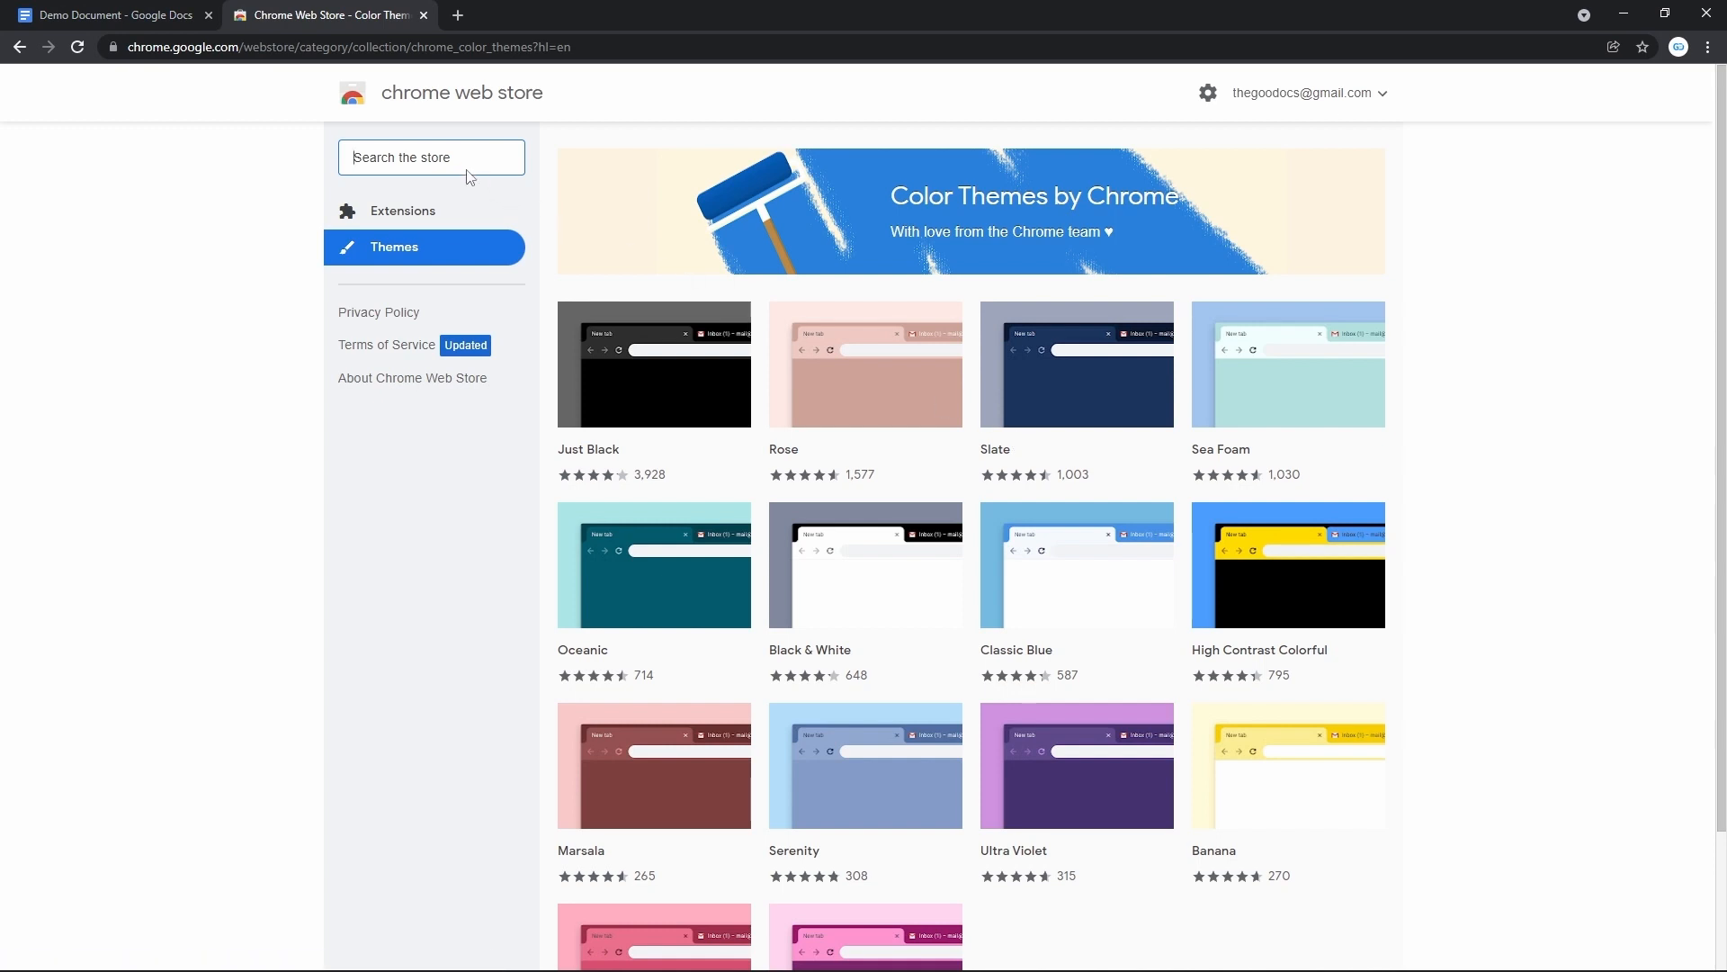
# Step: Search the store for 'google docs dark mode' and open the Google Docs Dark Mode extension
pyautogui.write('google docs dark mode')
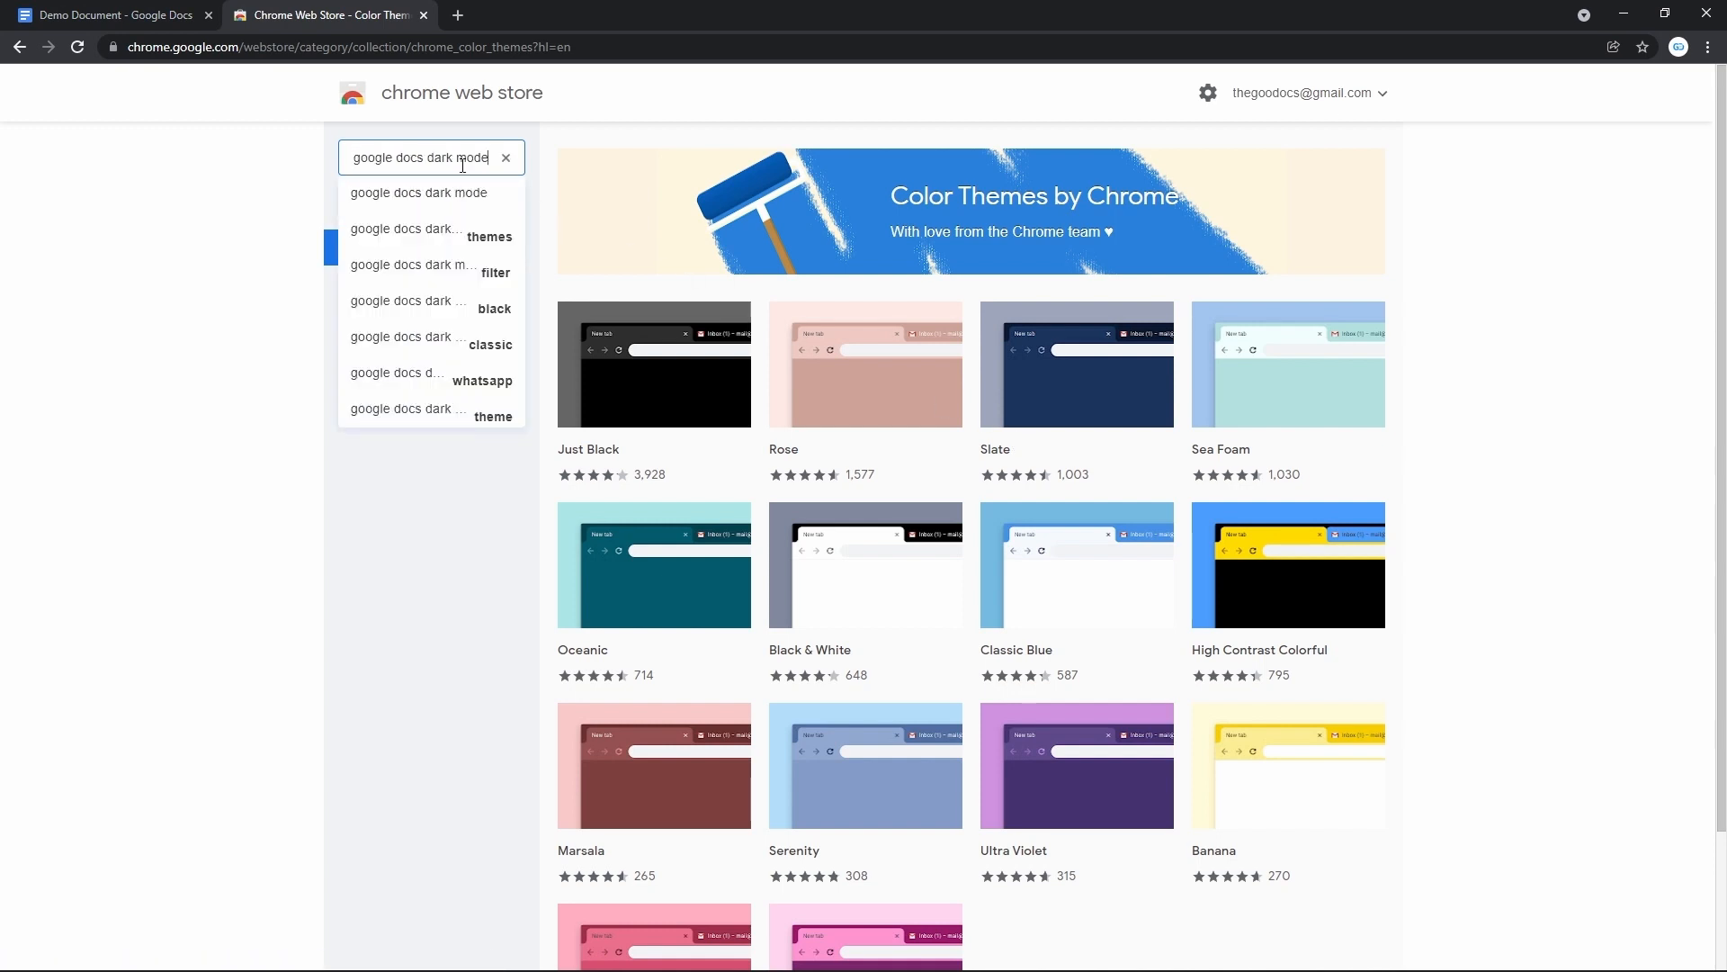
pyautogui.press('Enter')
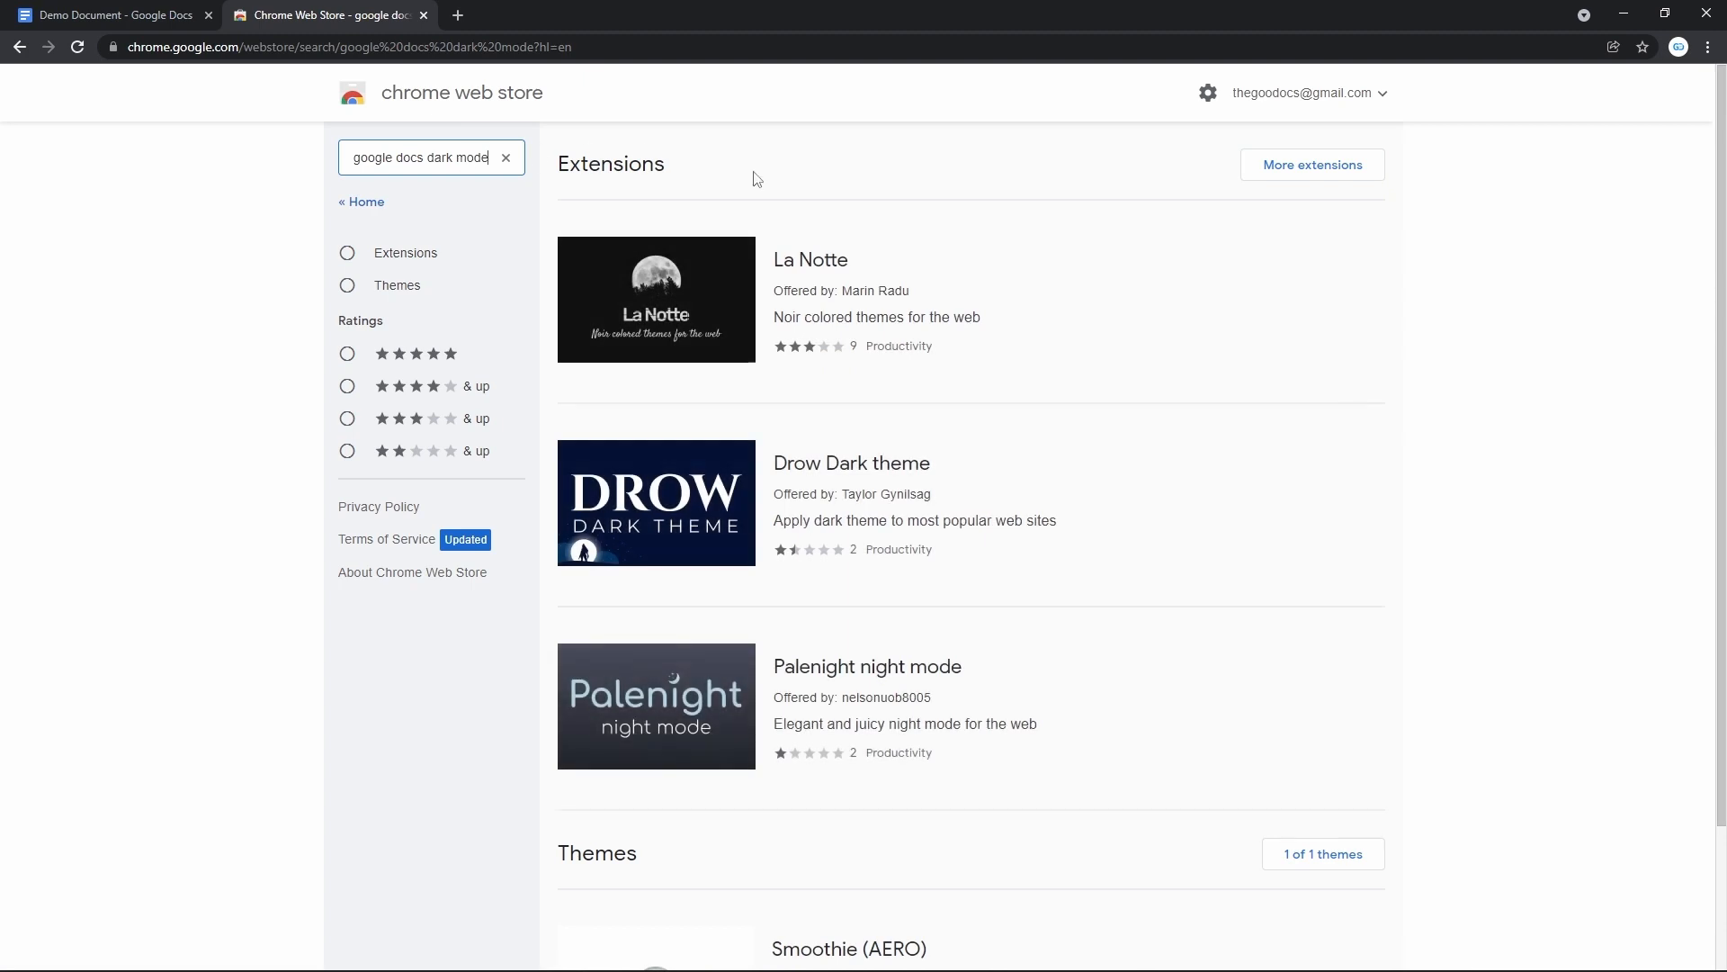
pyautogui.scroll(-3)
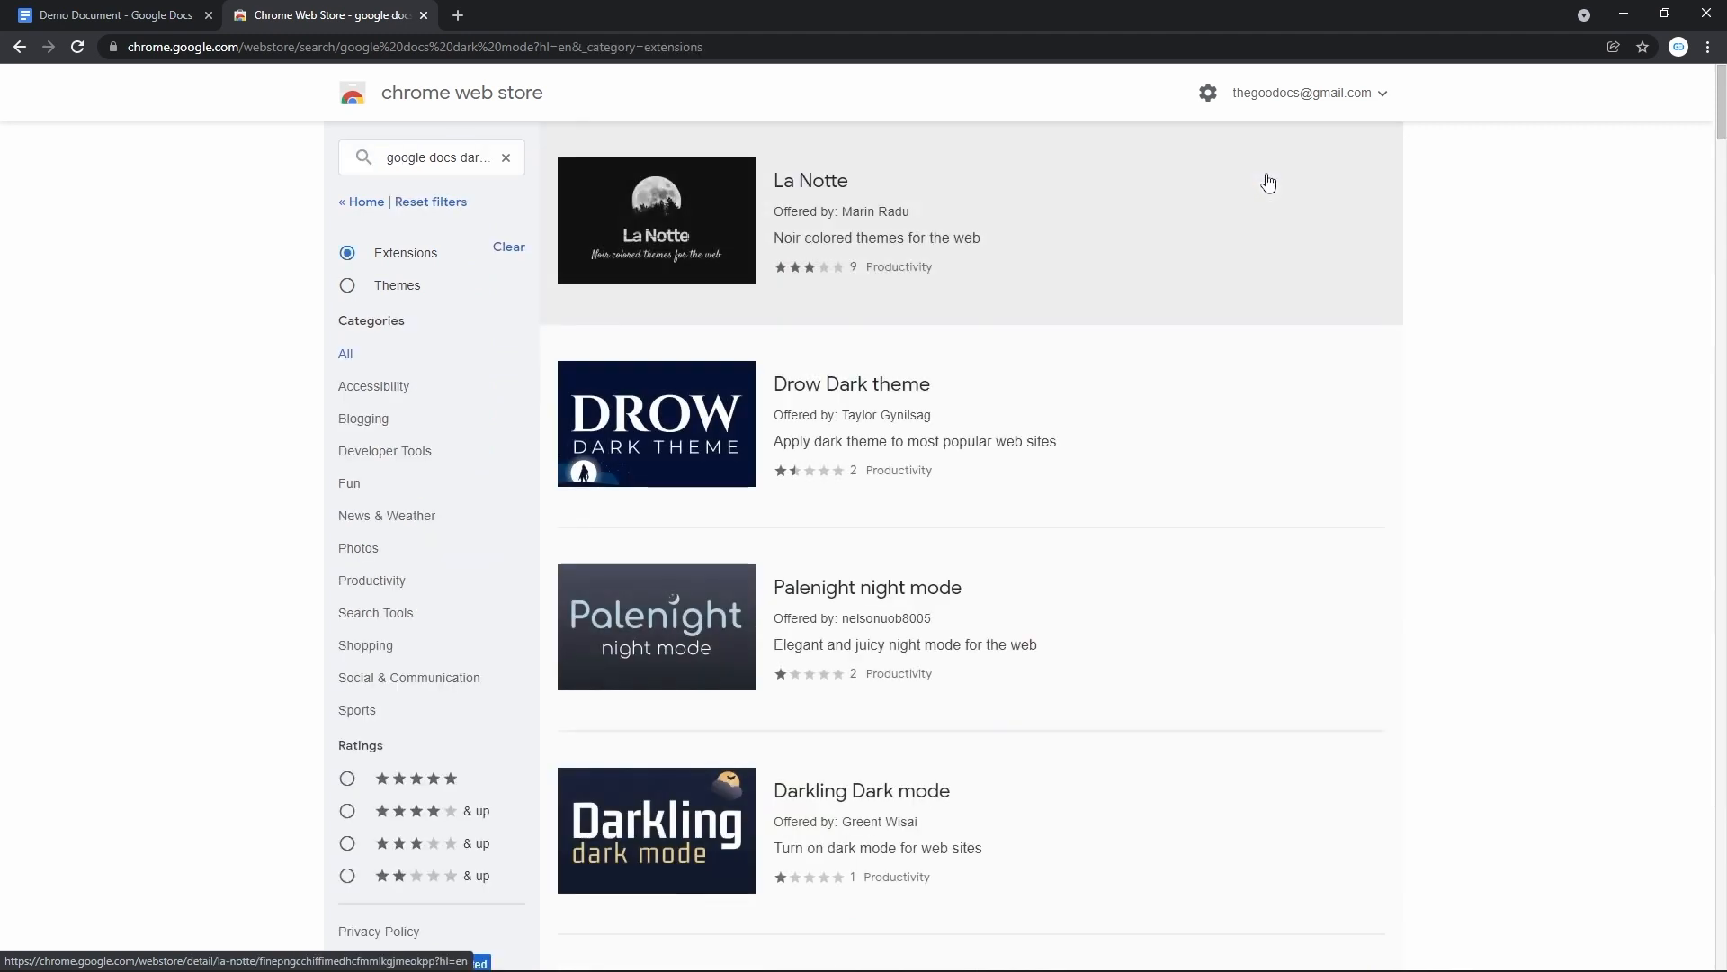
pyautogui.scroll(-3)
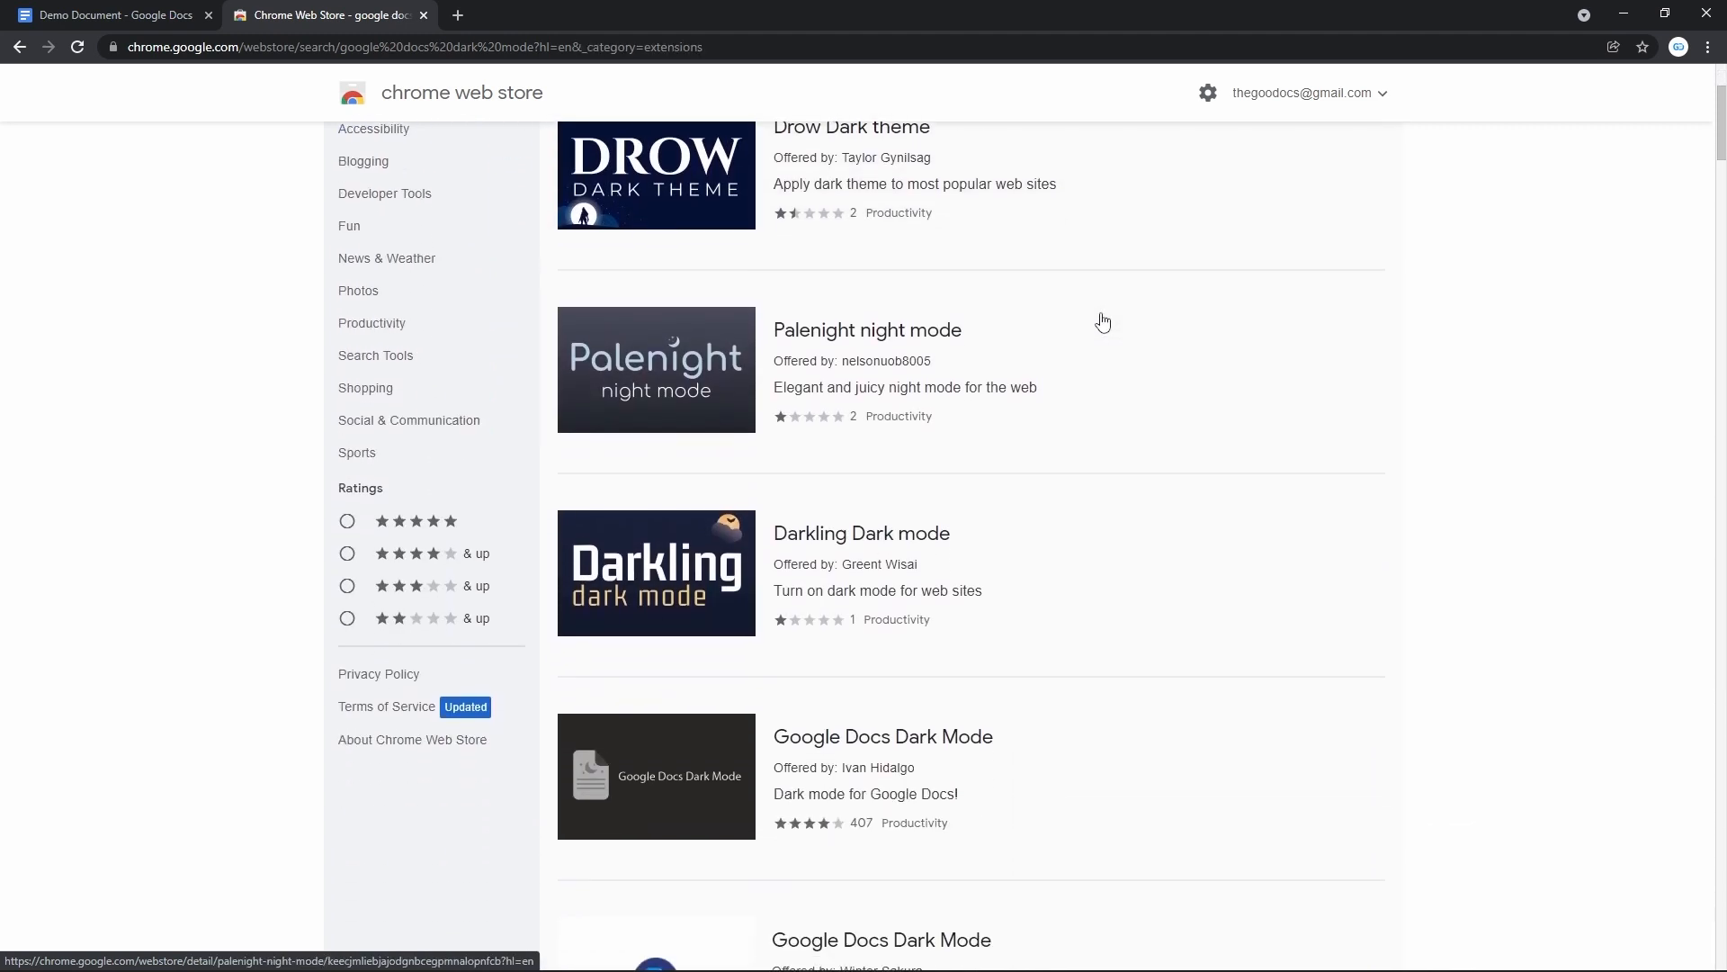
pyautogui.scroll(-3)
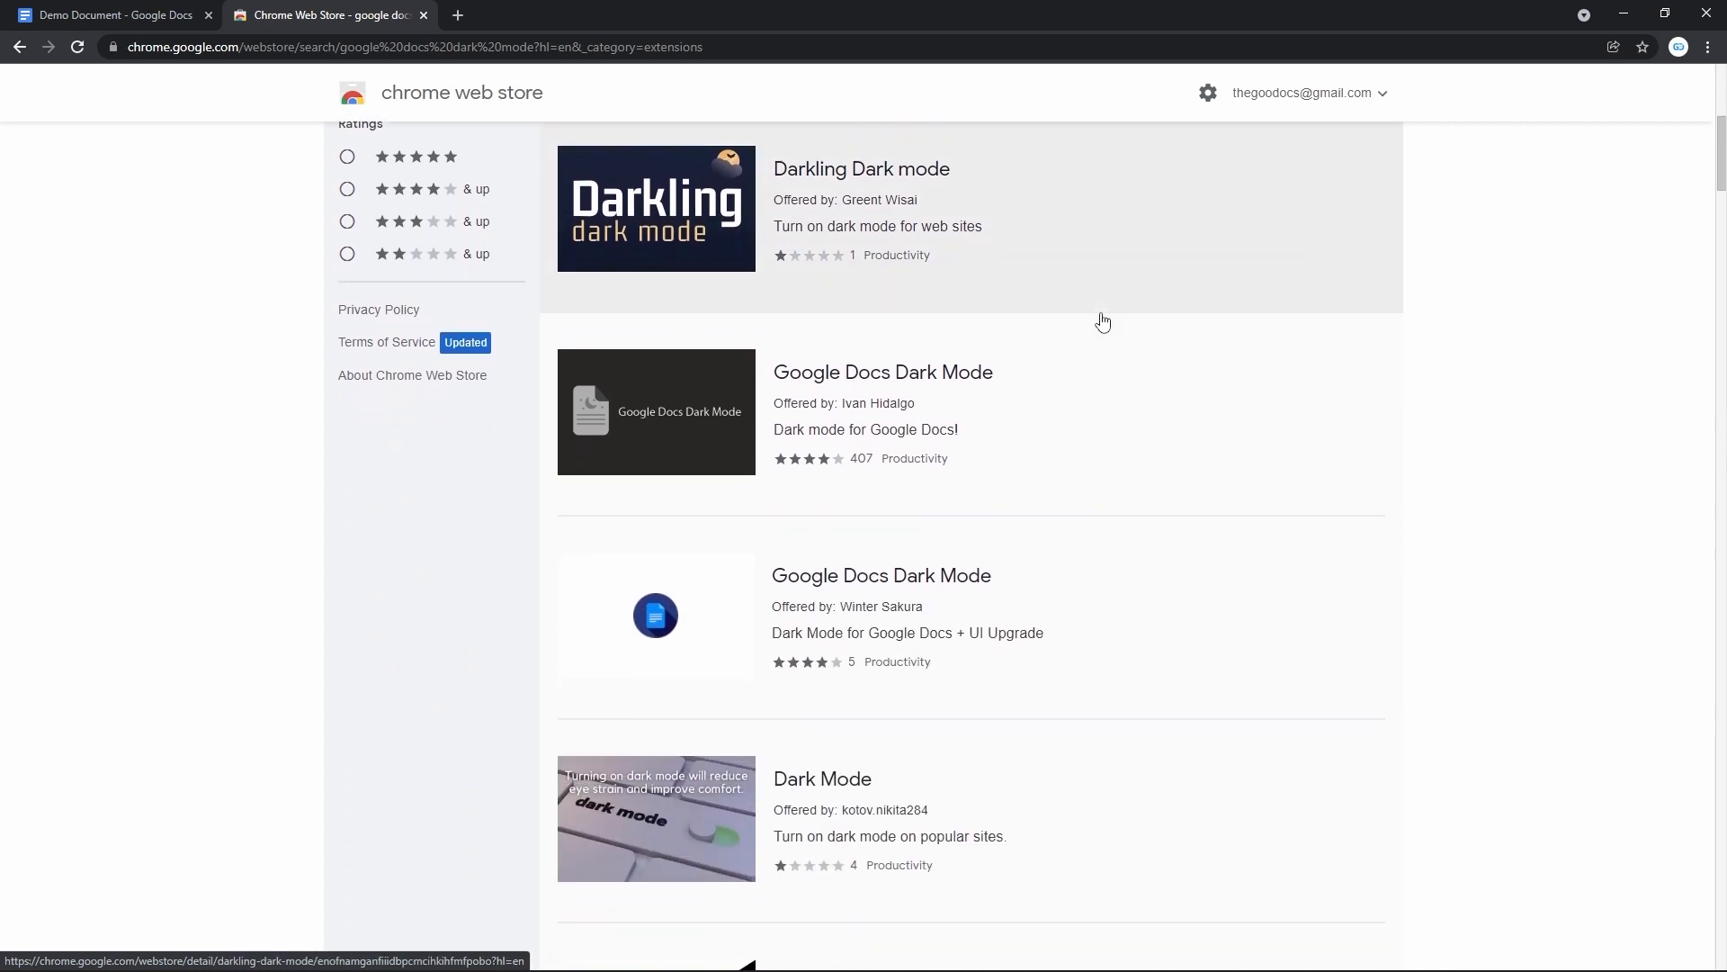
pyautogui.moveTo(1011, 389)
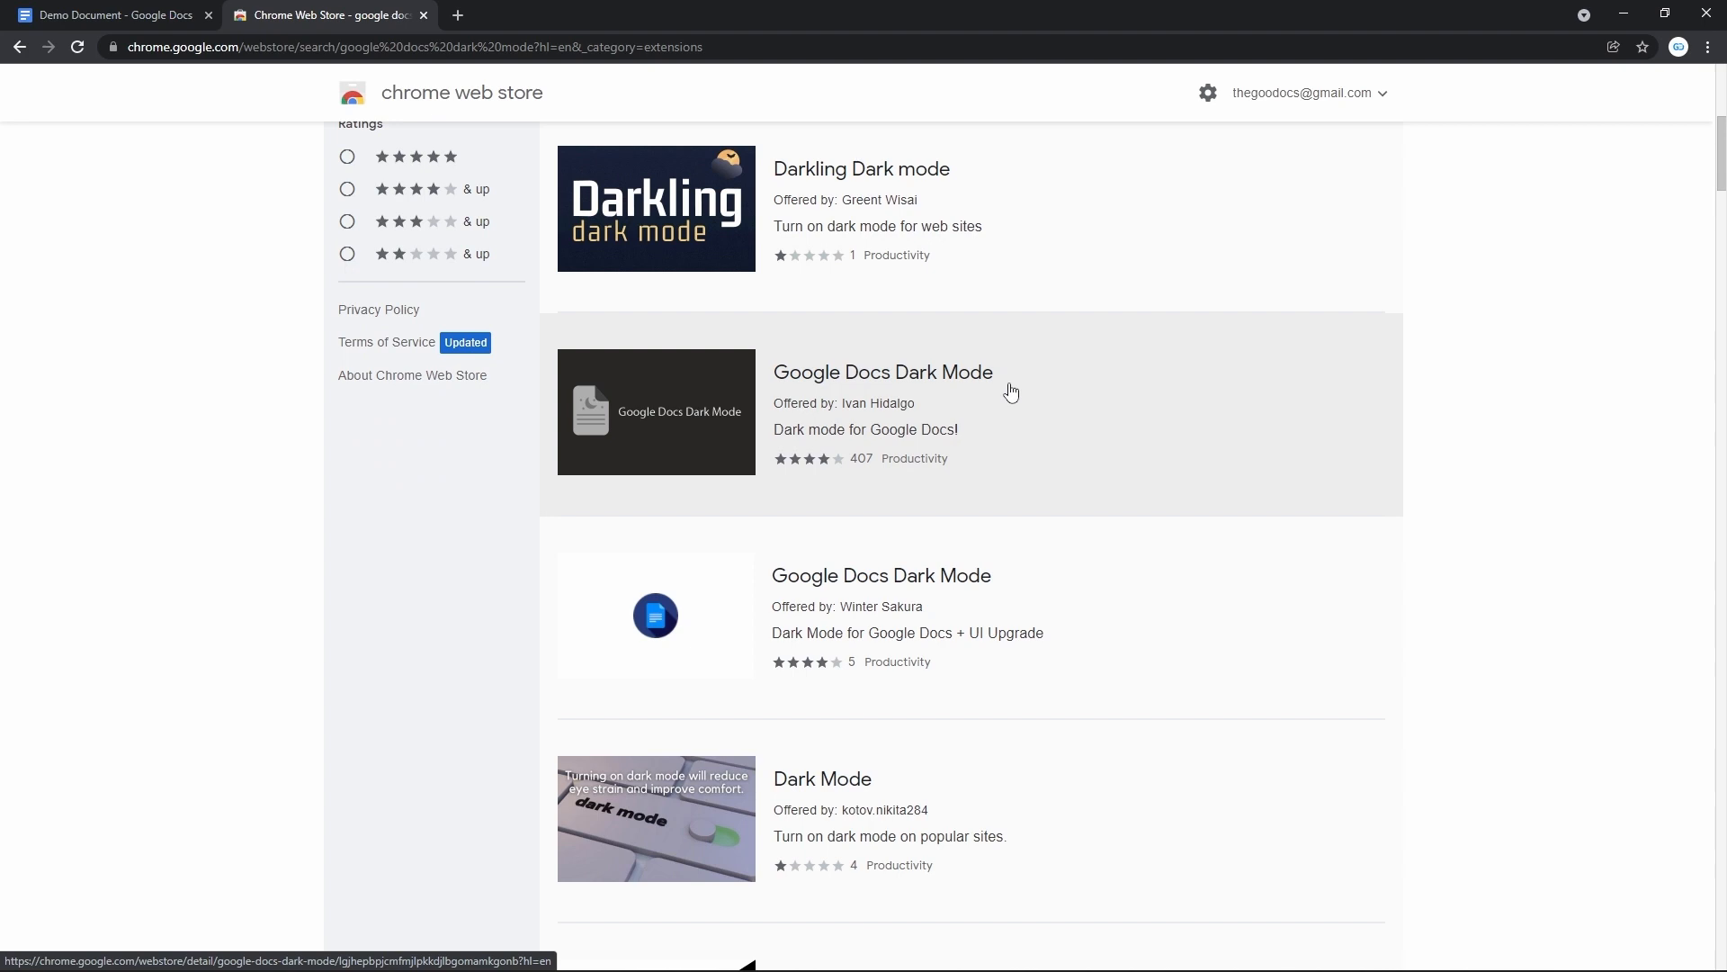
pyautogui.click(884, 372)
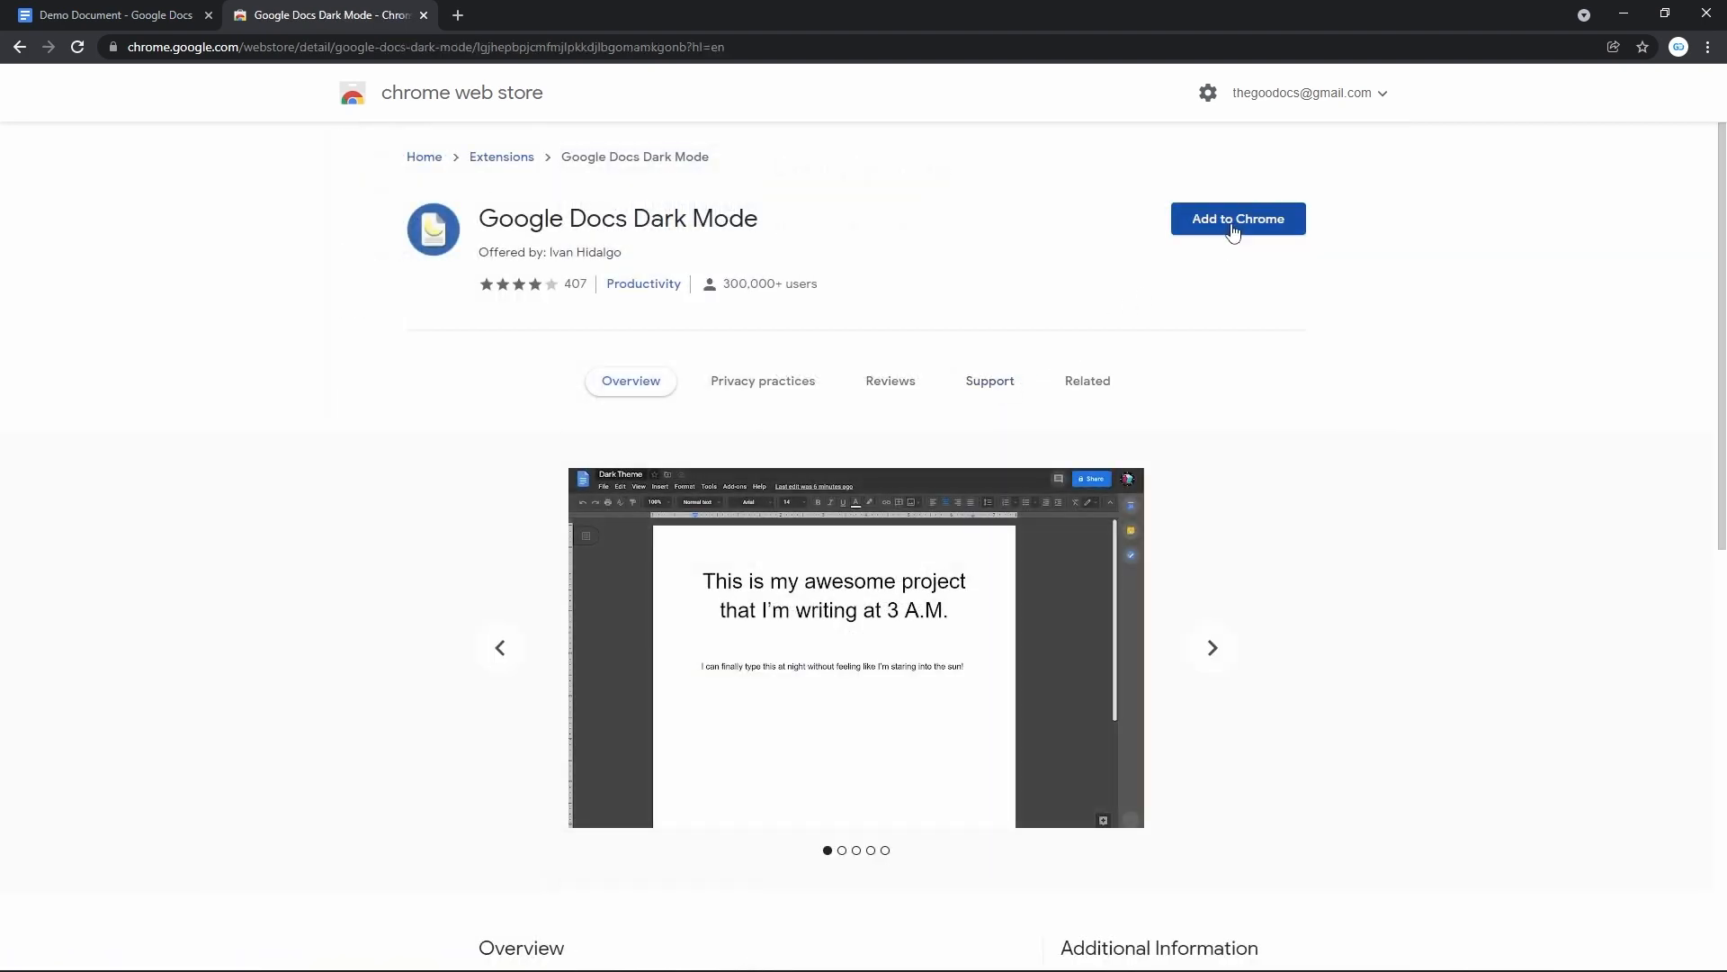
# Step: Add Google Docs Dark Mode to Chrome and return to the Demo Document tab
pyautogui.click(1238, 219)
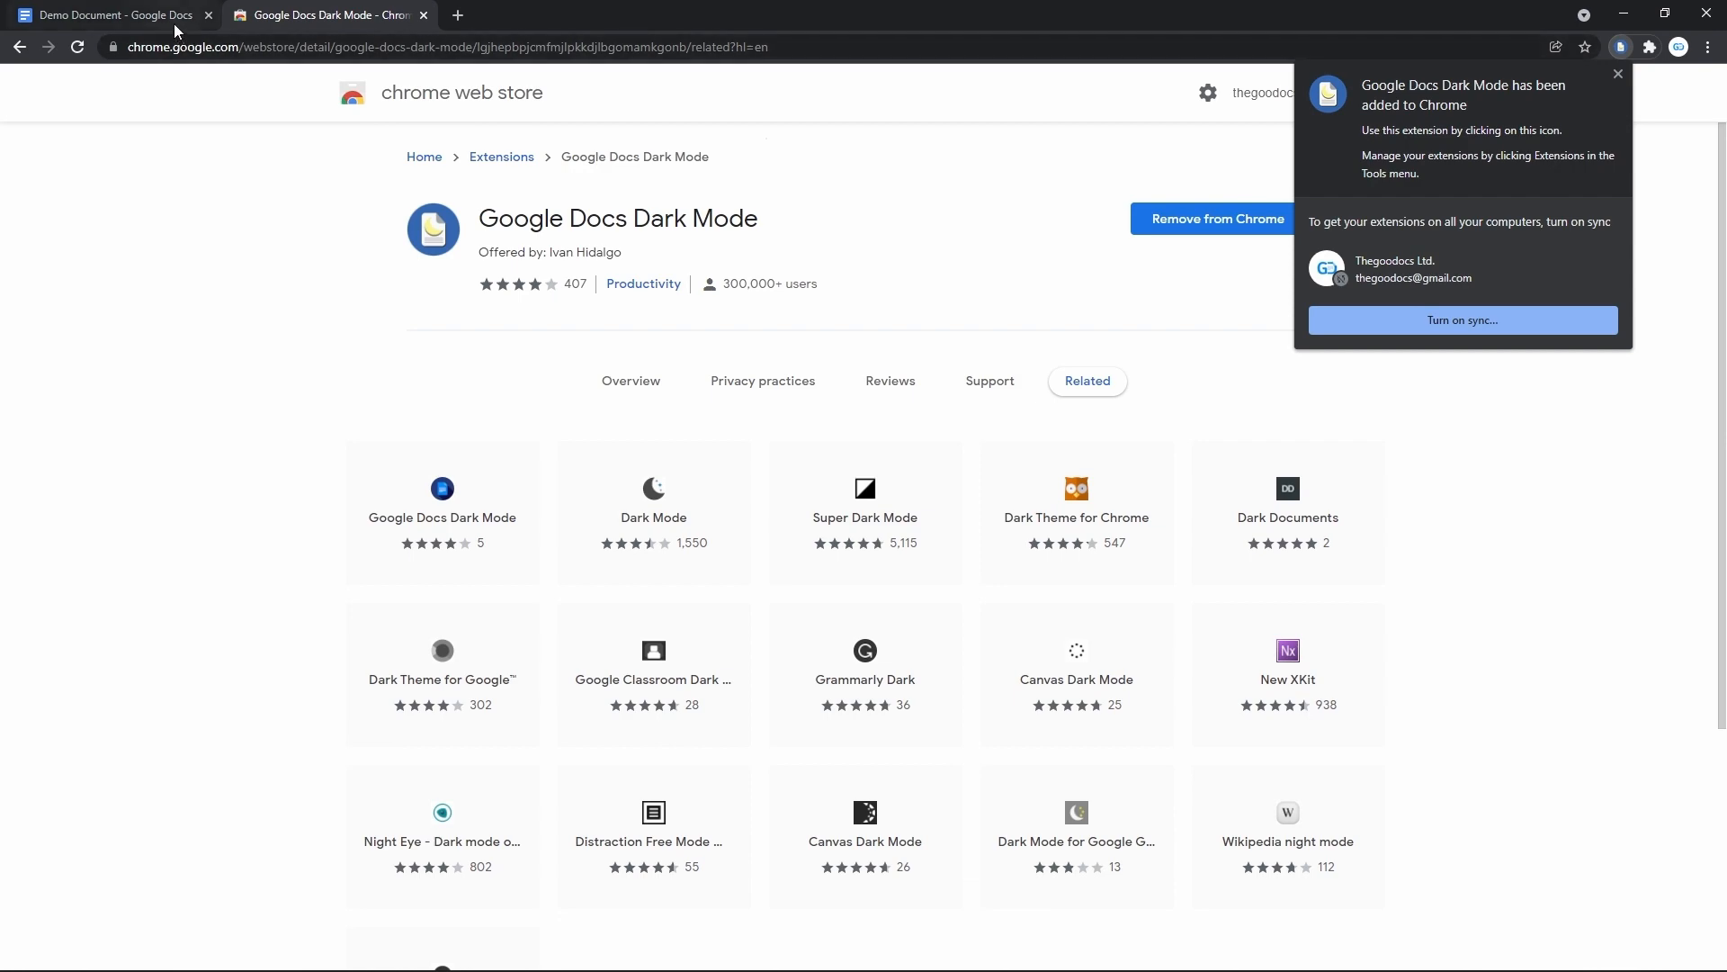
pyautogui.click(108, 15)
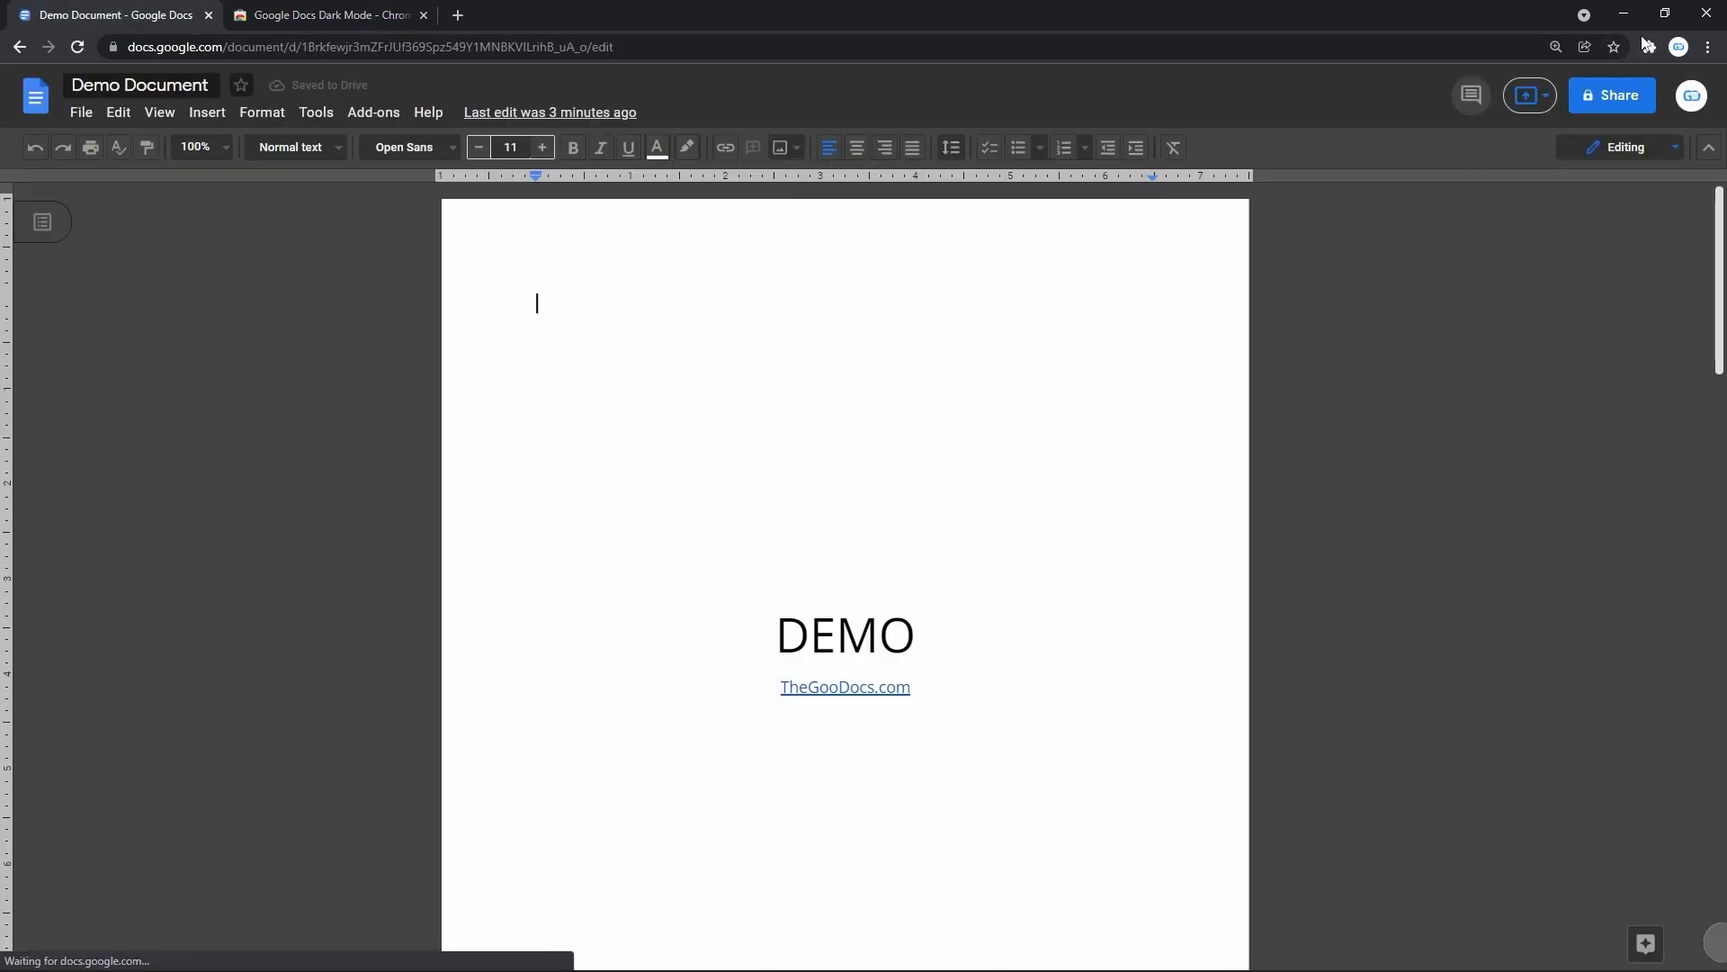